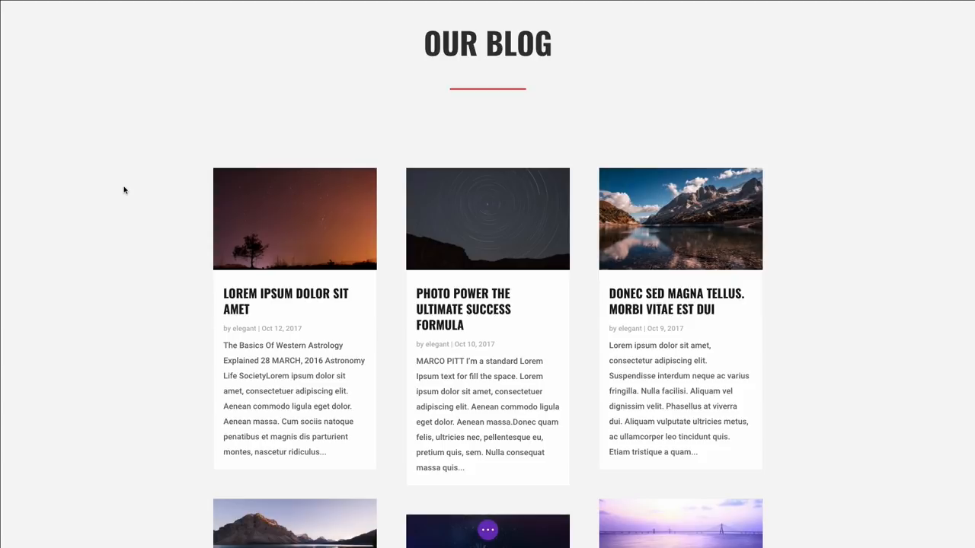
{"action": "mouse_move", "coordinate": [127, 189]}
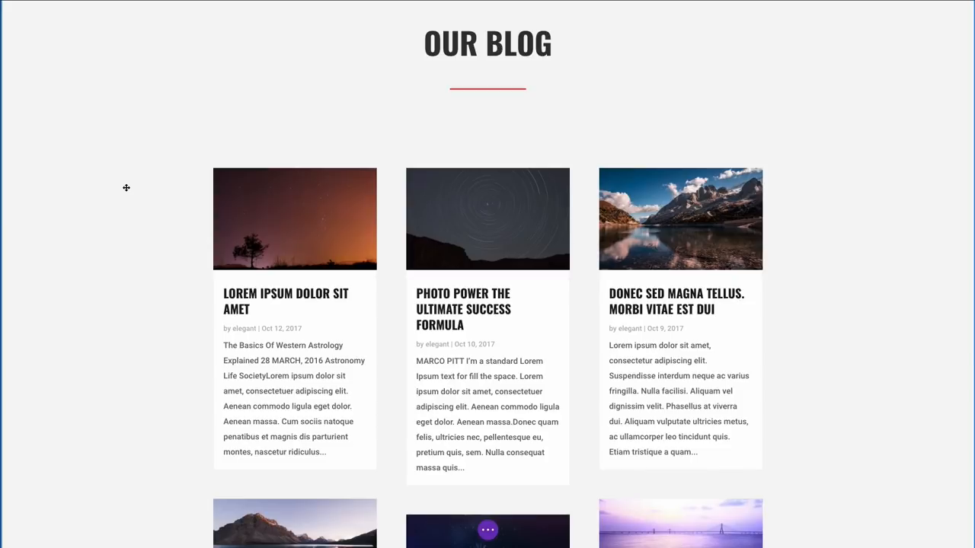
{"action": "mouse_move", "coordinate": [121, 106]}
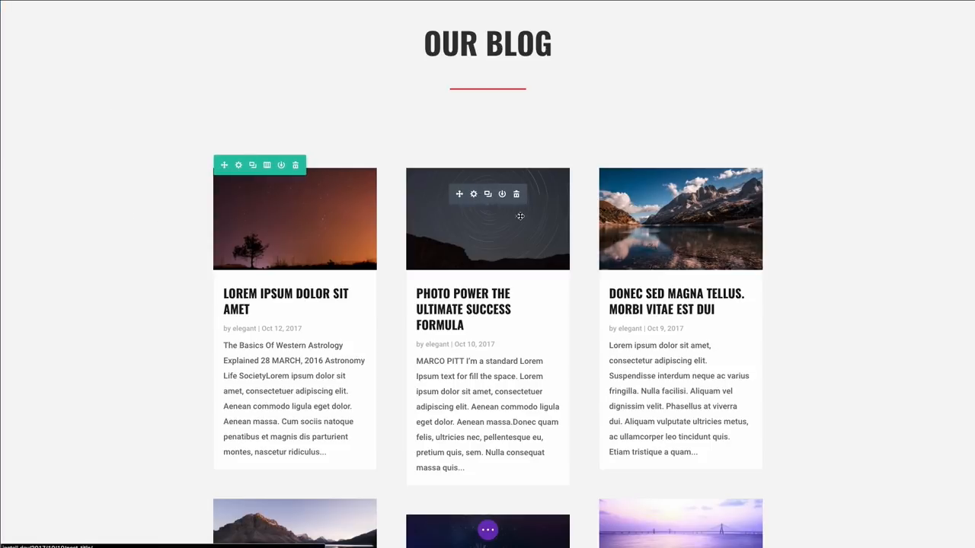
{"action": "mouse_move", "coordinate": [424, 262]}
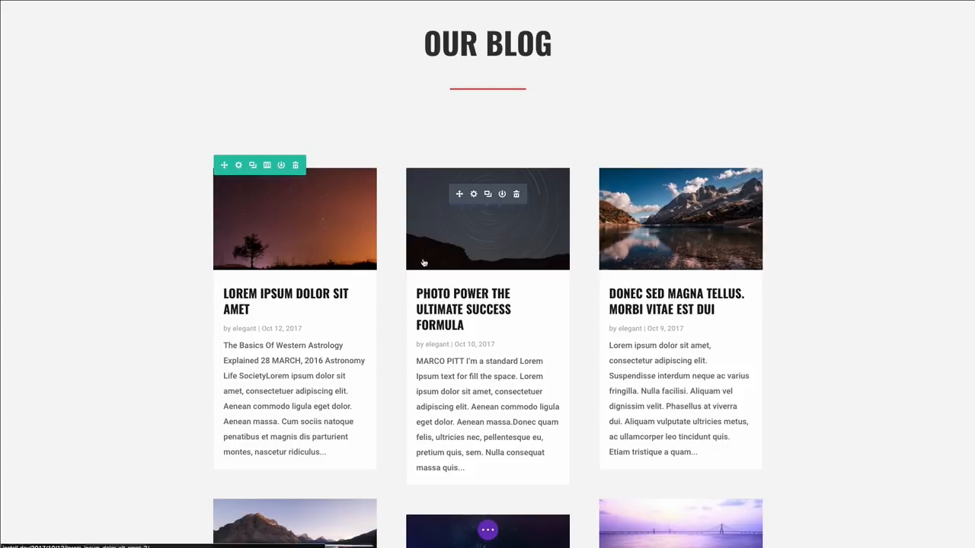
Step: Delete the existing Blog module, leaving the row under Our Blog empty
{"action": "scroll", "scroll_direction": "down", "scroll_amount": 3}
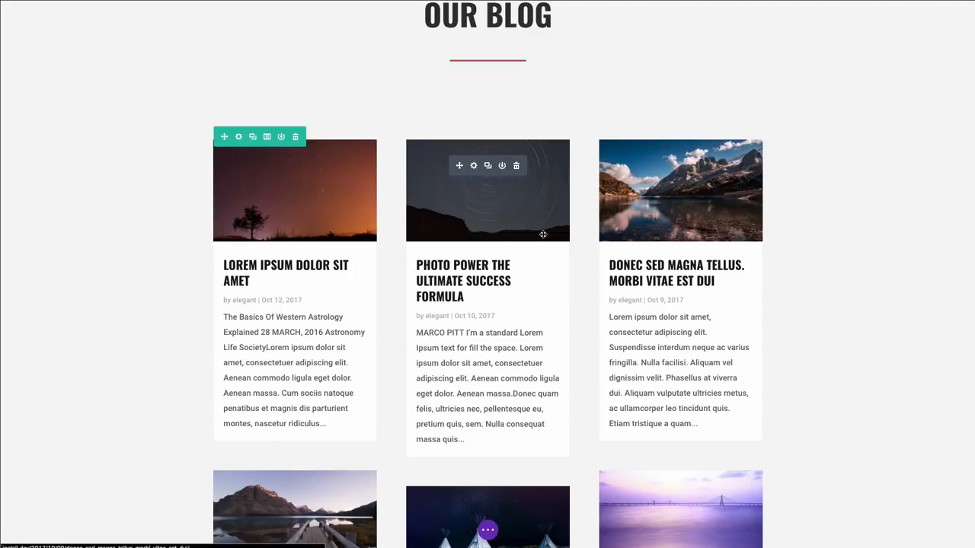
{"action": "scroll", "scroll_direction": "down", "scroll_amount": 3}
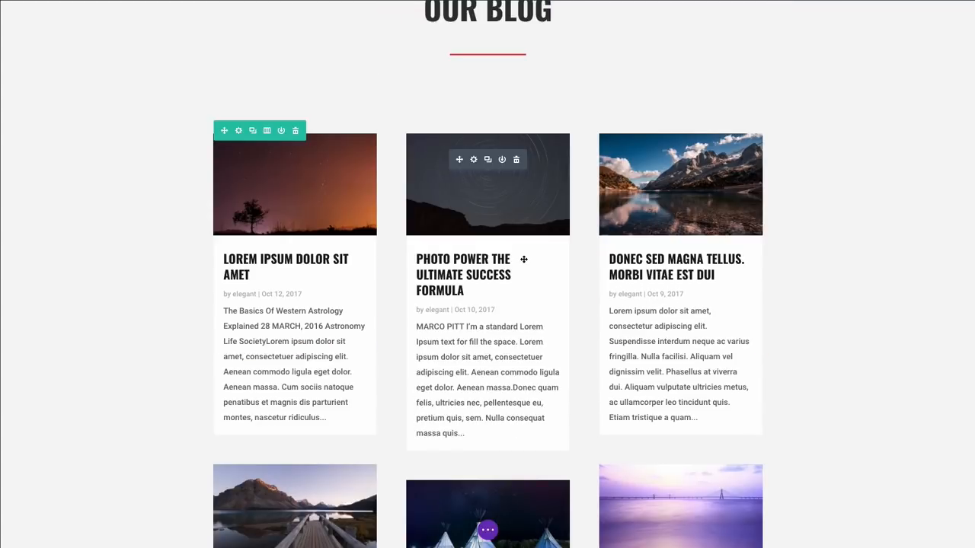
{"action": "mouse_move", "coordinate": [526, 230]}
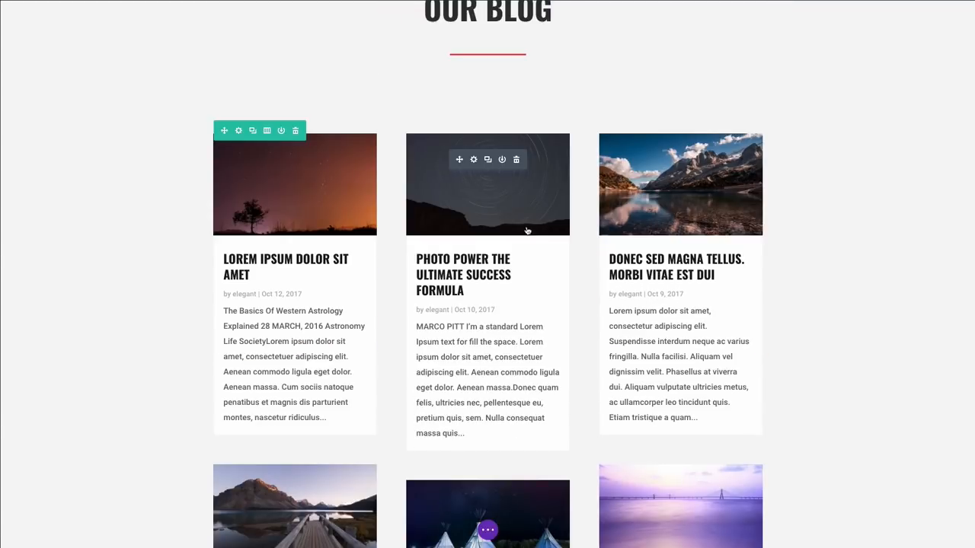
{"action": "mouse_move", "coordinate": [516, 159]}
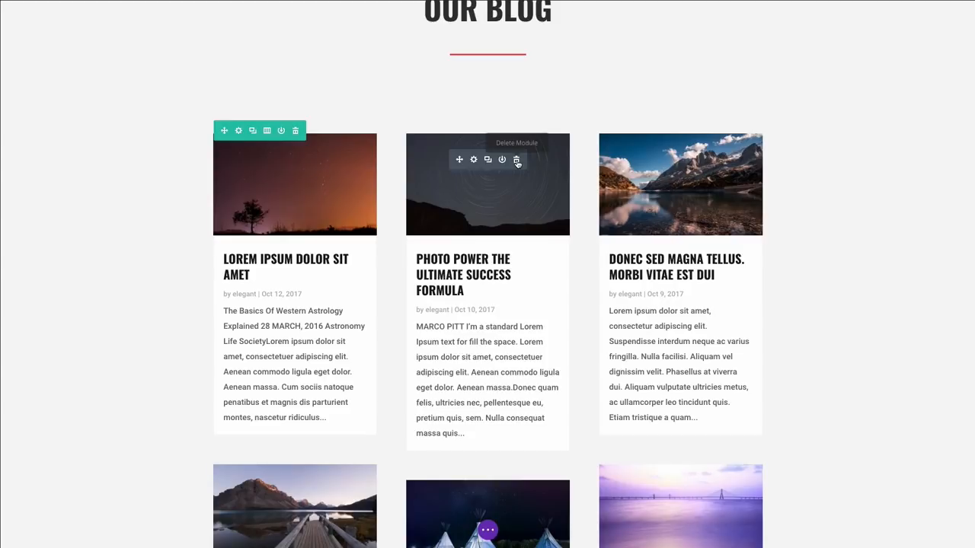
{"action": "left_click", "coordinate": [517, 160]}
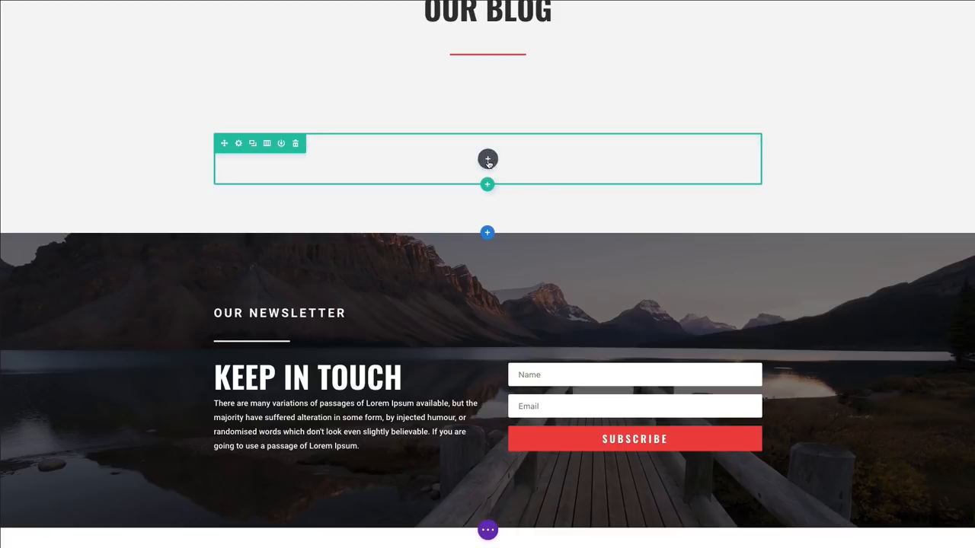
{"action": "mouse_move", "coordinate": [488, 158]}
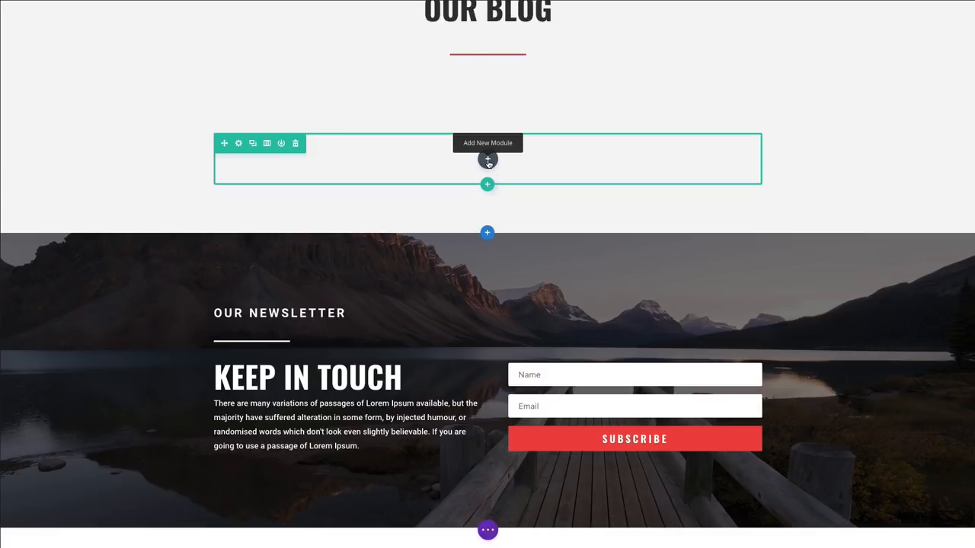
Step: Insert a new Blog module into the empty row by searching 'blog' in Insert Module
{"action": "left_click", "coordinate": [488, 160]}
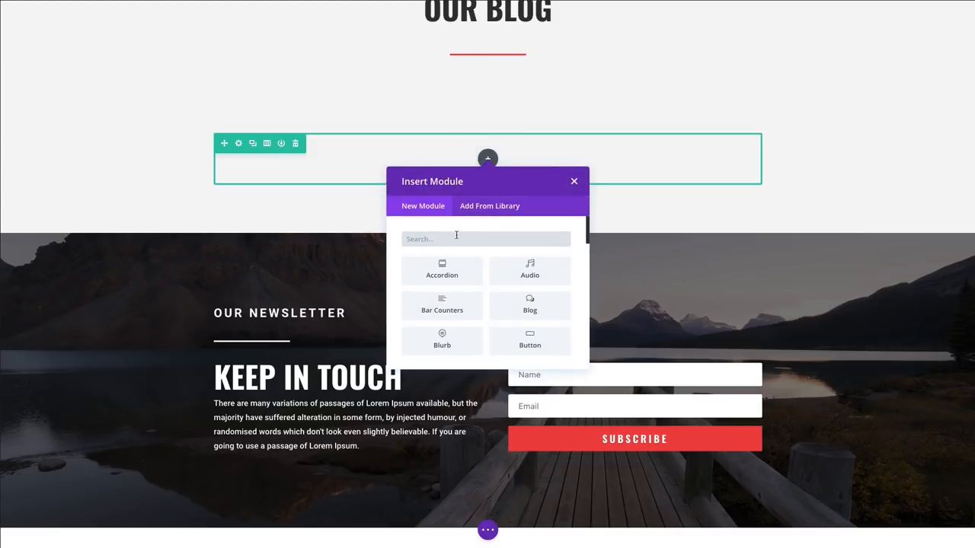
{"action": "type", "text": "blog"}
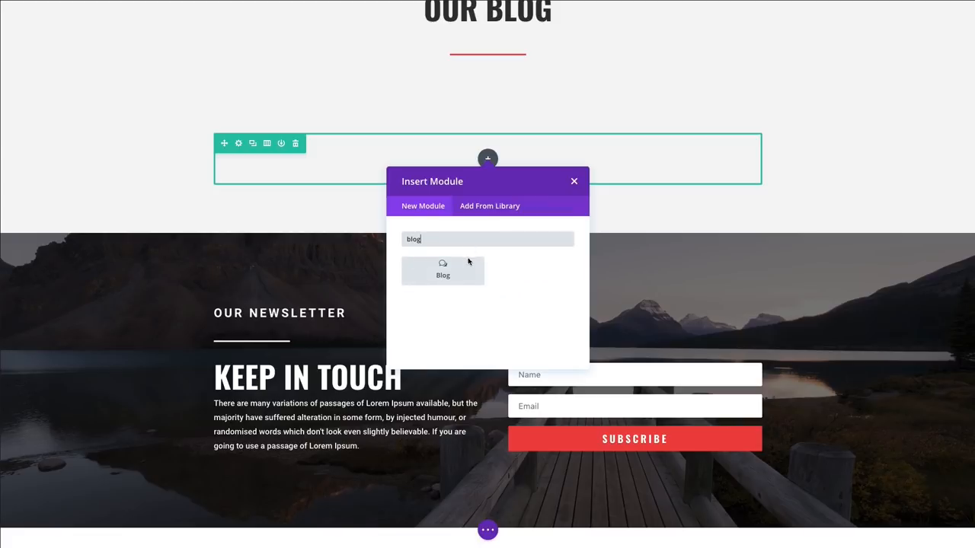
{"action": "left_click", "coordinate": [442, 268]}
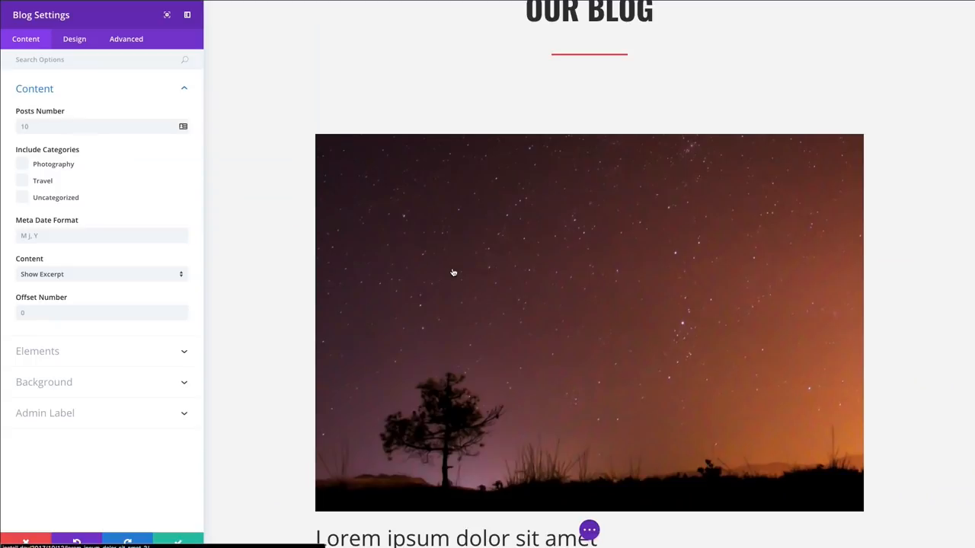
{"action": "mouse_move", "coordinate": [281, 186]}
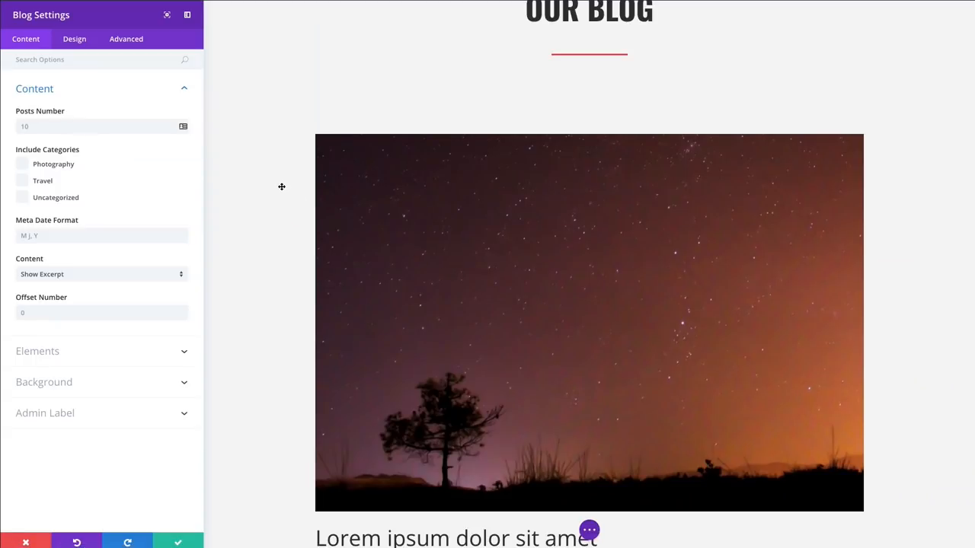
{"action": "scroll", "scroll_direction": "down", "scroll_amount": 3}
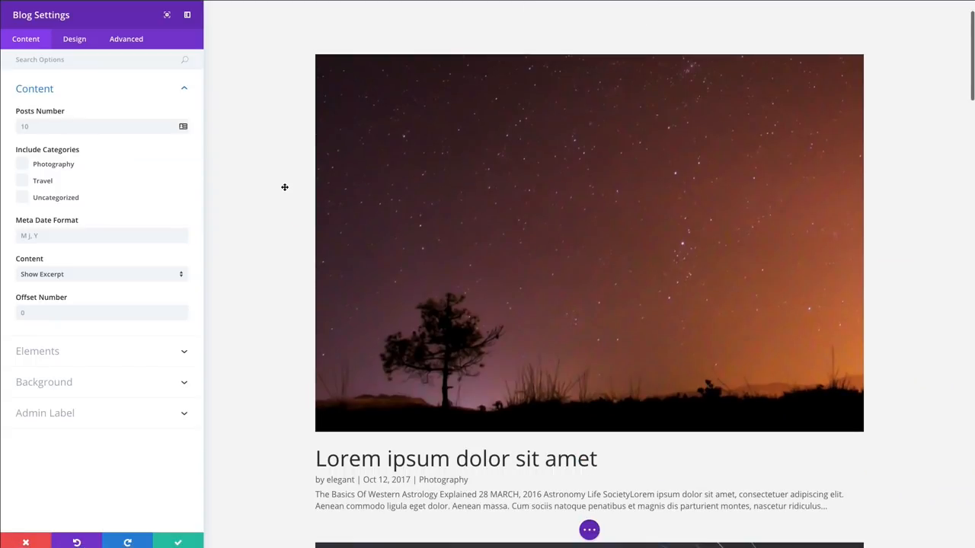
{"action": "scroll", "scroll_direction": "down", "scroll_amount": 3}
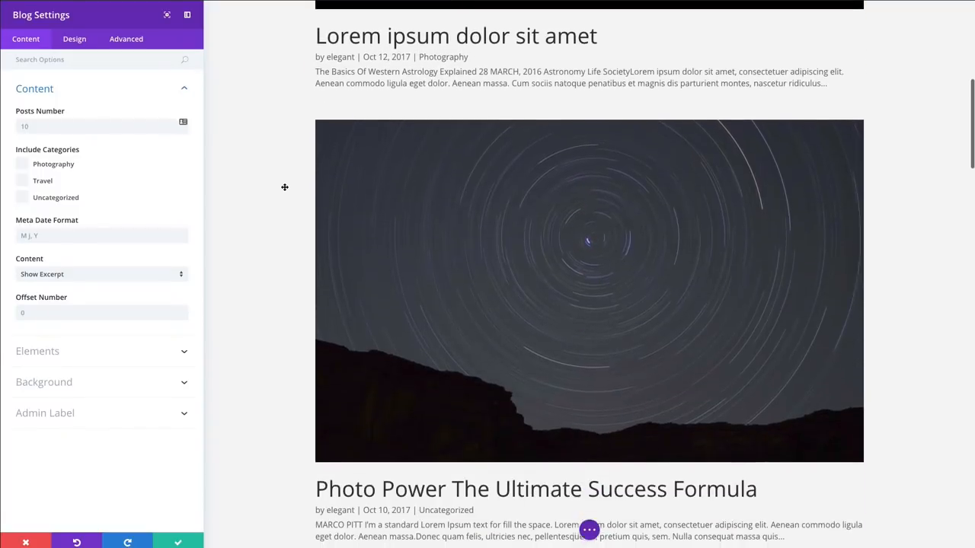
{"action": "scroll", "scroll_direction": "down", "scroll_amount": 3}
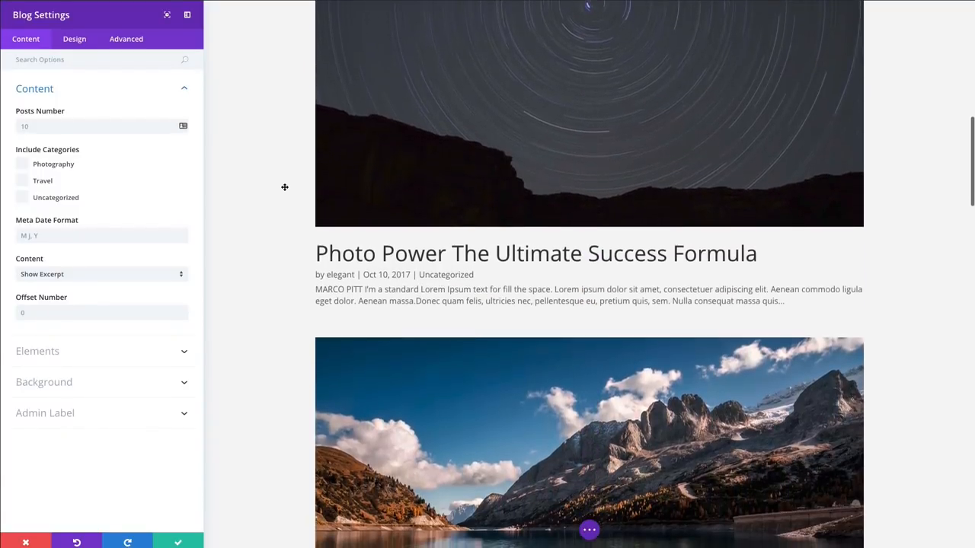
{"action": "scroll", "scroll_direction": "down", "scroll_amount": 3}
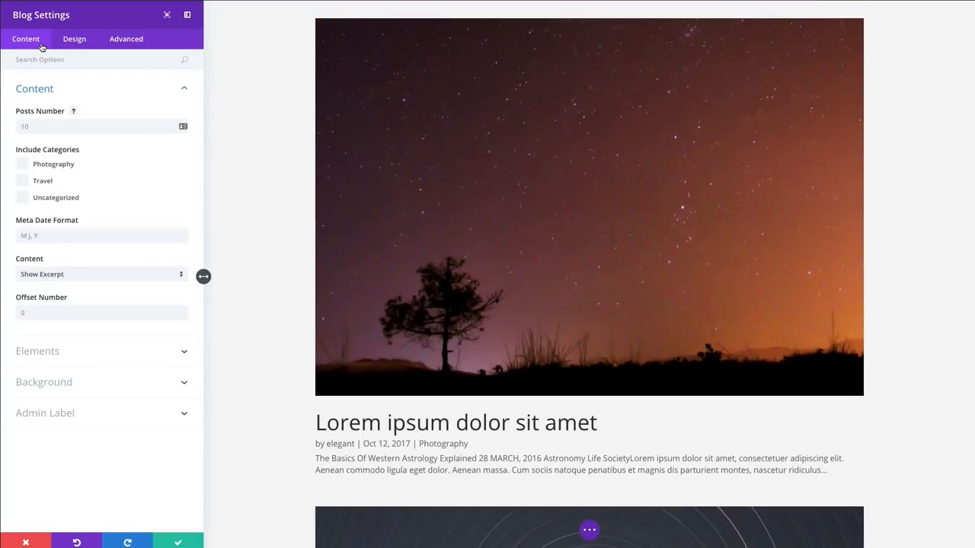
{"action": "mouse_move", "coordinate": [67, 60]}
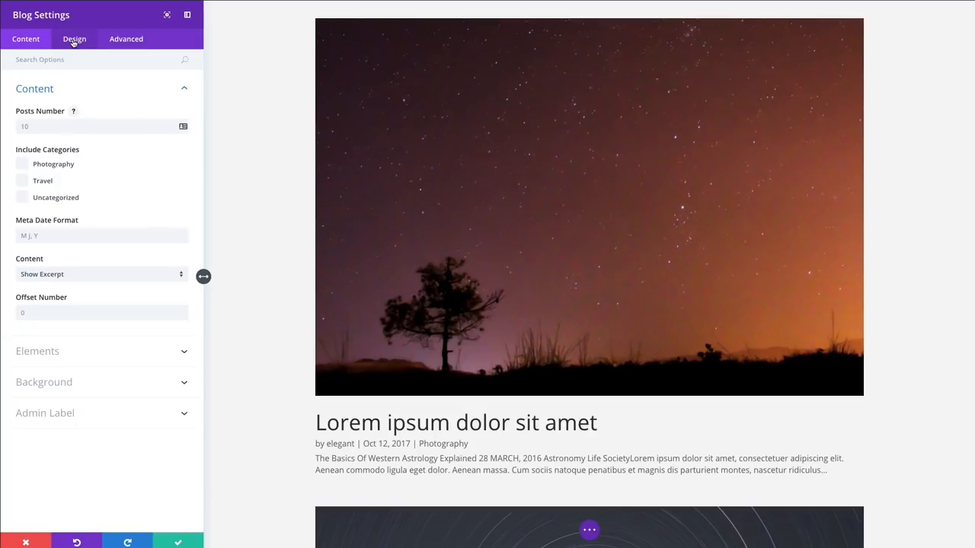
Step: Set the Blog module's Design layout to Grid so posts show as three-column cards
{"action": "left_click", "coordinate": [73, 40]}
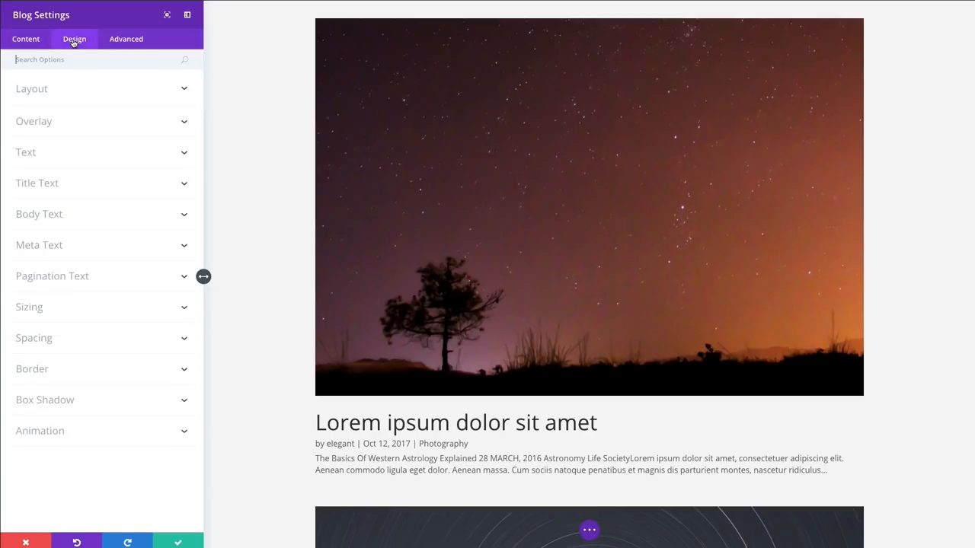
{"action": "left_click", "coordinate": [31, 89]}
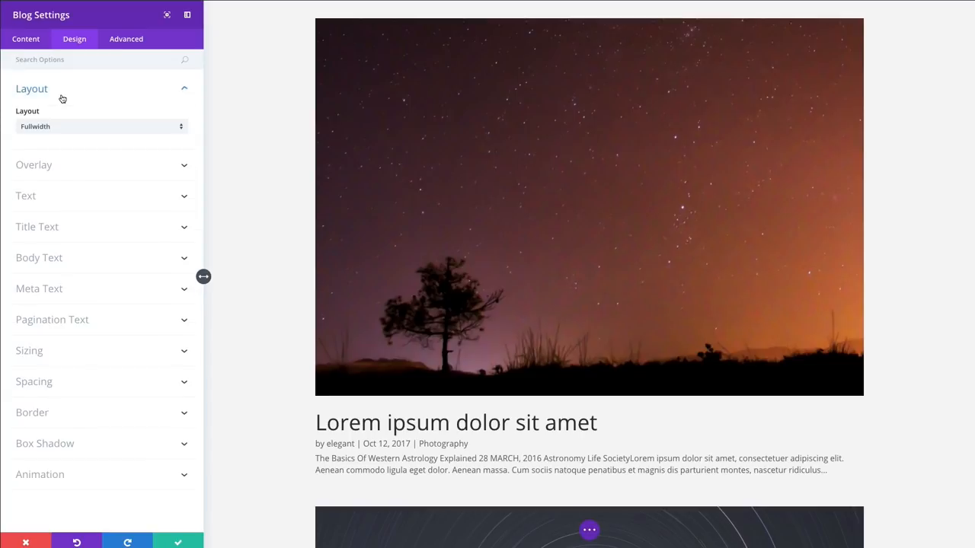
{"action": "left_click", "coordinate": [100, 126]}
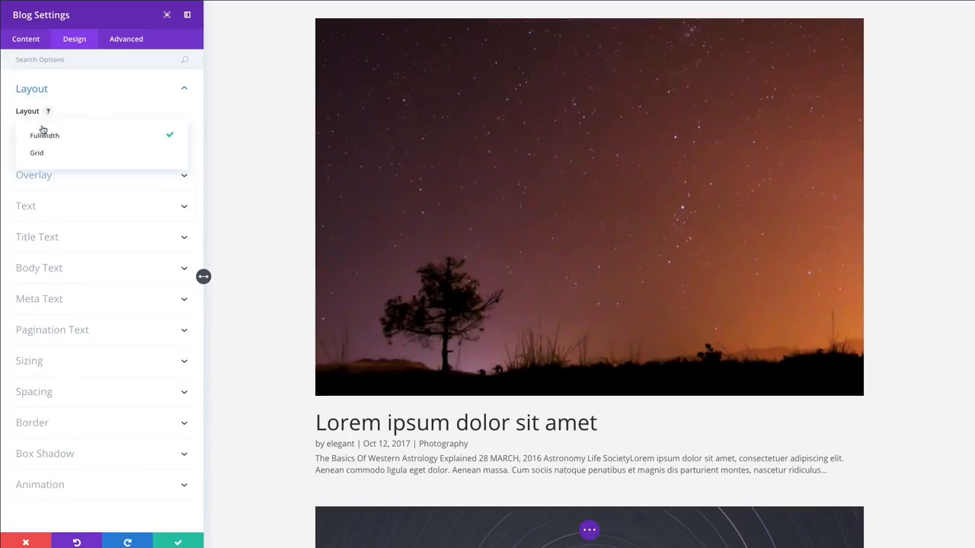
{"action": "left_click", "coordinate": [37, 152]}
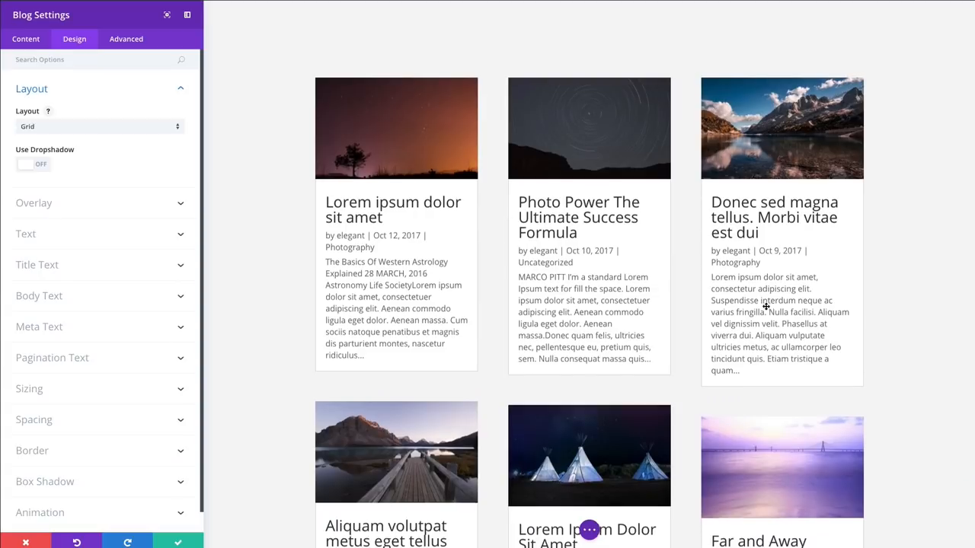
{"action": "scroll", "scroll_direction": "down", "scroll_amount": 3}
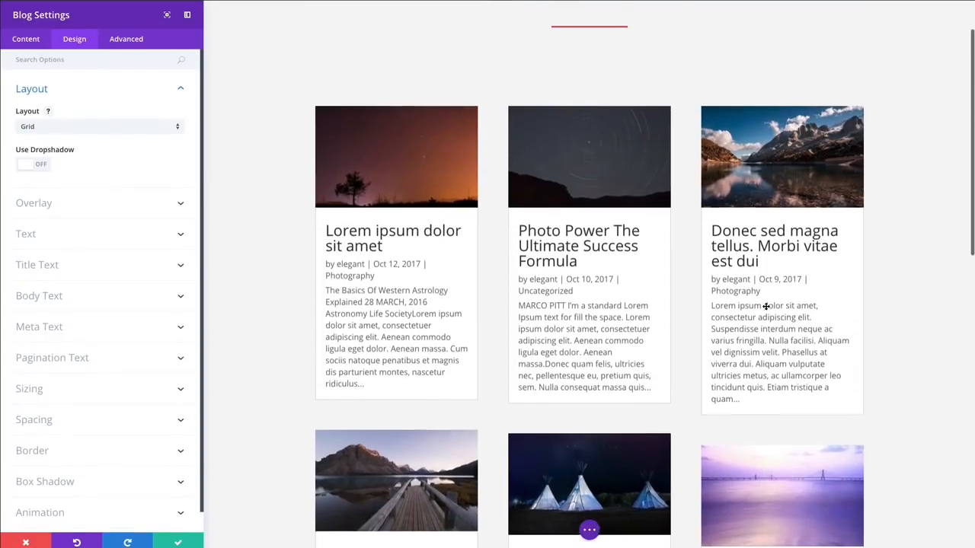
{"action": "scroll", "scroll_direction": "down", "scroll_amount": 3}
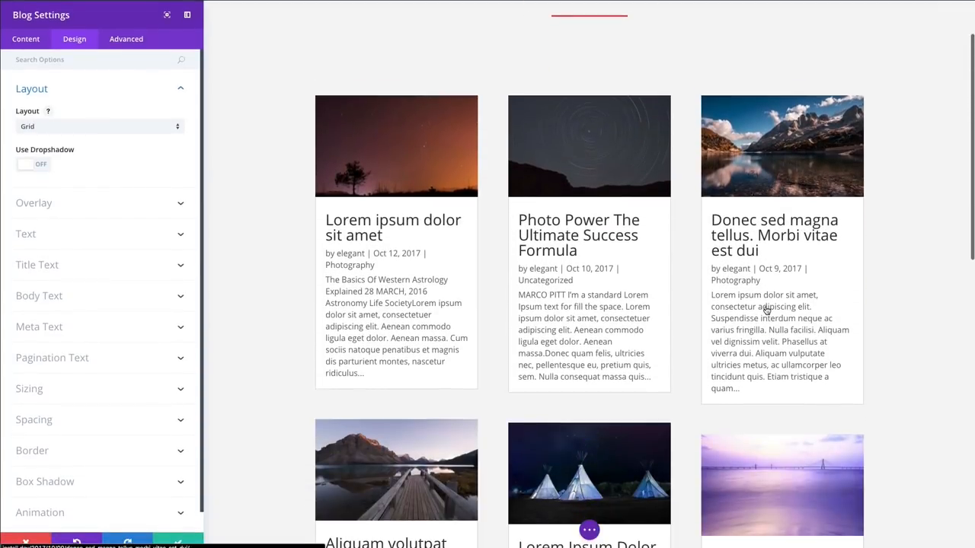
{"action": "mouse_move", "coordinate": [853, 256]}
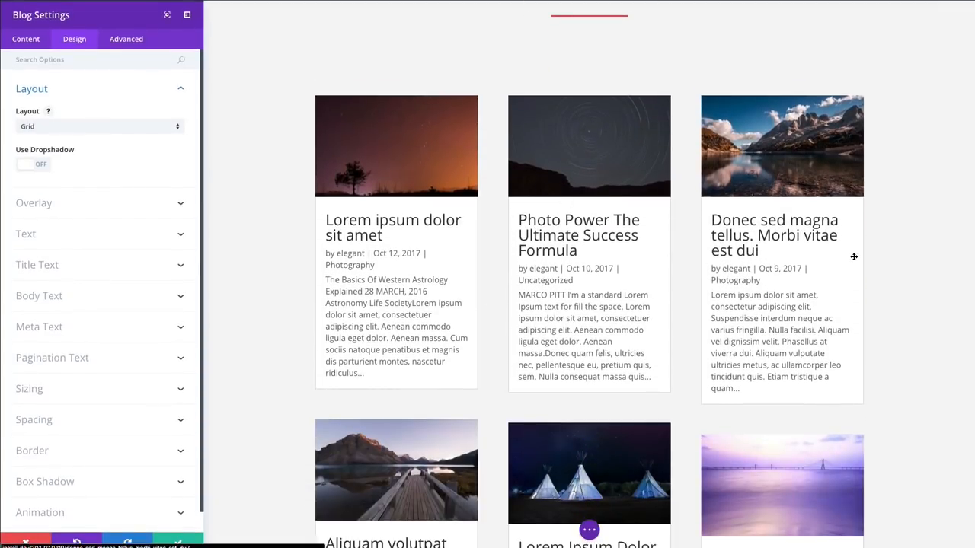
{"action": "scroll", "scroll_direction": "down", "scroll_amount": 3}
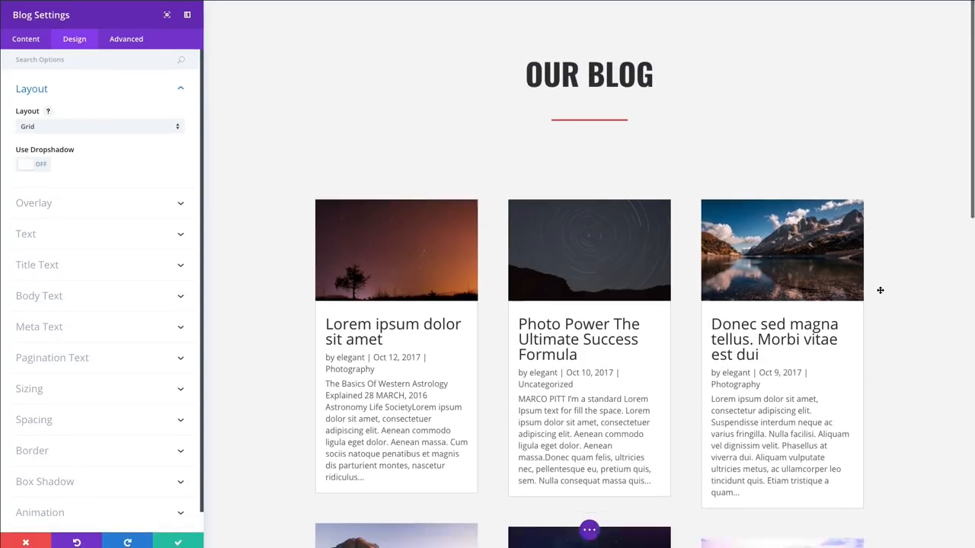
{"action": "scroll", "scroll_direction": "down", "scroll_amount": 3}
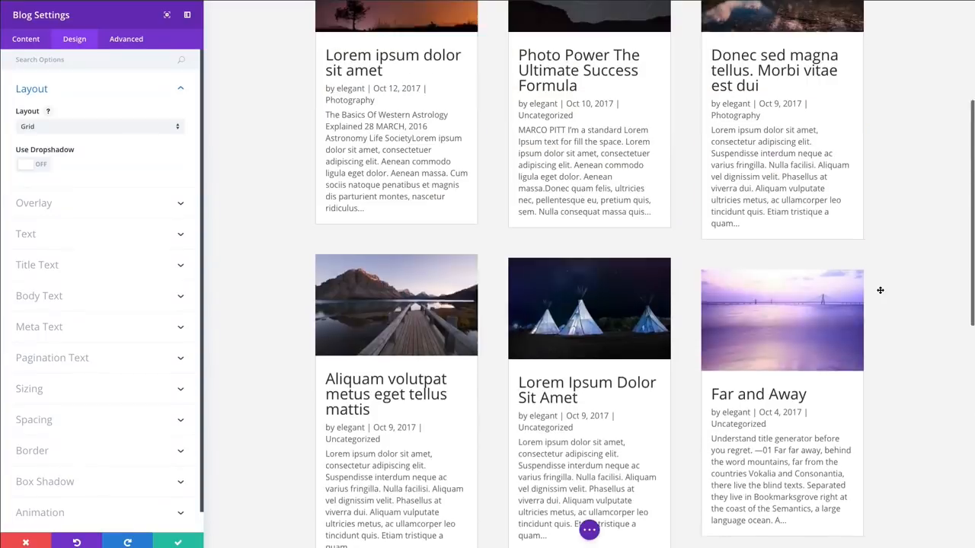
{"action": "scroll", "scroll_direction": "up", "scroll_amount": 3}
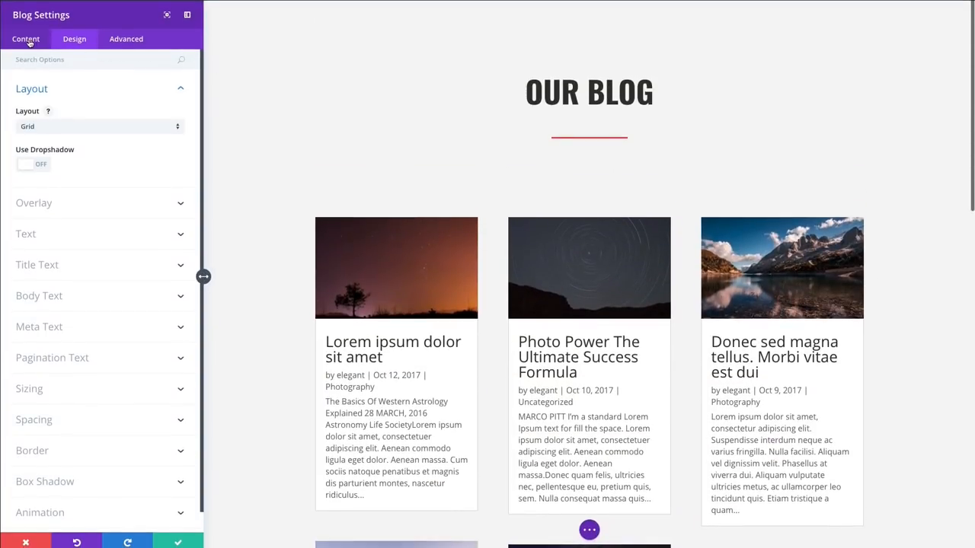
Step: Set the Blog module's Posts Number to 6 in its Content settings
{"action": "left_click", "coordinate": [25, 39]}
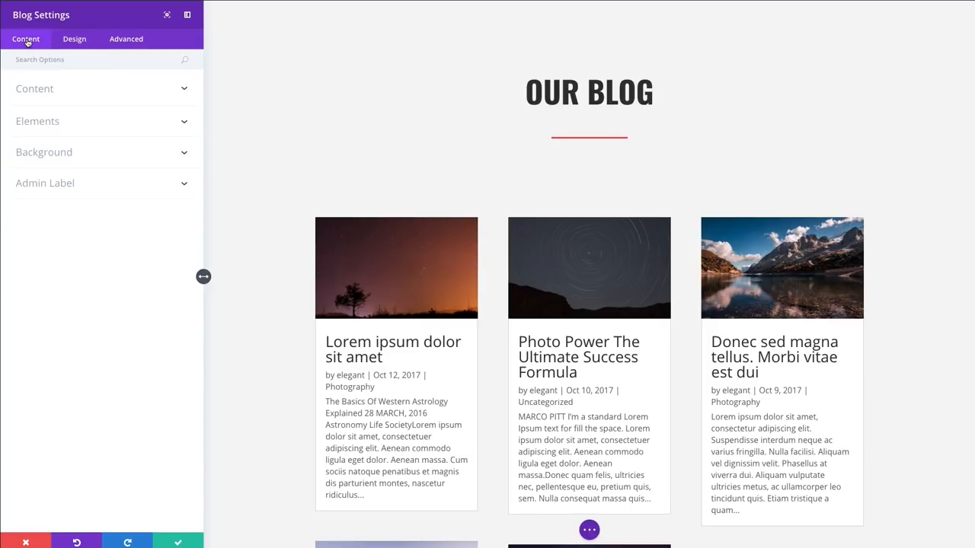
{"action": "left_click", "coordinate": [34, 89]}
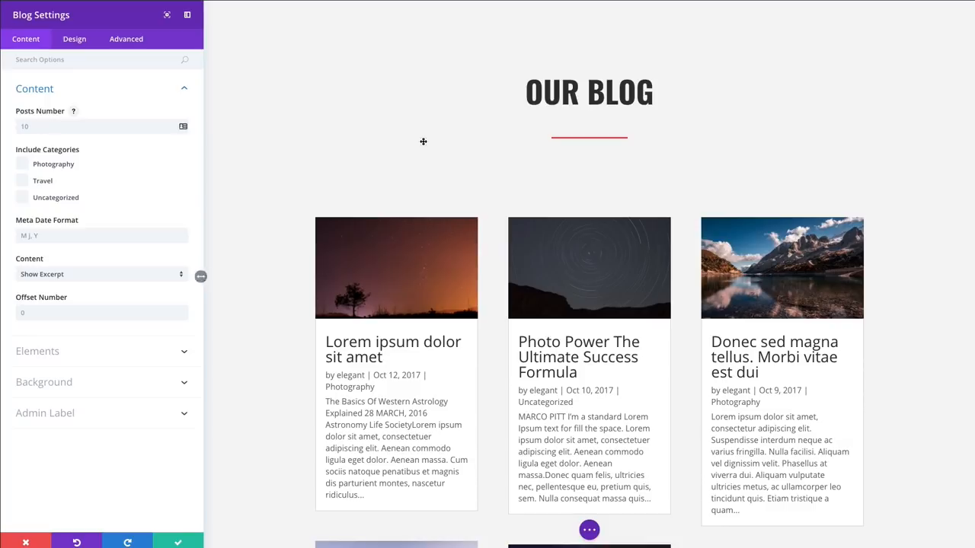
{"action": "left_click", "coordinate": [99, 125]}
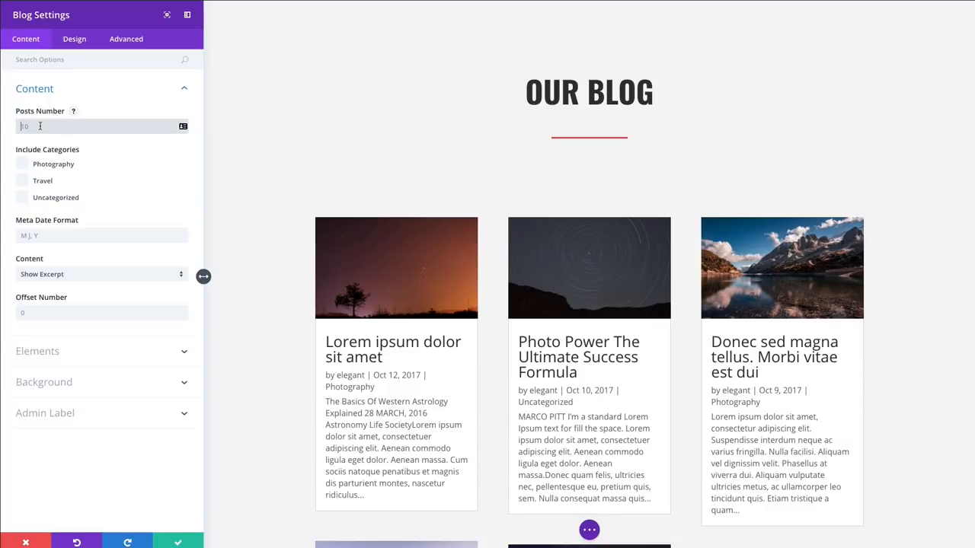
{"action": "scroll", "scroll_direction": "down", "scroll_amount": 3}
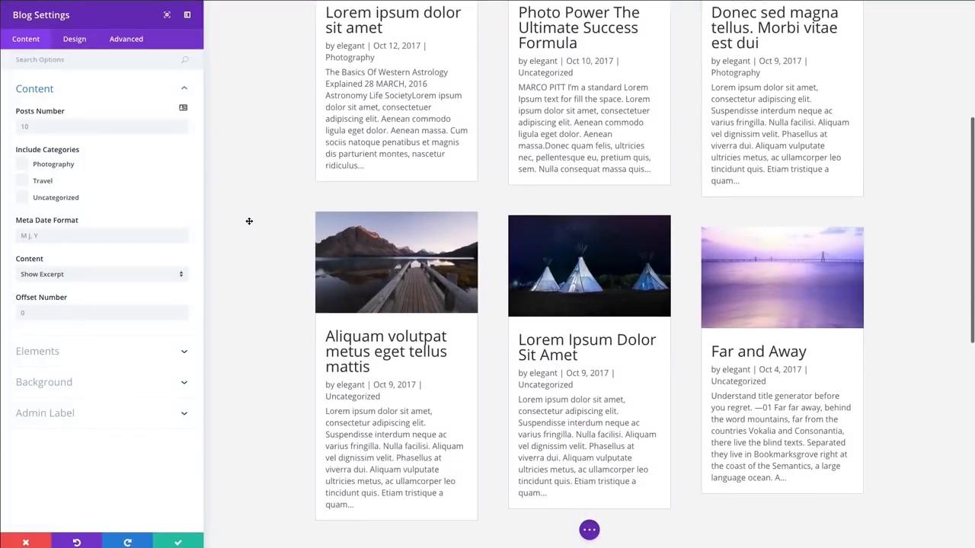
{"action": "scroll", "scroll_direction": "down", "scroll_amount": 3}
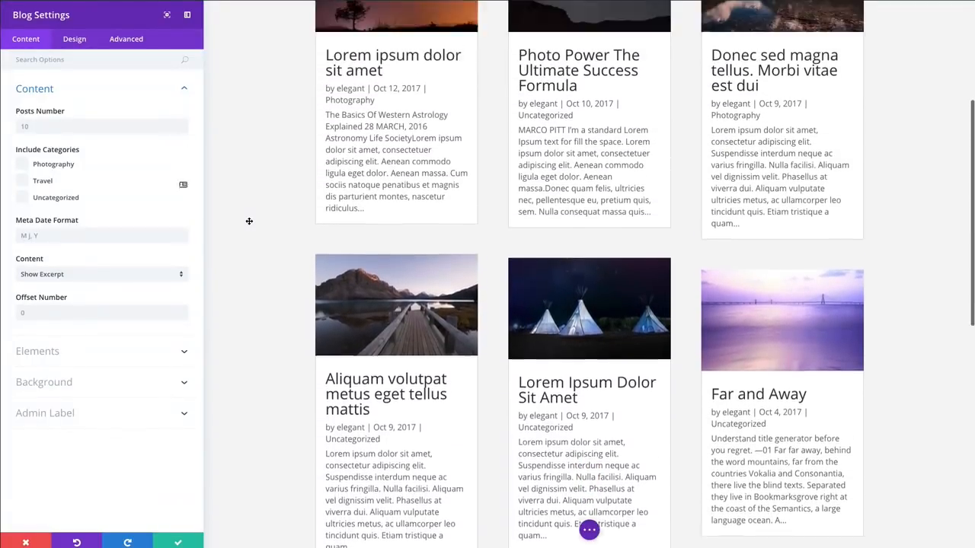
{"action": "scroll", "scroll_direction": "down", "scroll_amount": 3}
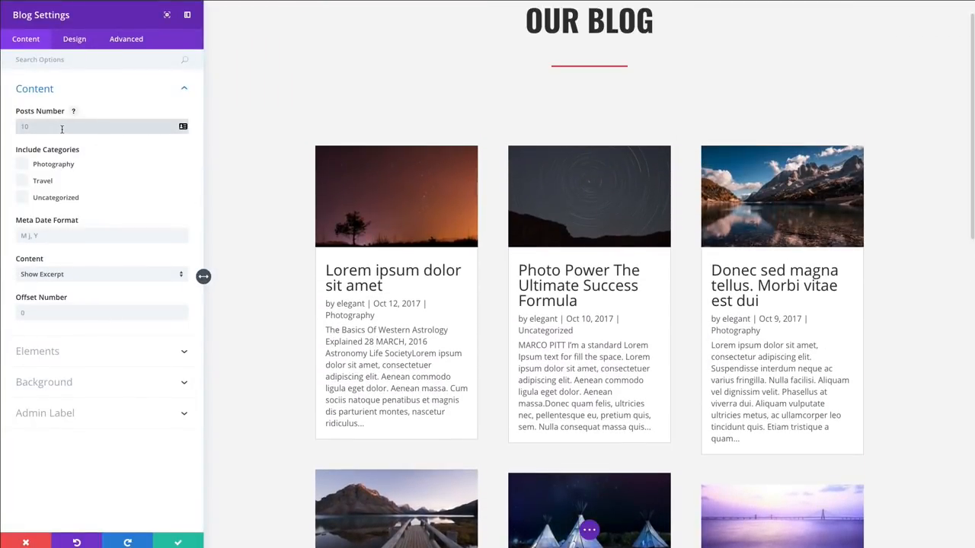
{"action": "type", "text": "6"}
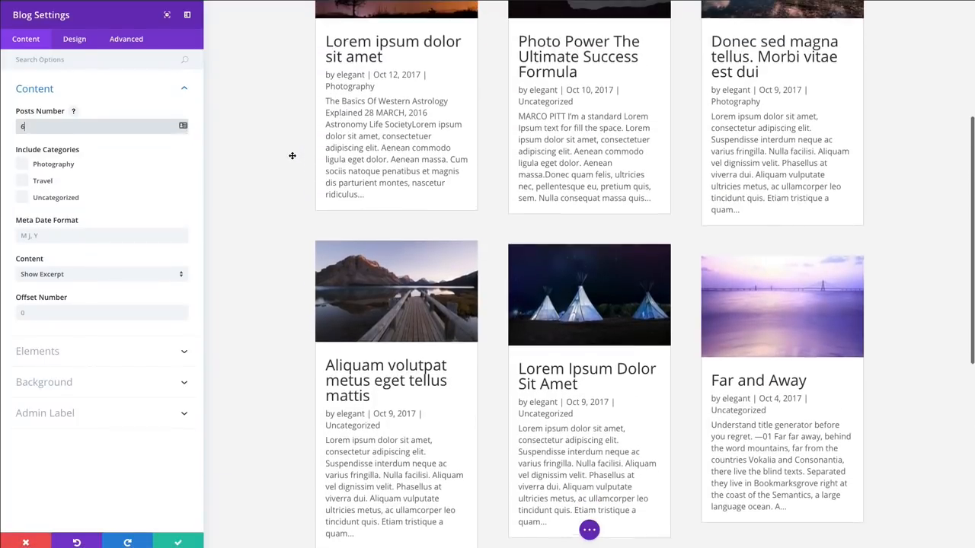
{"action": "scroll", "scroll_direction": "down", "scroll_amount": 3}
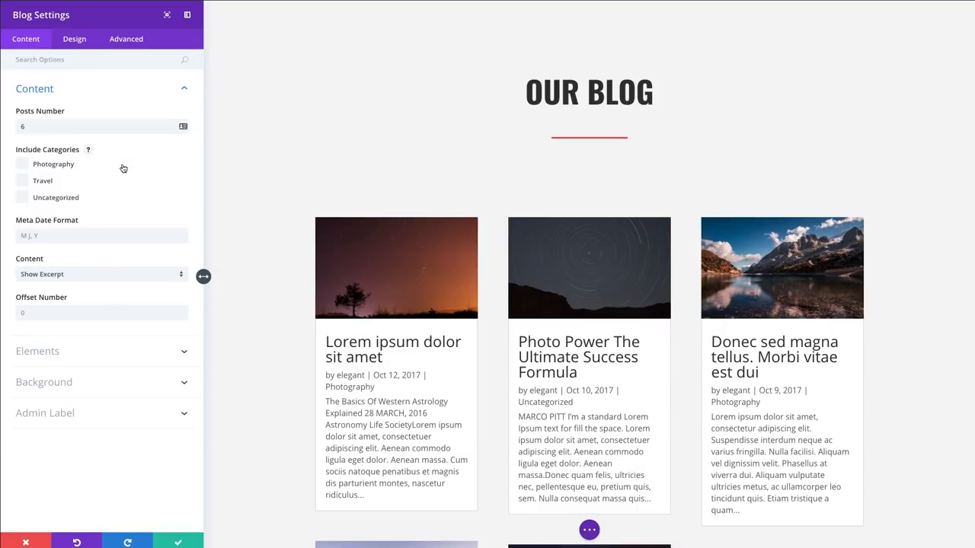
{"action": "mouse_move", "coordinate": [109, 177]}
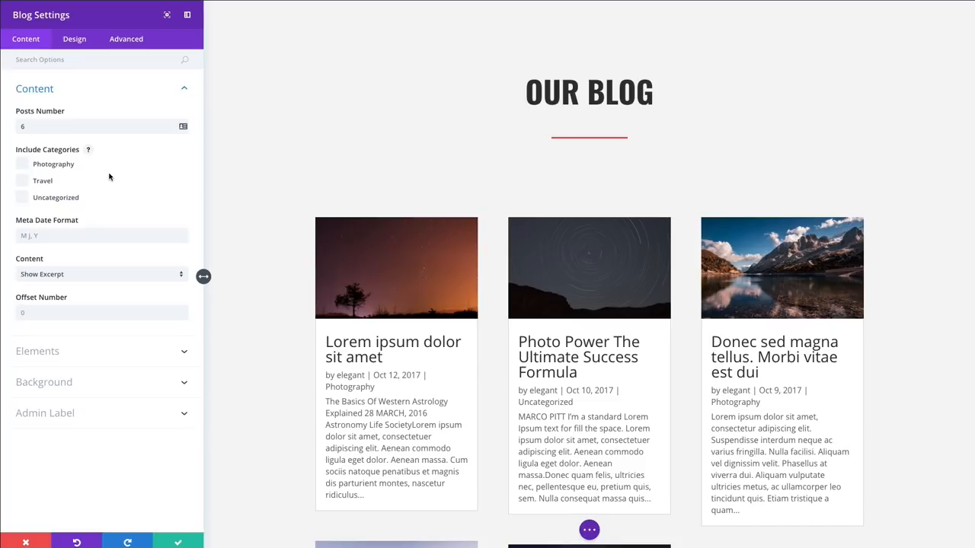
{"action": "mouse_move", "coordinate": [94, 174]}
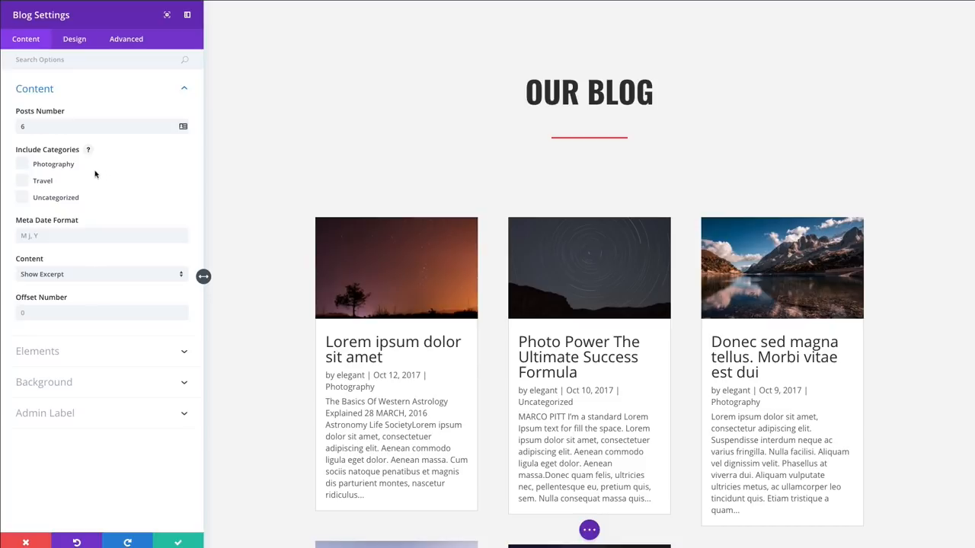
{"action": "mouse_move", "coordinate": [61, 179]}
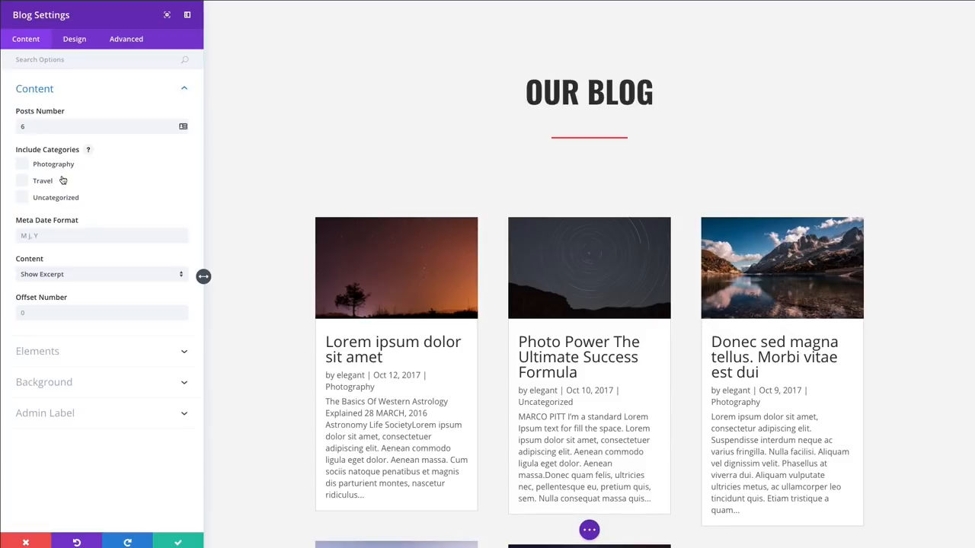
{"action": "mouse_move", "coordinate": [39, 173]}
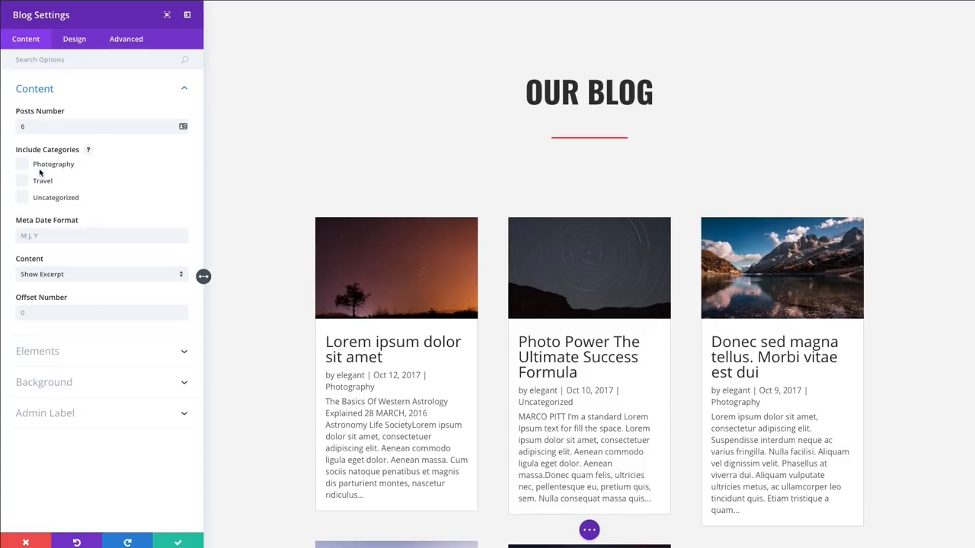
{"action": "mouse_move", "coordinate": [29, 214]}
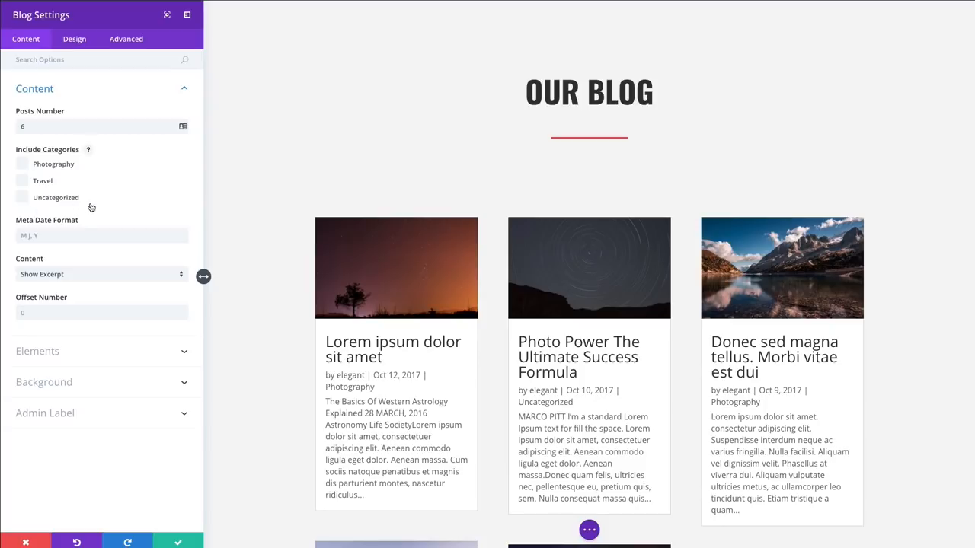
{"action": "mouse_move", "coordinate": [94, 204]}
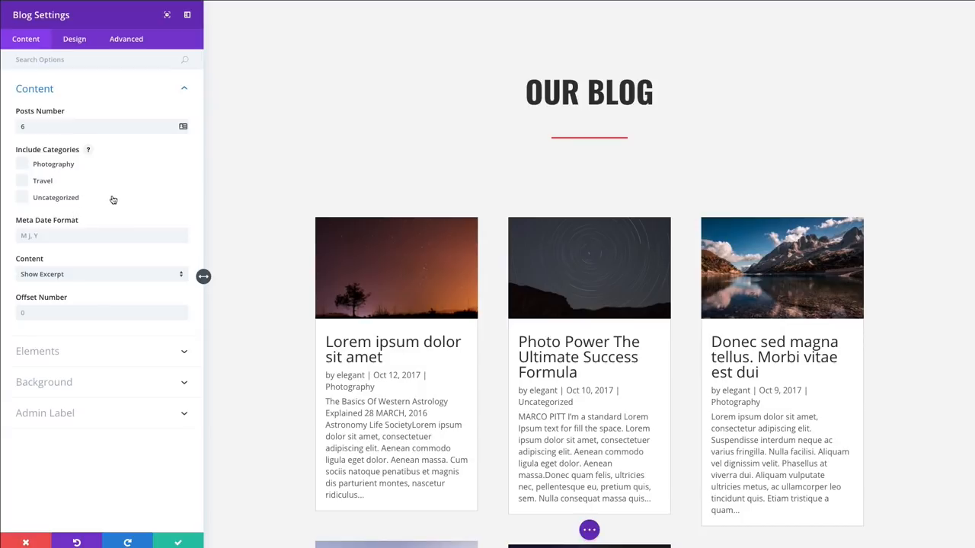
{"action": "mouse_move", "coordinate": [112, 200]}
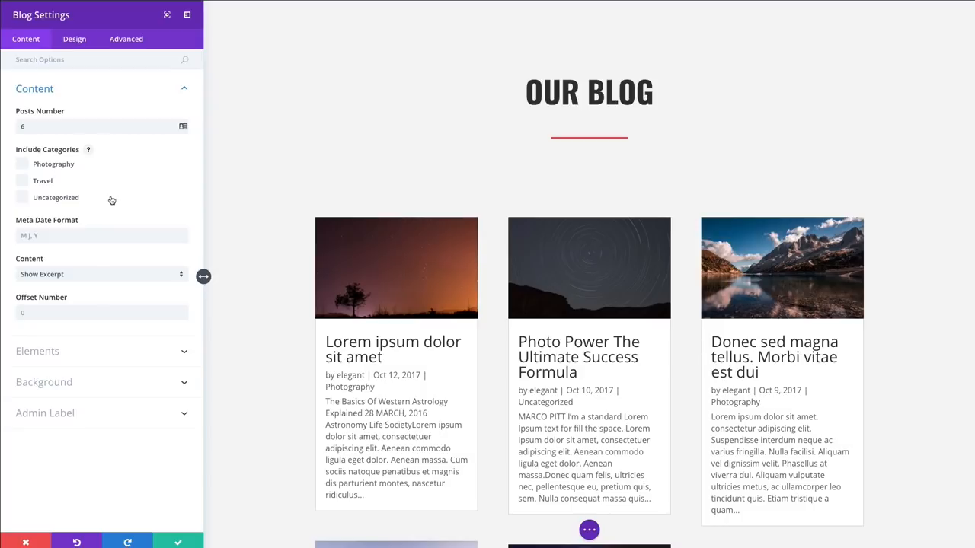
{"action": "mouse_move", "coordinate": [112, 199]}
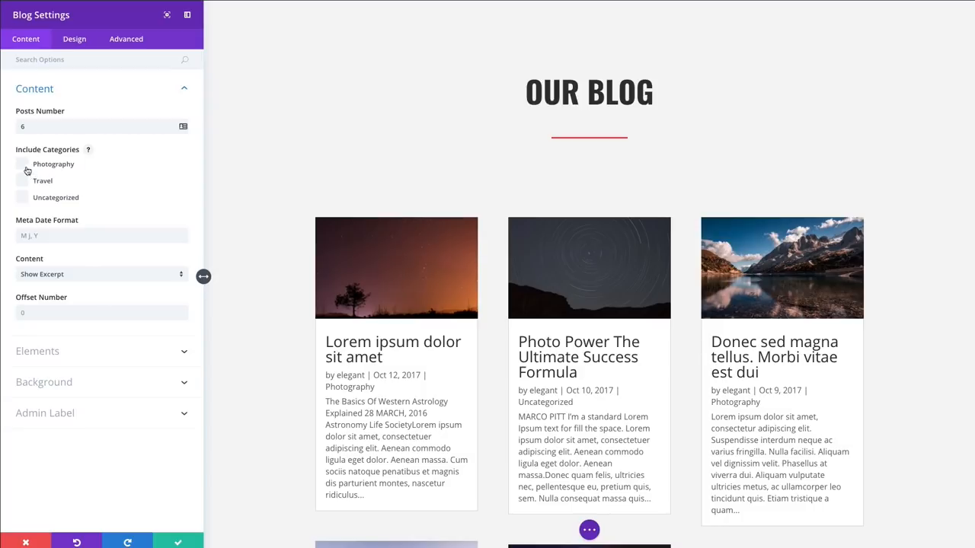
Step: Tick Photography under Include Categories so only Photography posts show
{"action": "left_click", "coordinate": [23, 164]}
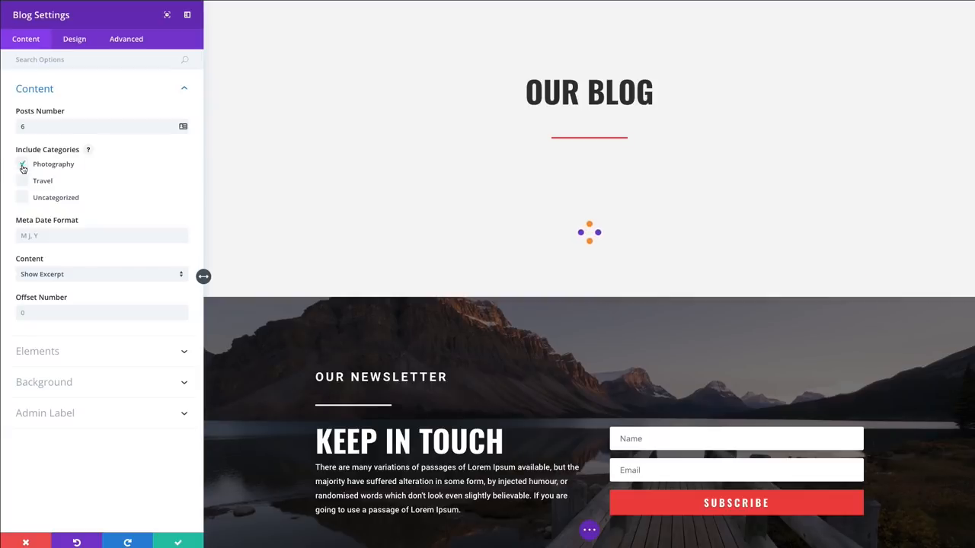
{"action": "left_click", "coordinate": [23, 164]}
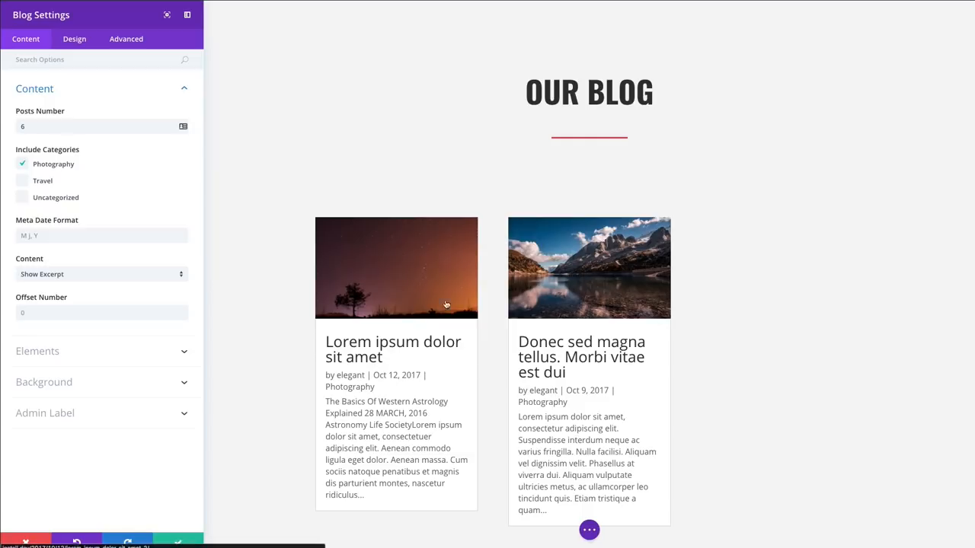
{"action": "mouse_move", "coordinate": [374, 408]}
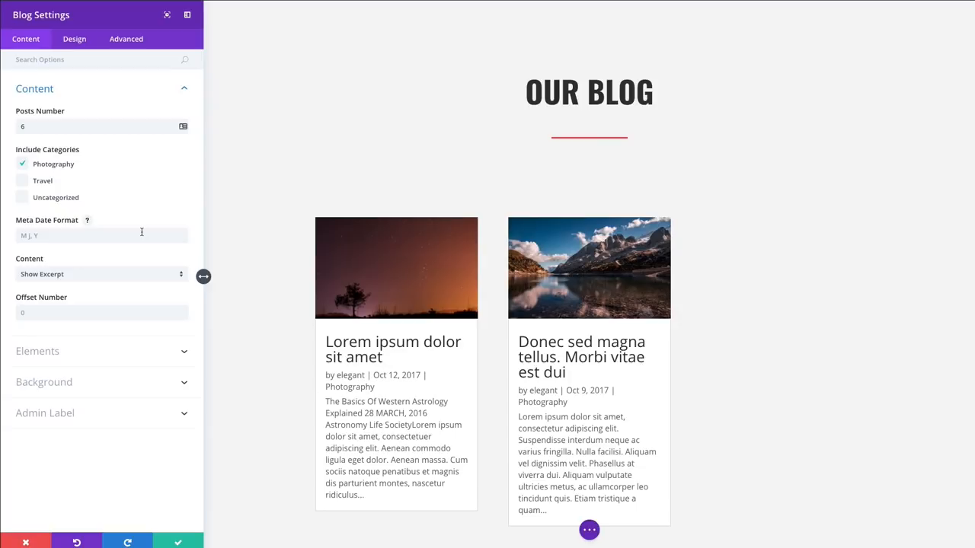
Step: Also include Travel and Uncategorized posts, then review the Meta Date Format and Content options
{"action": "left_click", "coordinate": [23, 179]}
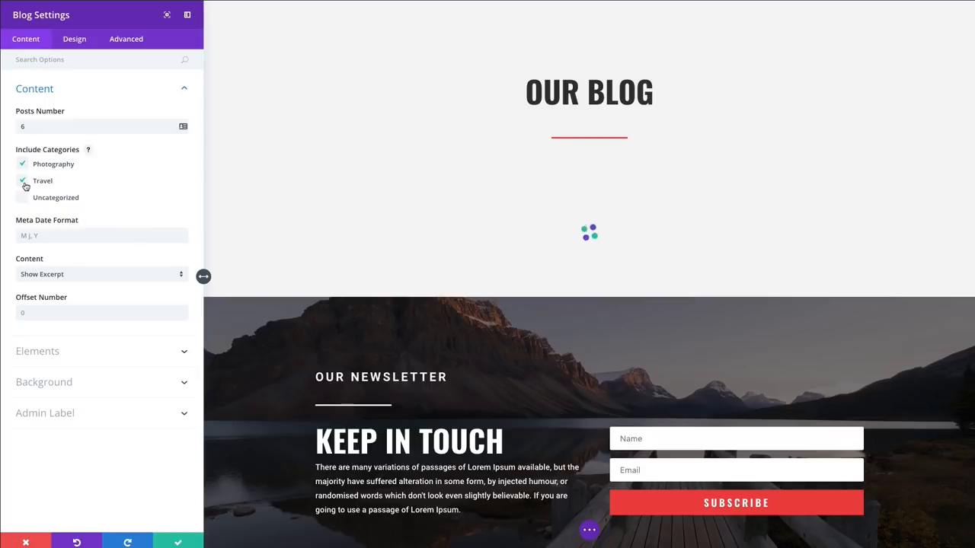
{"action": "left_click", "coordinate": [23, 198]}
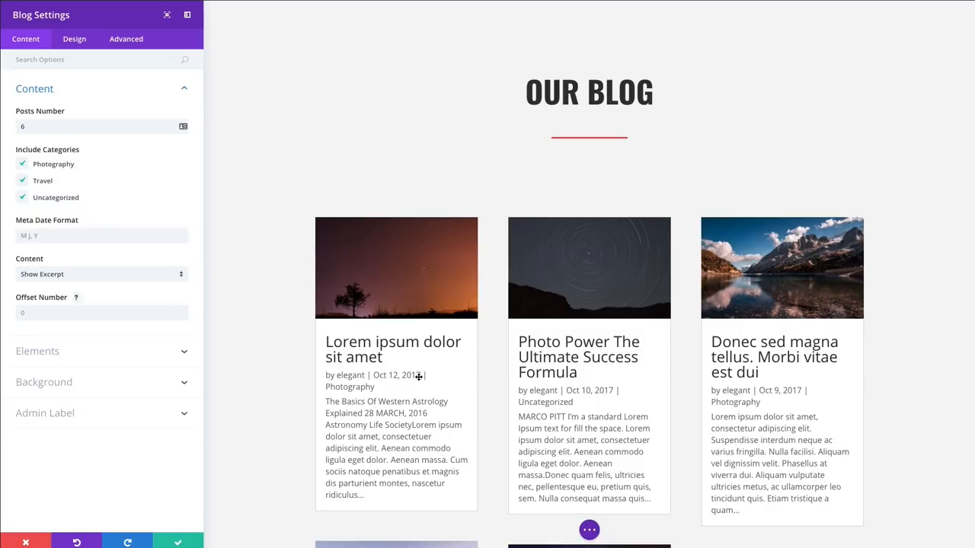
{"action": "left_click", "coordinate": [101, 235]}
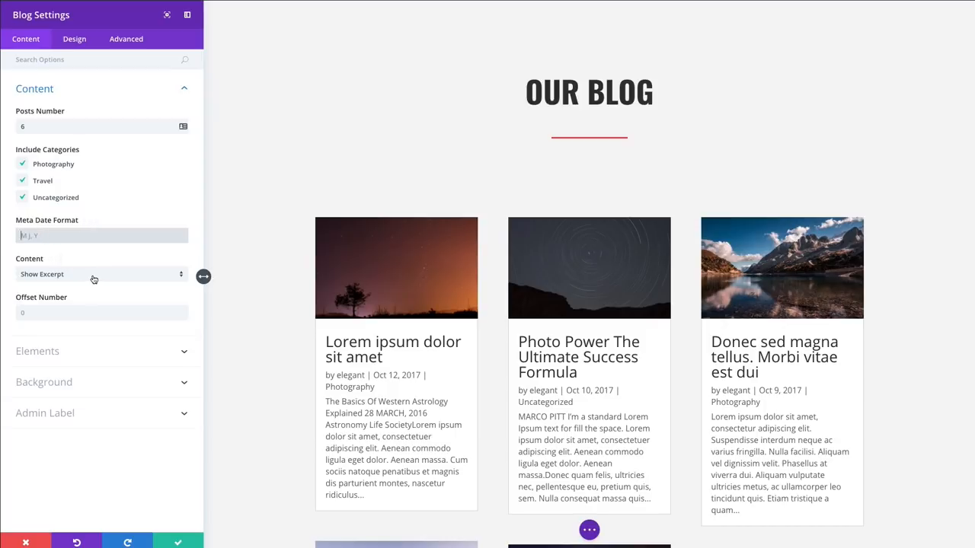
{"action": "left_click", "coordinate": [101, 274]}
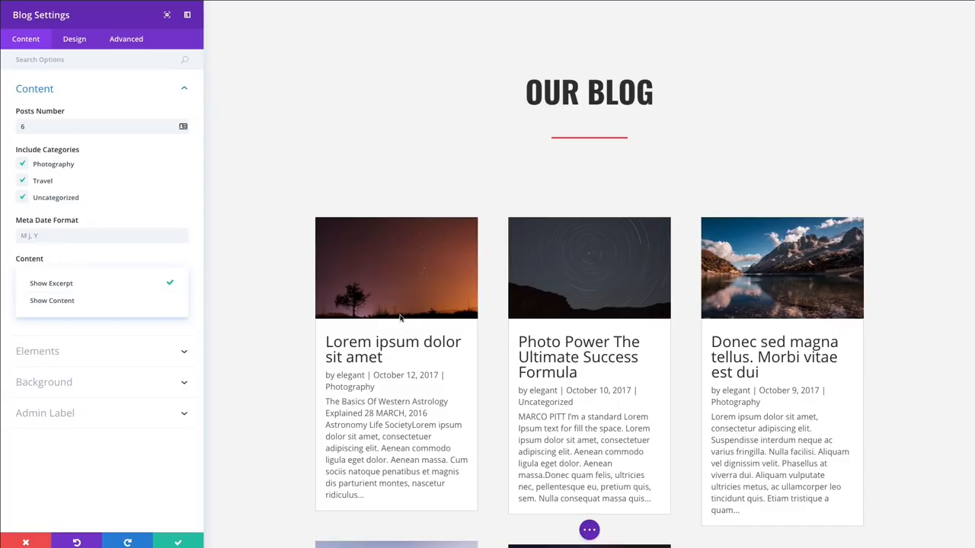
{"action": "mouse_move", "coordinate": [396, 296]}
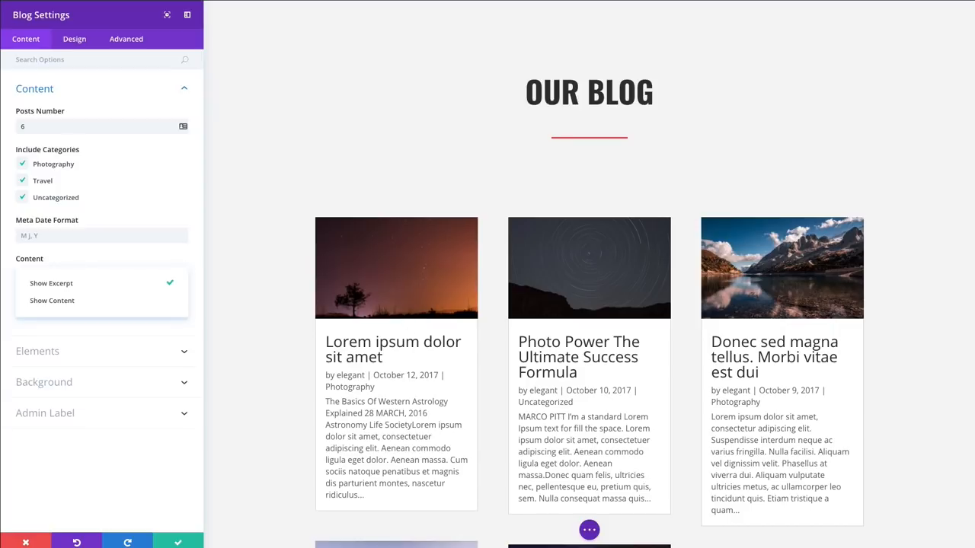
{"action": "mouse_move", "coordinate": [475, 509]}
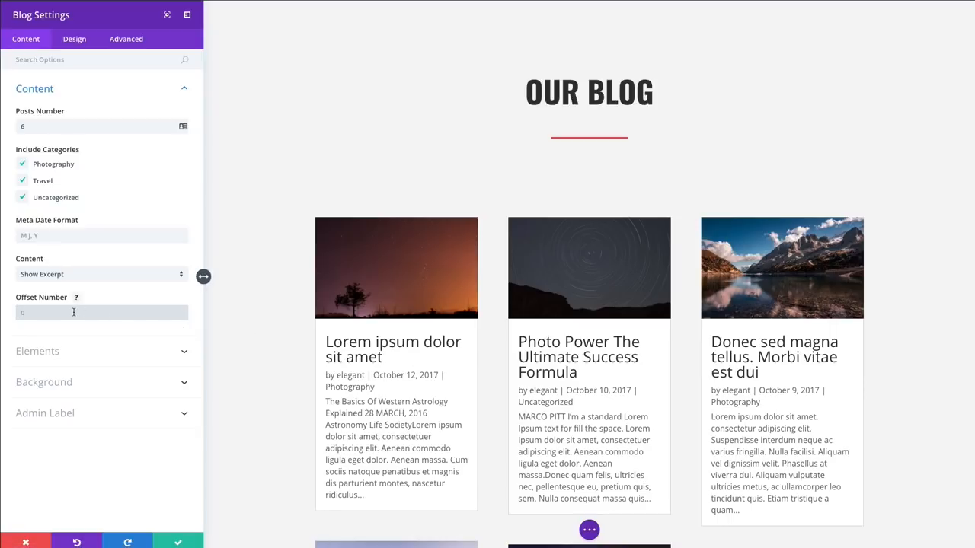
Step: Set the Offset Number to 1 to skip the newest post
{"action": "type", "text": "1"}
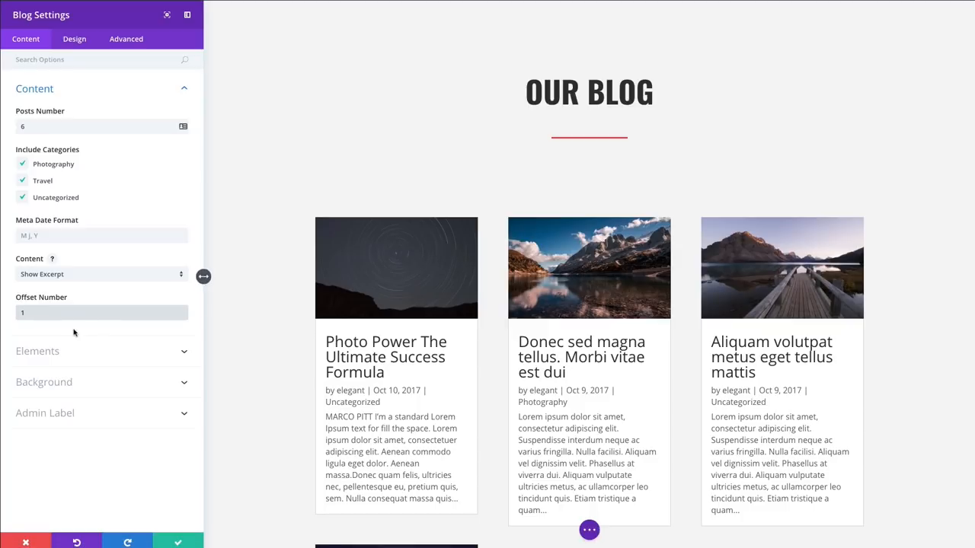
{"action": "left_click", "coordinate": [37, 350]}
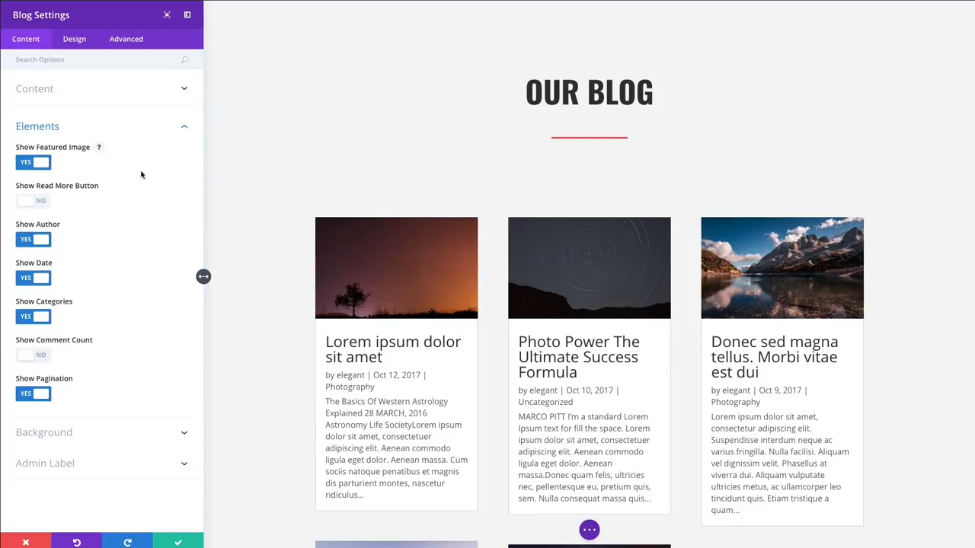
{"action": "mouse_move", "coordinate": [377, 320]}
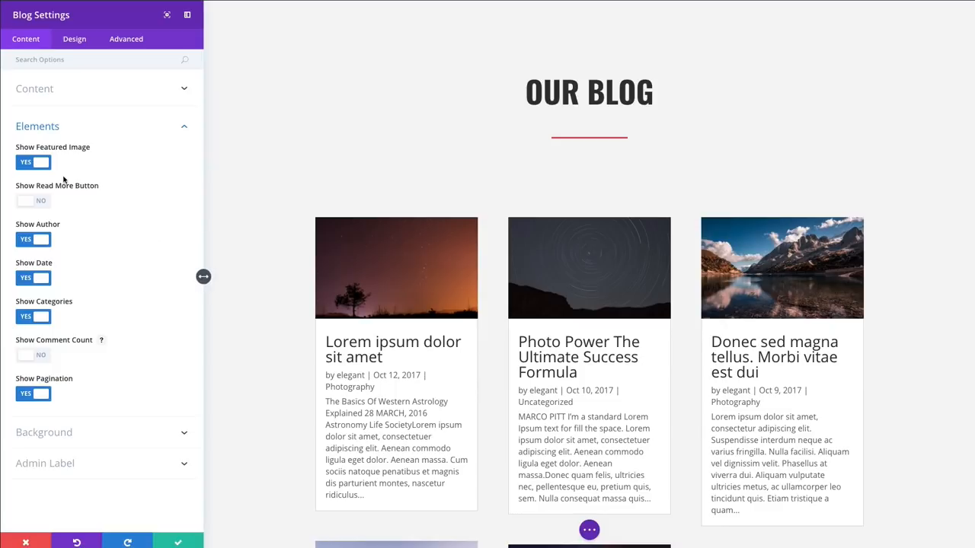
{"action": "mouse_move", "coordinate": [44, 161]}
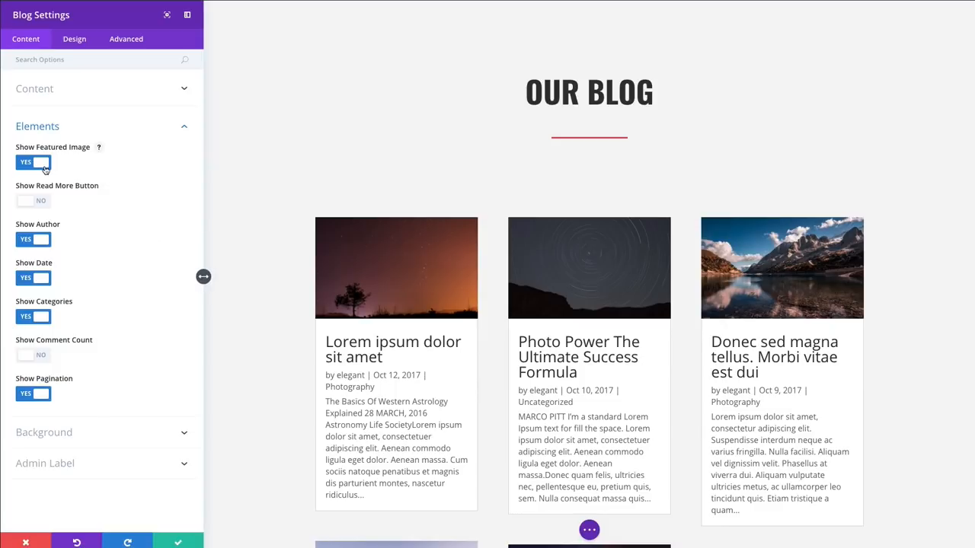
Step: Keep featured images shown and switch Show Read More to YES on the post cards
{"action": "left_click", "coordinate": [33, 162]}
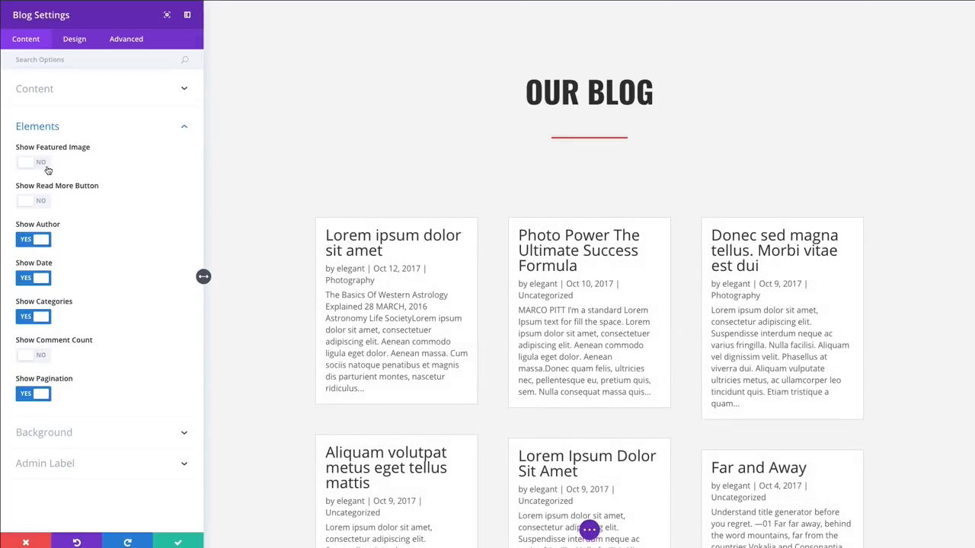
{"action": "left_click", "coordinate": [33, 162]}
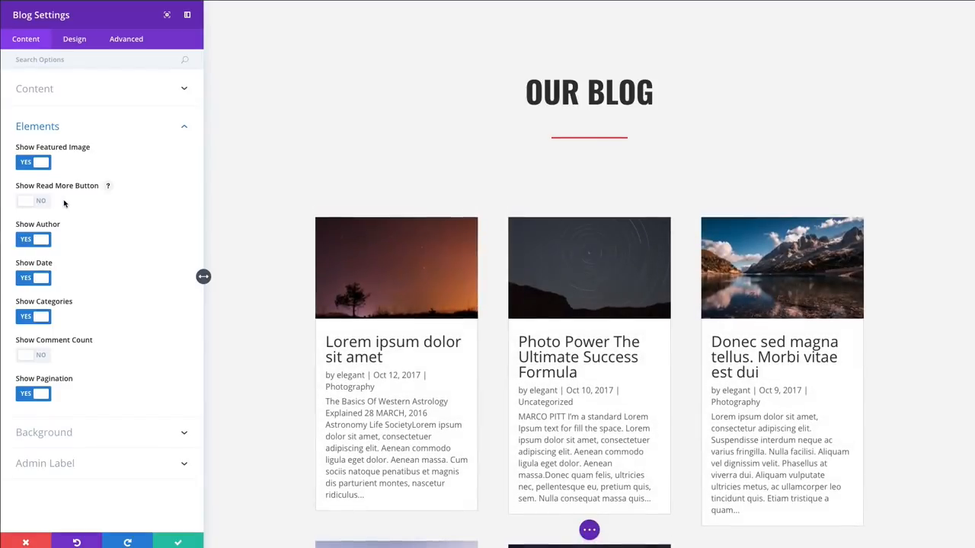
{"action": "left_click", "coordinate": [33, 201]}
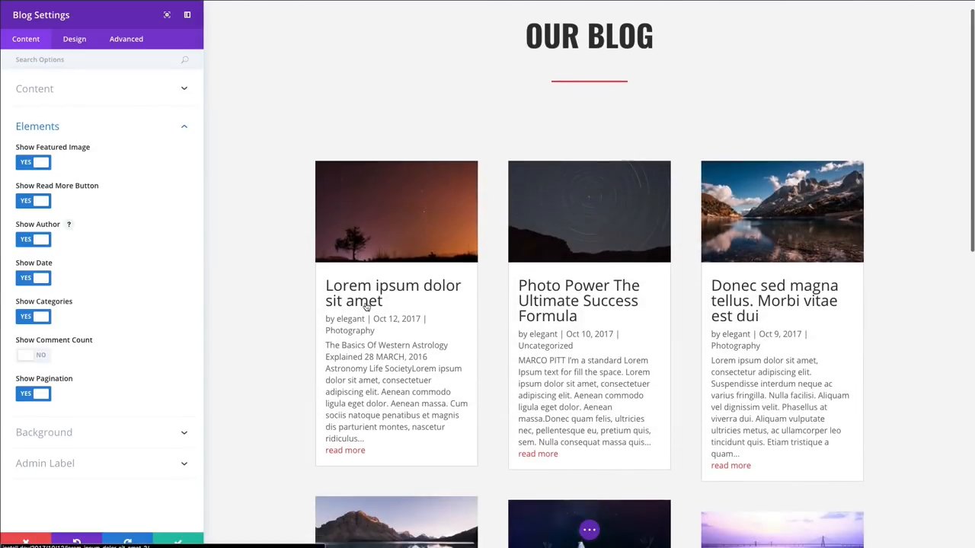
{"action": "mouse_move", "coordinate": [539, 463]}
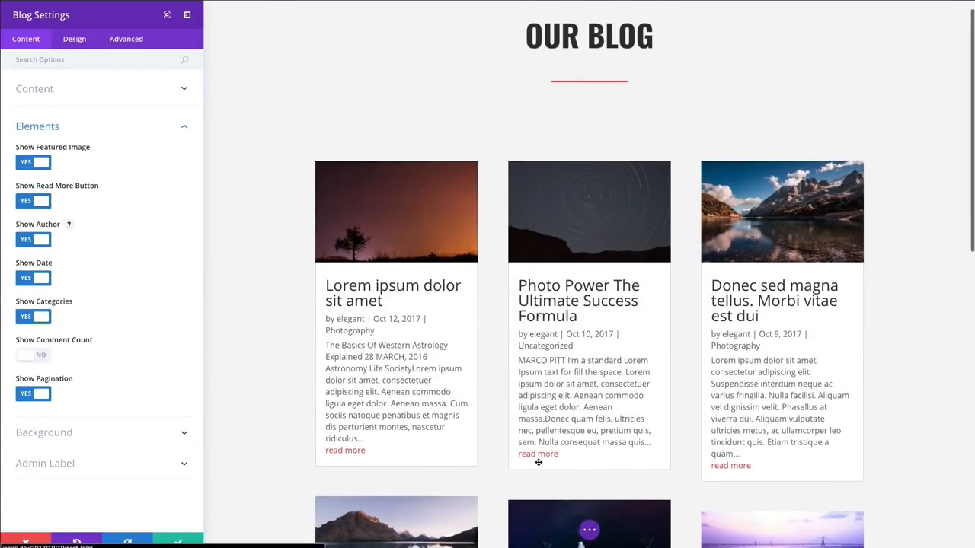
{"action": "scroll", "scroll_direction": "down", "scroll_amount": 3}
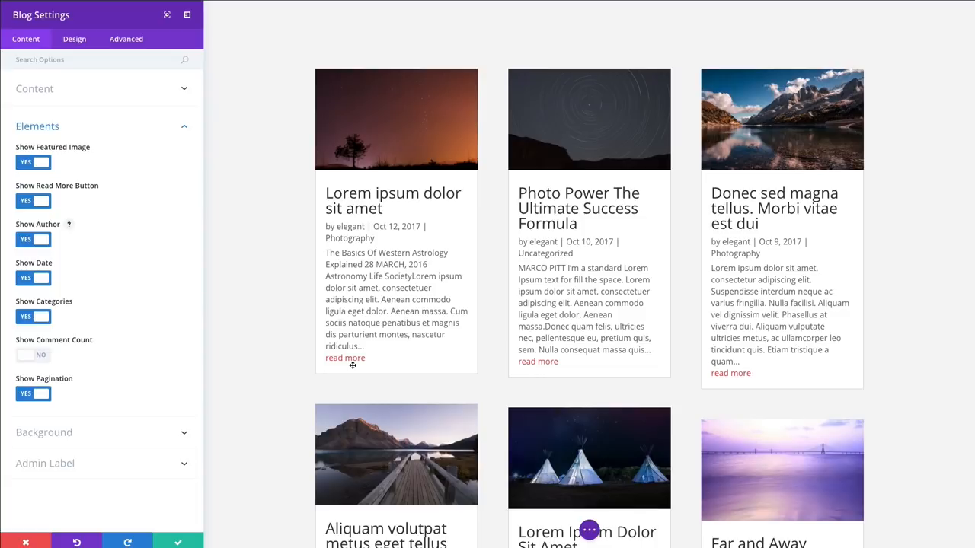
{"action": "mouse_move", "coordinate": [354, 367]}
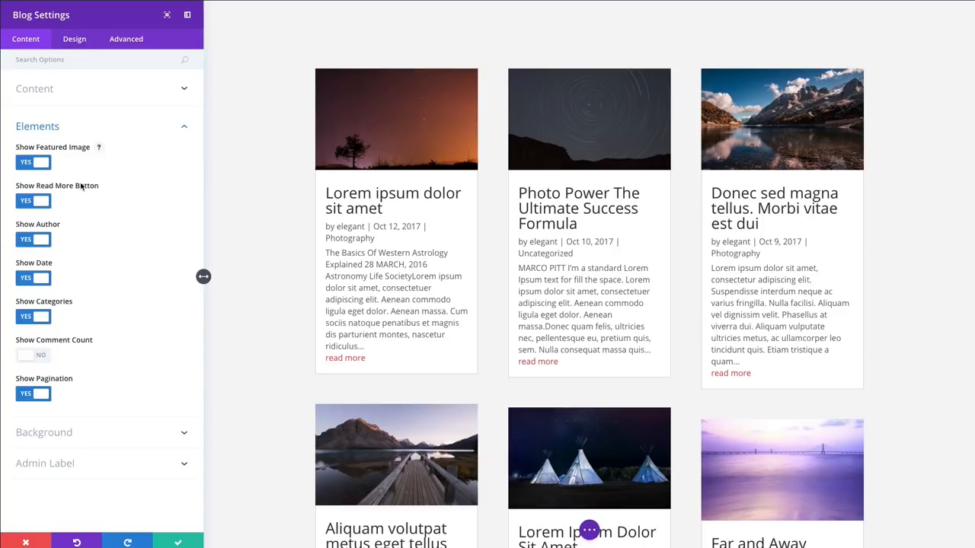
{"action": "mouse_move", "coordinate": [58, 367]}
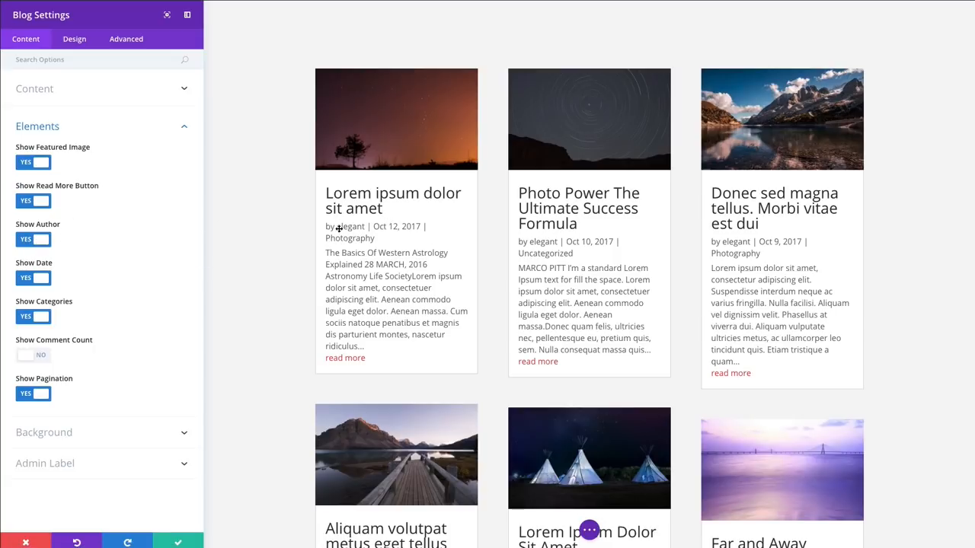
Step: Toggle author, date and categories off and back on, and enable Show Comment Count
{"action": "left_click", "coordinate": [34, 239]}
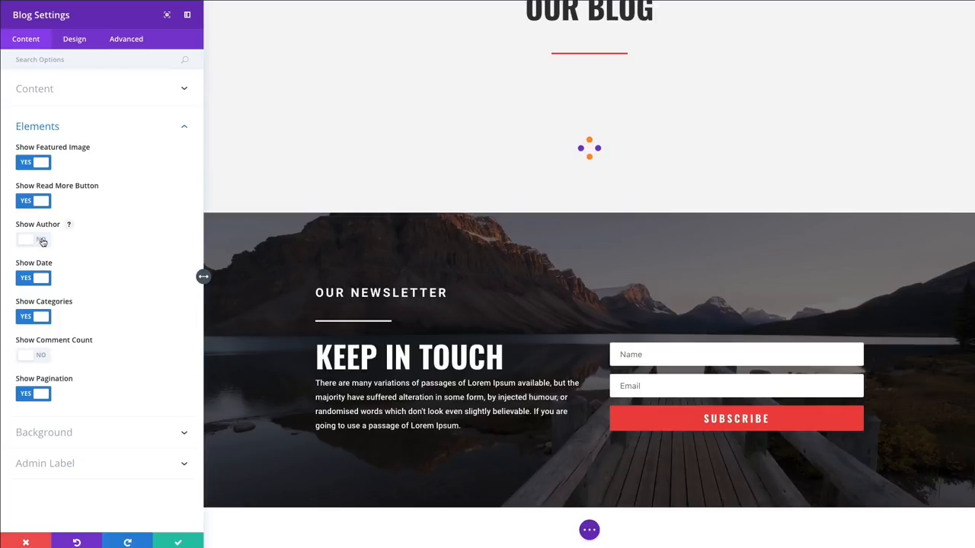
{"action": "left_click", "coordinate": [34, 239]}
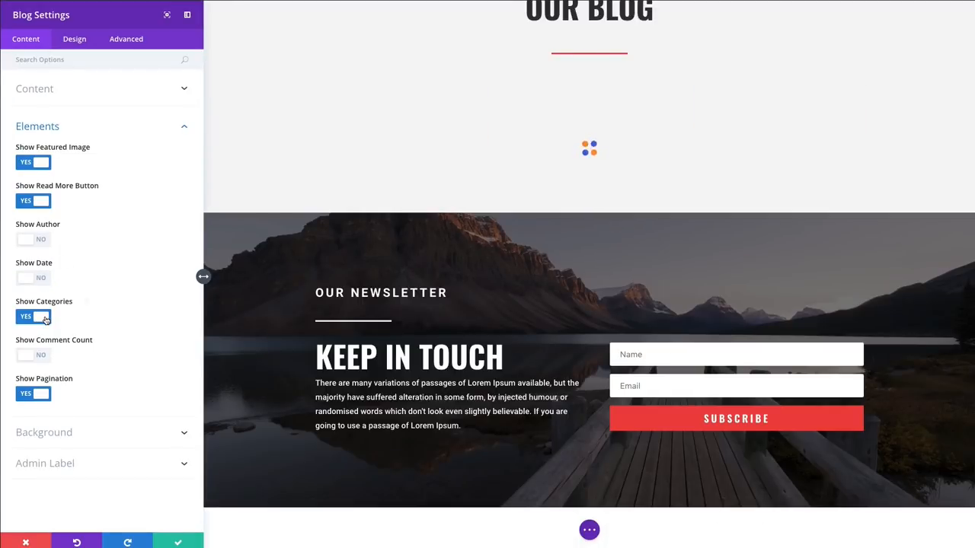
{"action": "left_click", "coordinate": [33, 316]}
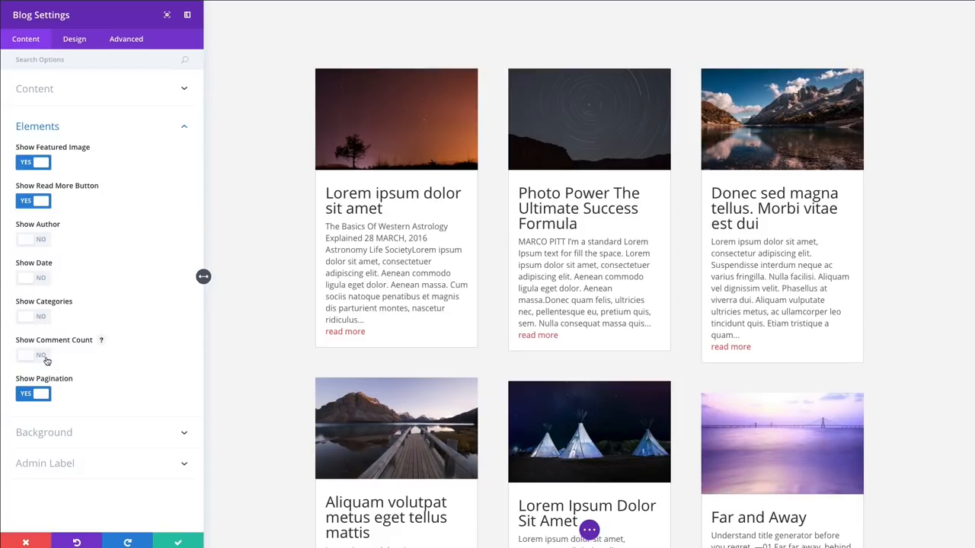
{"action": "left_click", "coordinate": [34, 356]}
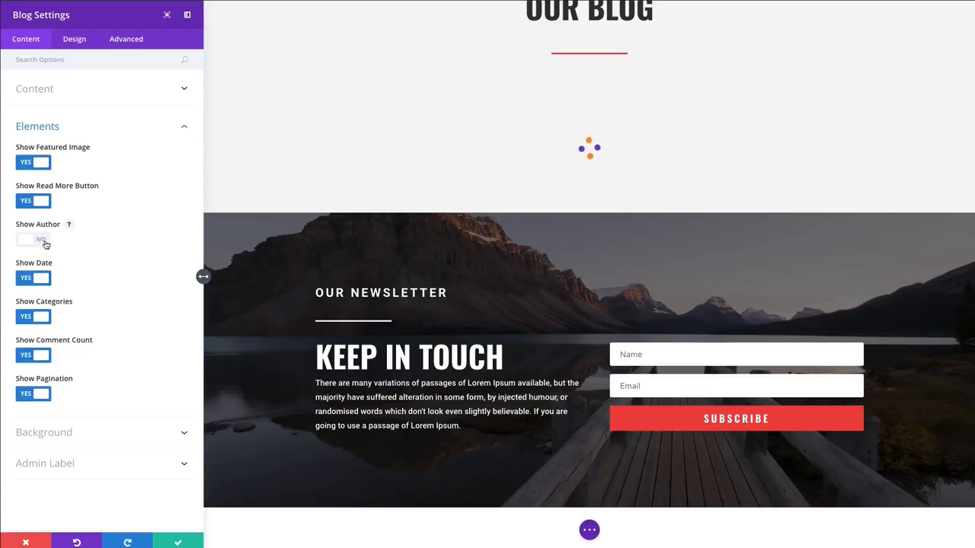
{"action": "left_click", "coordinate": [33, 239]}
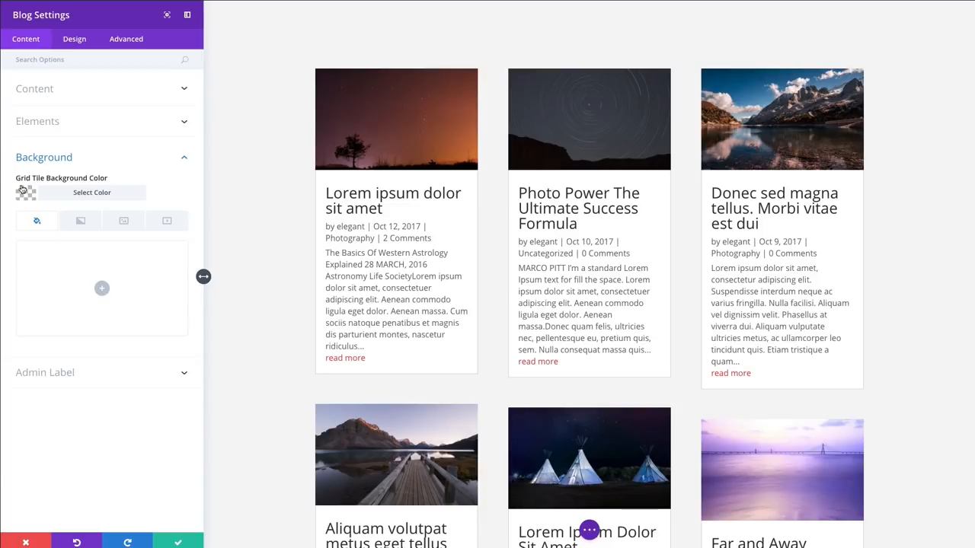
{"action": "mouse_move", "coordinate": [58, 189]}
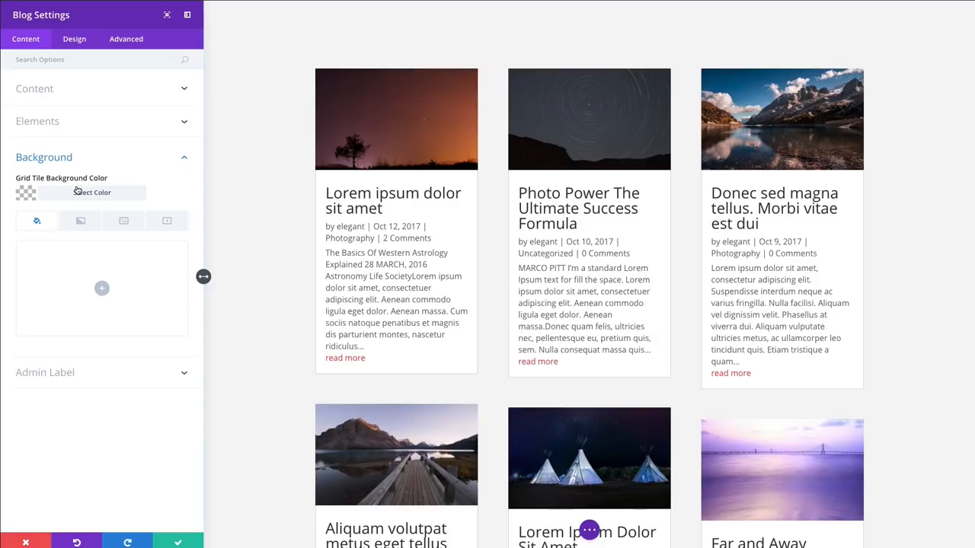
{"action": "mouse_move", "coordinate": [433, 200]}
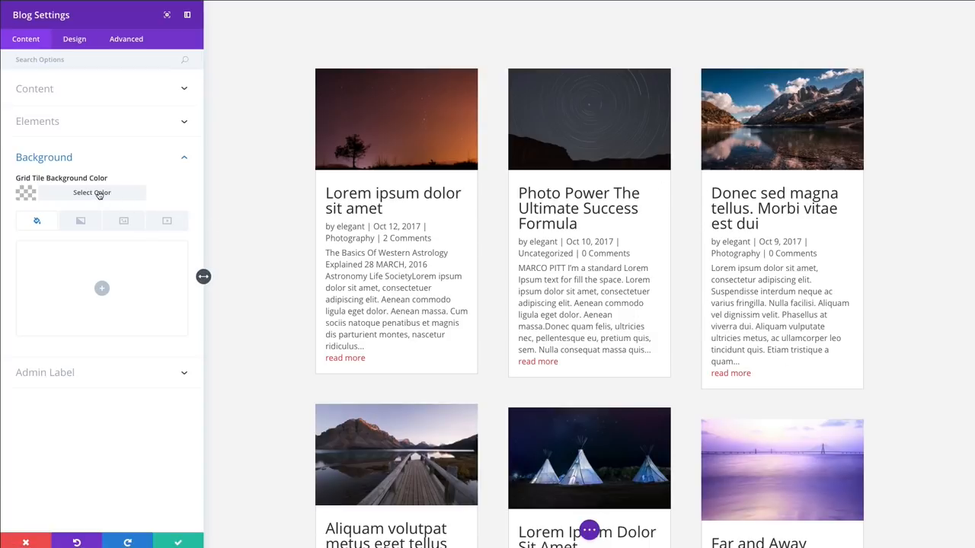
Step: Open the Grid Tile Background Color picker and close it without changing the colour
{"action": "left_click", "coordinate": [92, 192]}
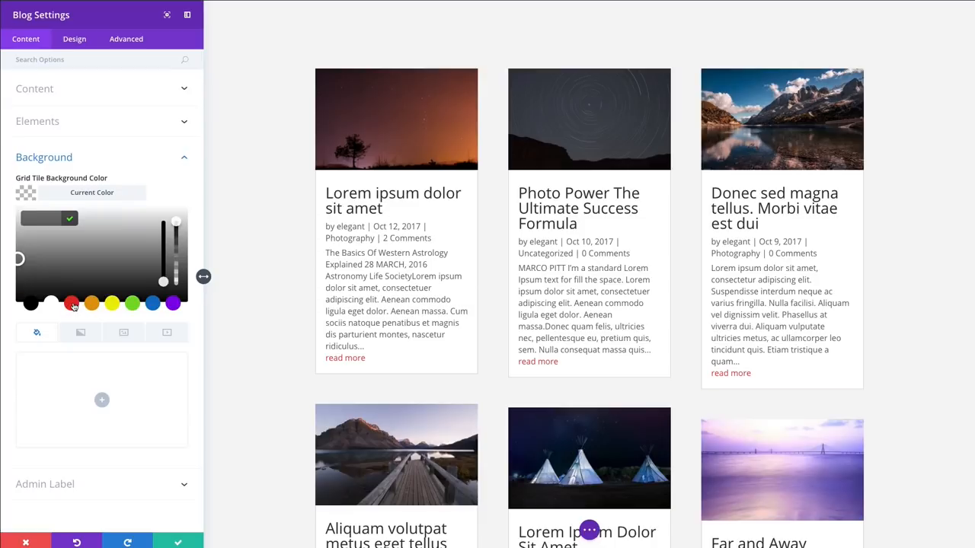
{"action": "left_click", "coordinate": [70, 303]}
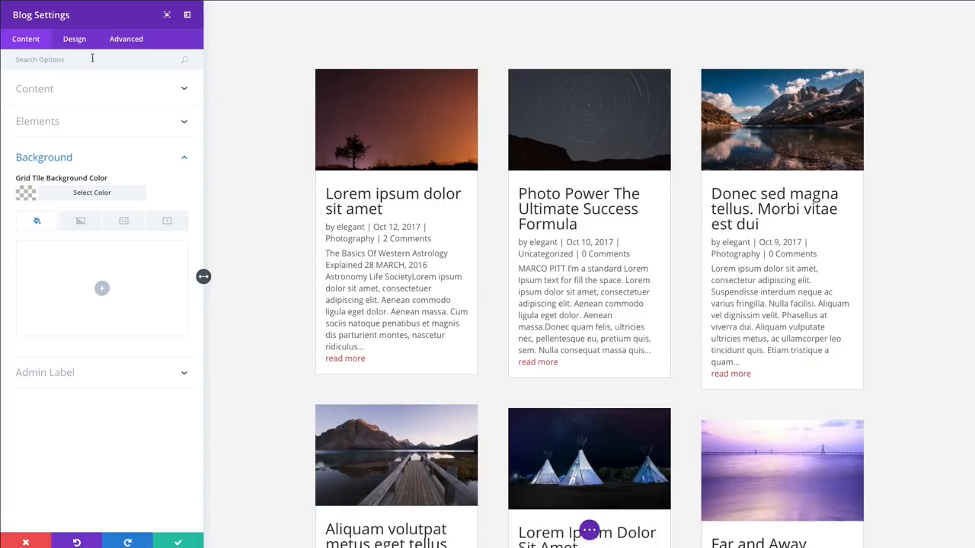
Step: Turn Use Dropshadow ON in the Design tab's Layout options for the grid tiles
{"action": "left_click", "coordinate": [73, 40]}
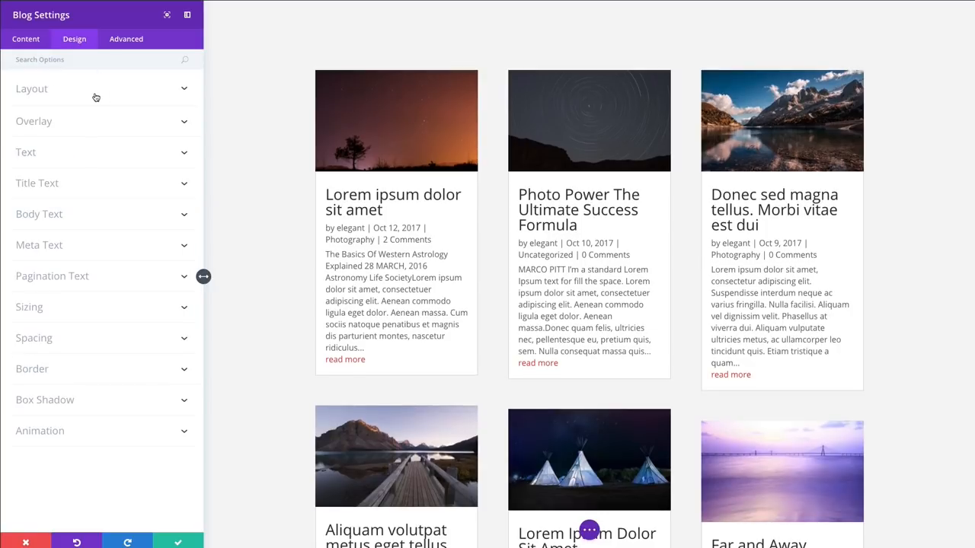
{"action": "left_click", "coordinate": [32, 89]}
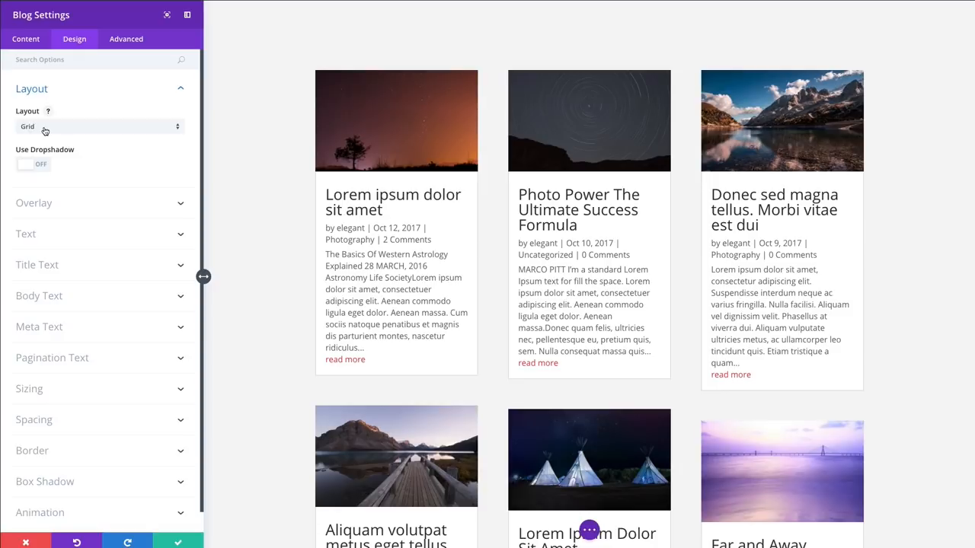
{"action": "mouse_move", "coordinate": [64, 157]}
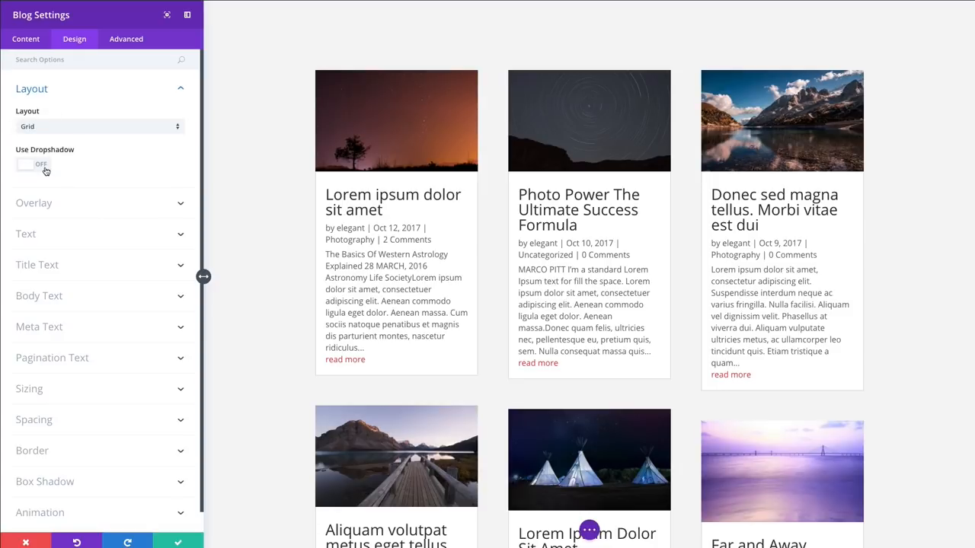
{"action": "left_click", "coordinate": [33, 165]}
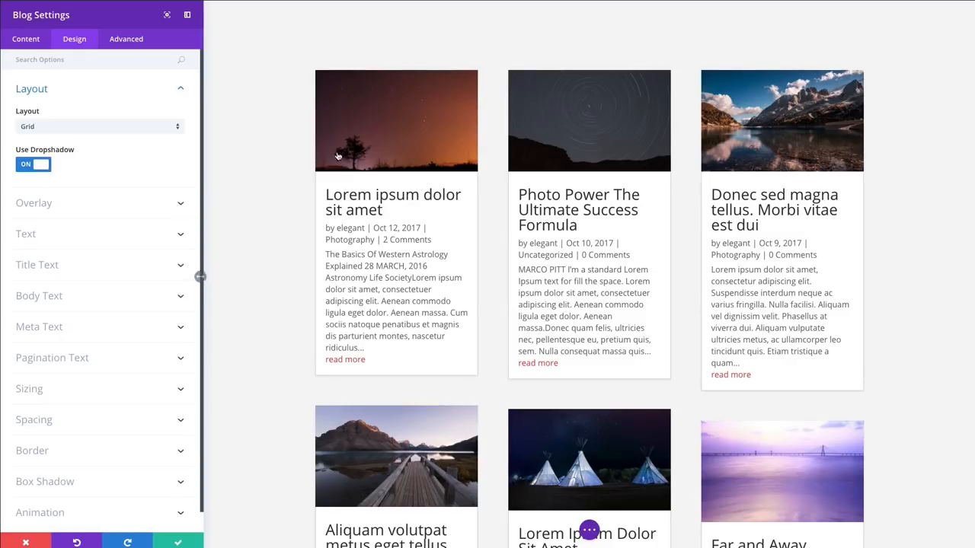
{"action": "mouse_move", "coordinate": [484, 114]}
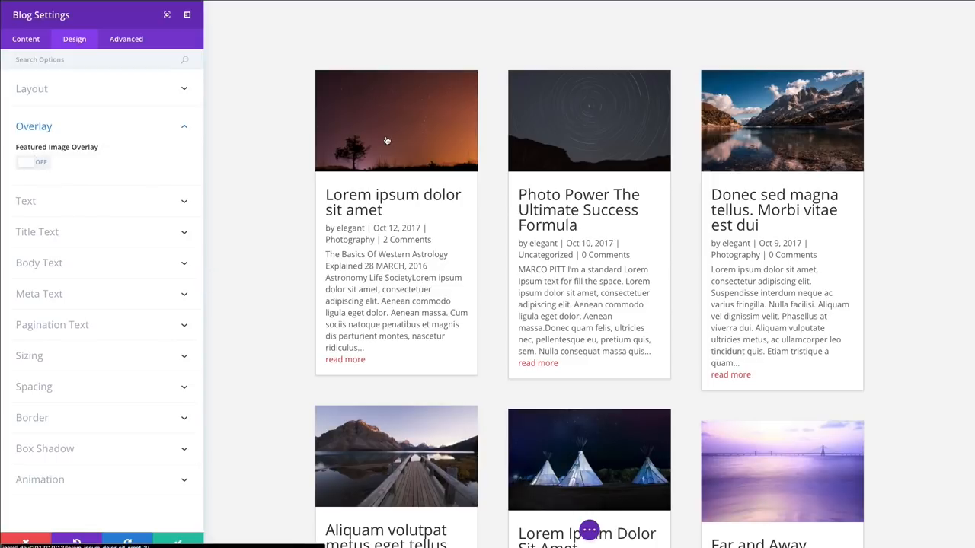
{"action": "mouse_move", "coordinate": [591, 128]}
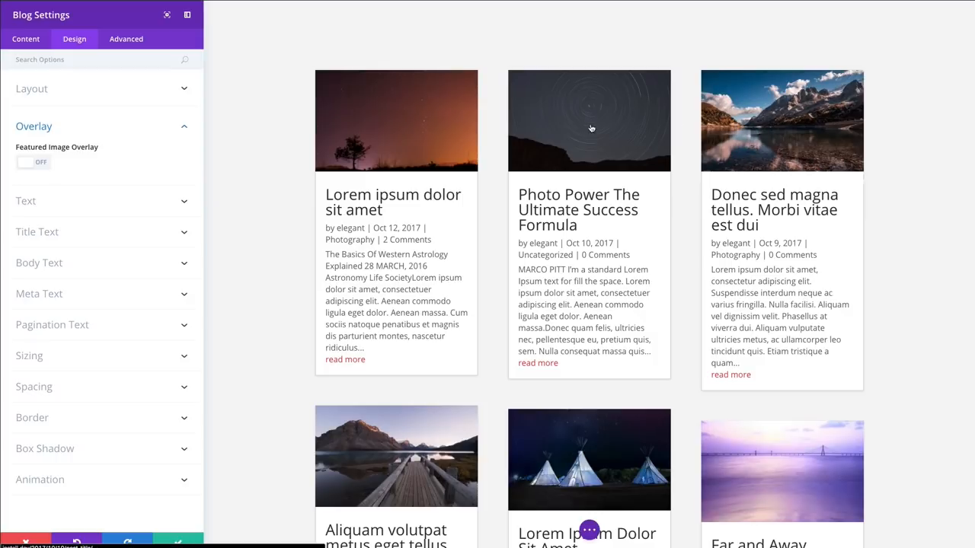
{"action": "mouse_move", "coordinate": [600, 122]}
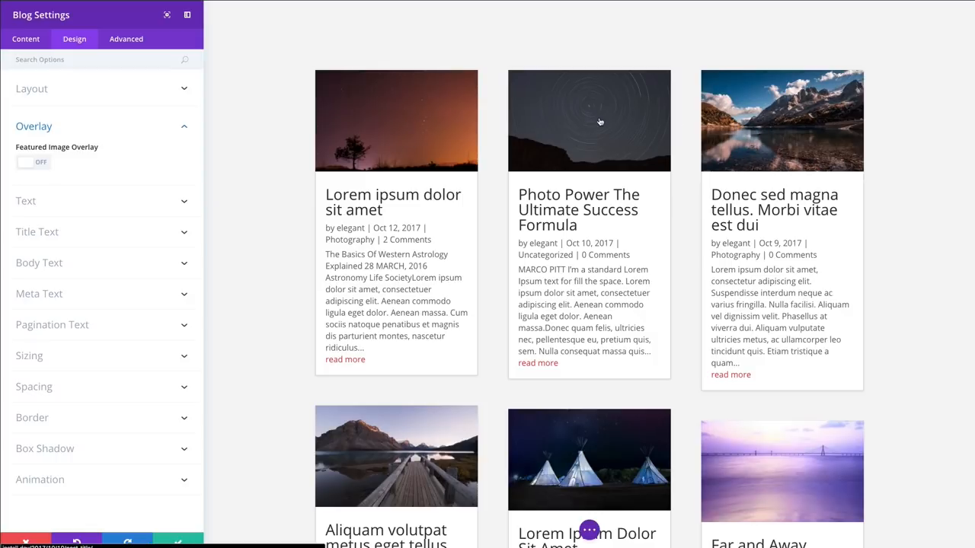
{"action": "mouse_move", "coordinate": [647, 125]}
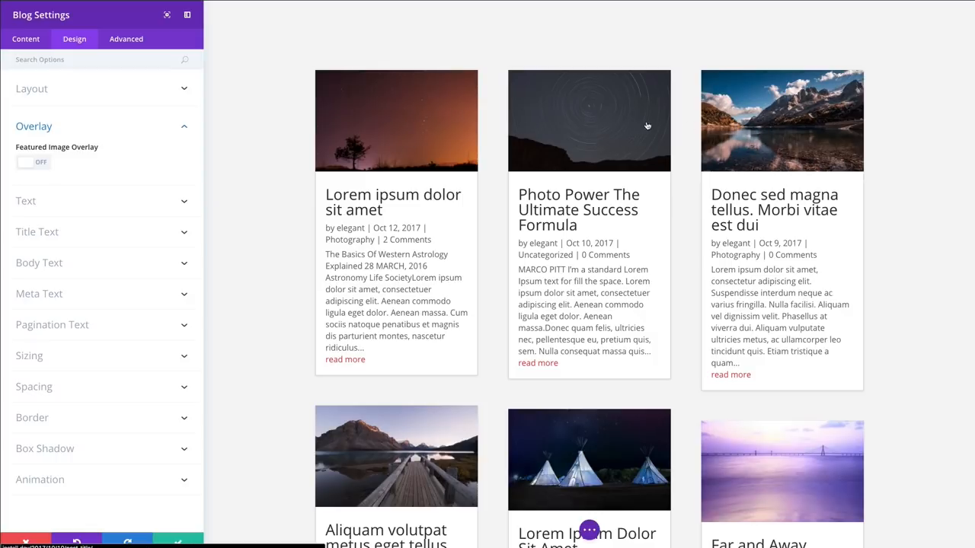
{"action": "mouse_move", "coordinate": [428, 127]}
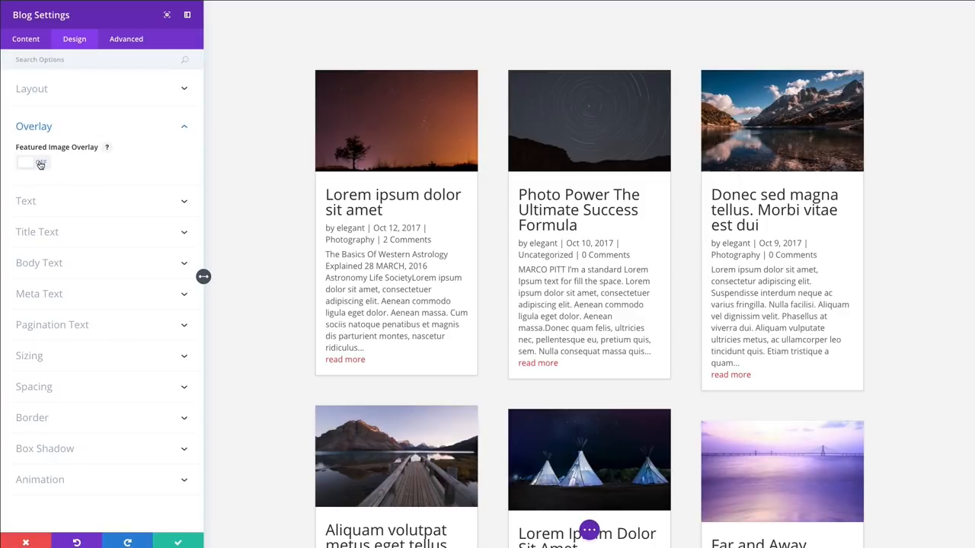
Step: Switch Featured Image Overlay ON and try a hover overlay colour from the picker
{"action": "left_click", "coordinate": [32, 161]}
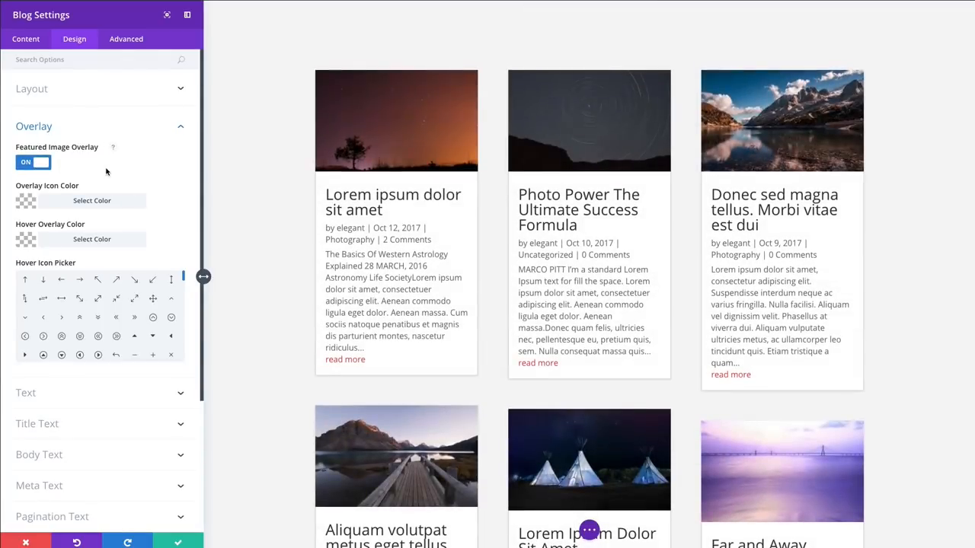
{"action": "mouse_move", "coordinate": [397, 122]}
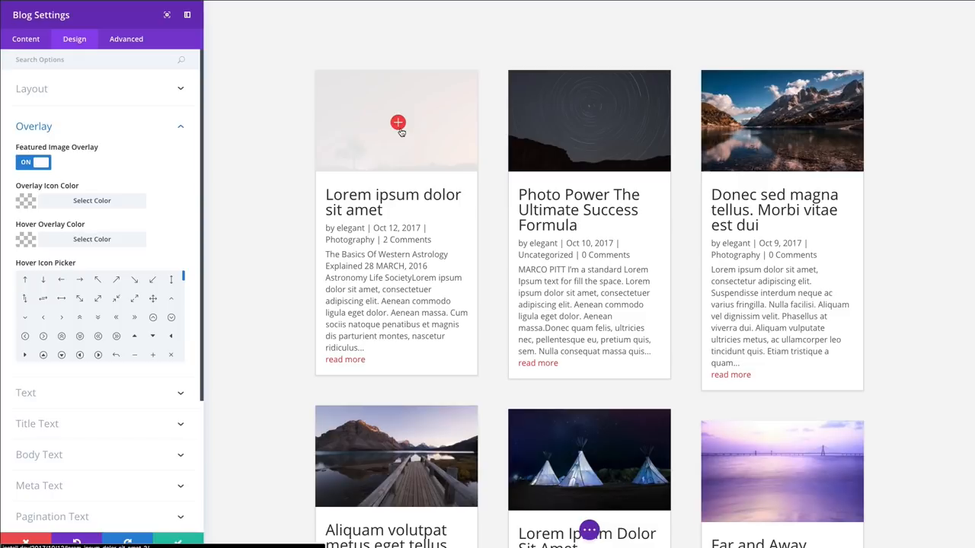
{"action": "mouse_move", "coordinate": [396, 131]}
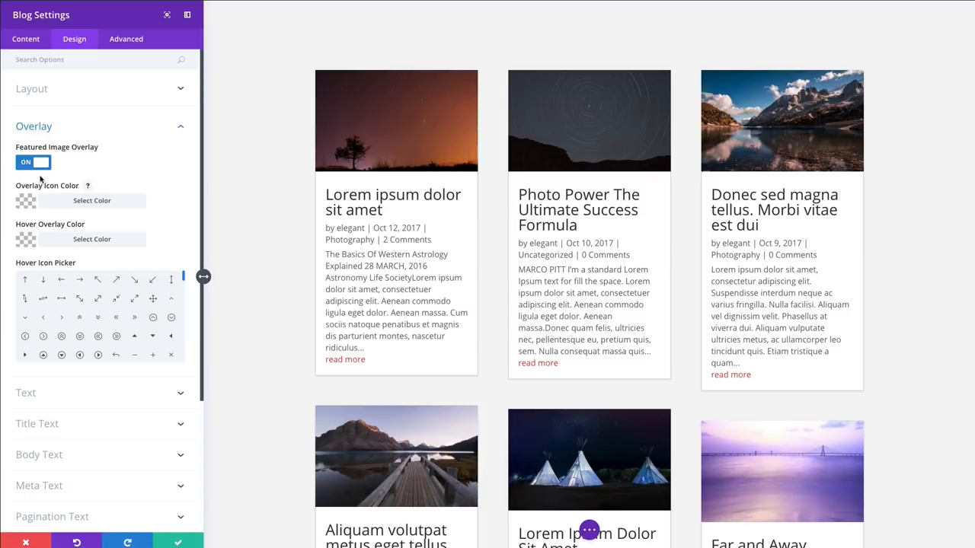
{"action": "mouse_move", "coordinate": [84, 204]}
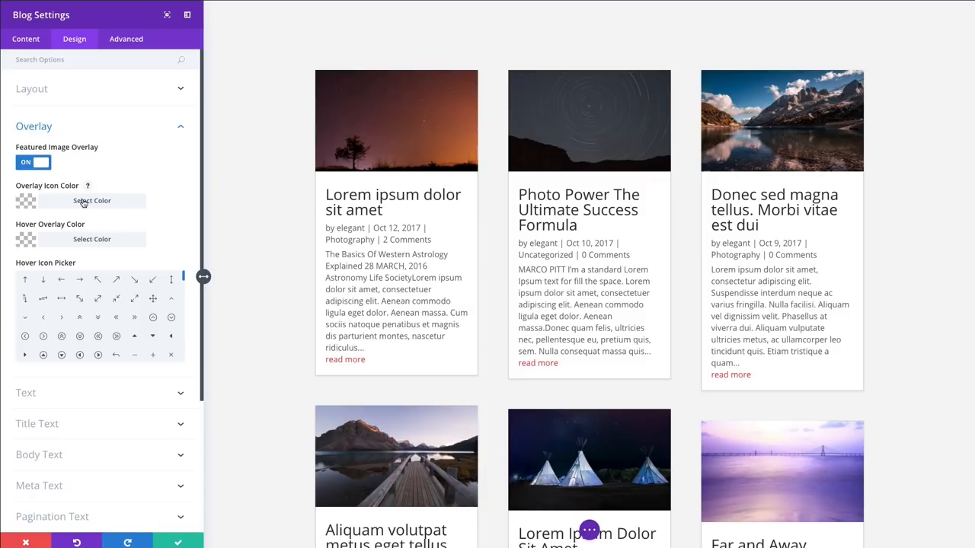
{"action": "left_click", "coordinate": [91, 201]}
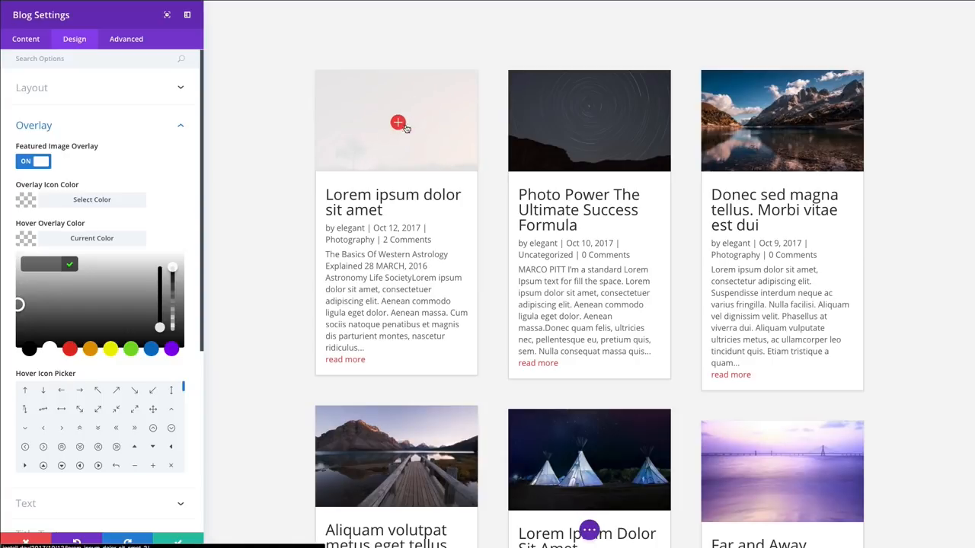
{"action": "mouse_move", "coordinate": [438, 138]}
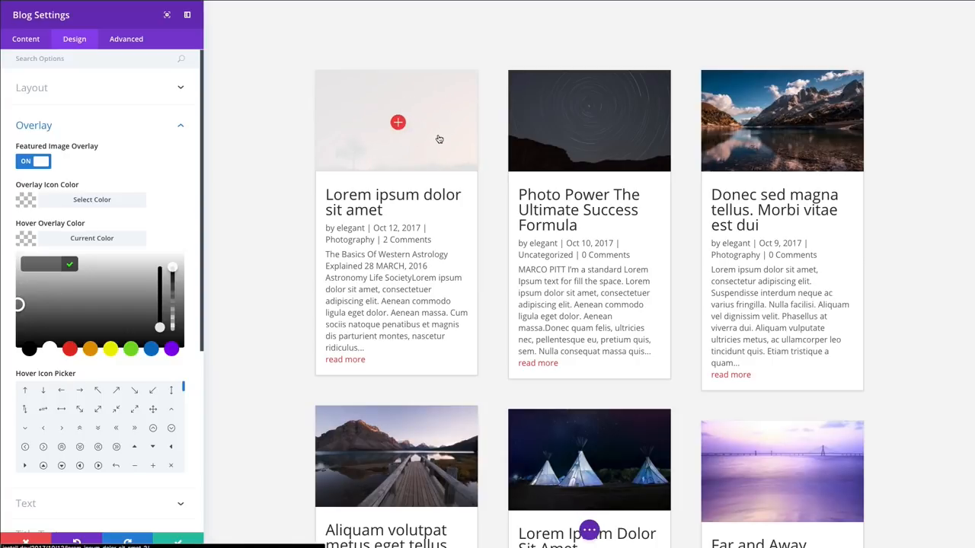
{"action": "mouse_move", "coordinate": [445, 131]}
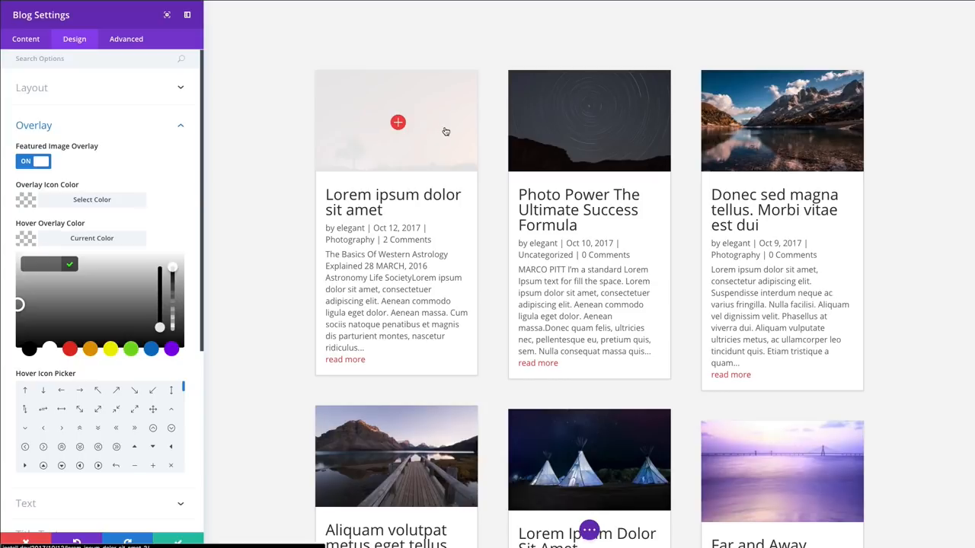
{"action": "mouse_move", "coordinate": [433, 146]}
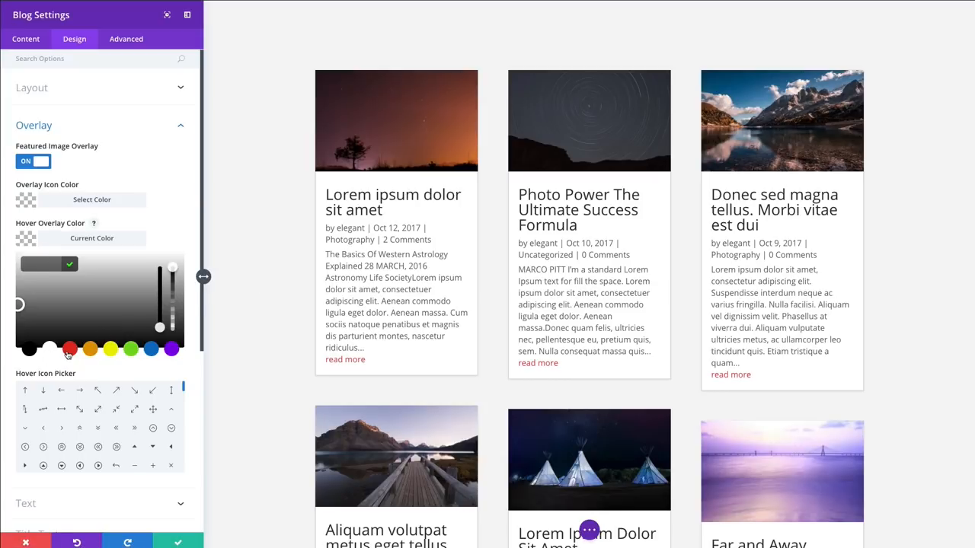
{"action": "left_click", "coordinate": [70, 349]}
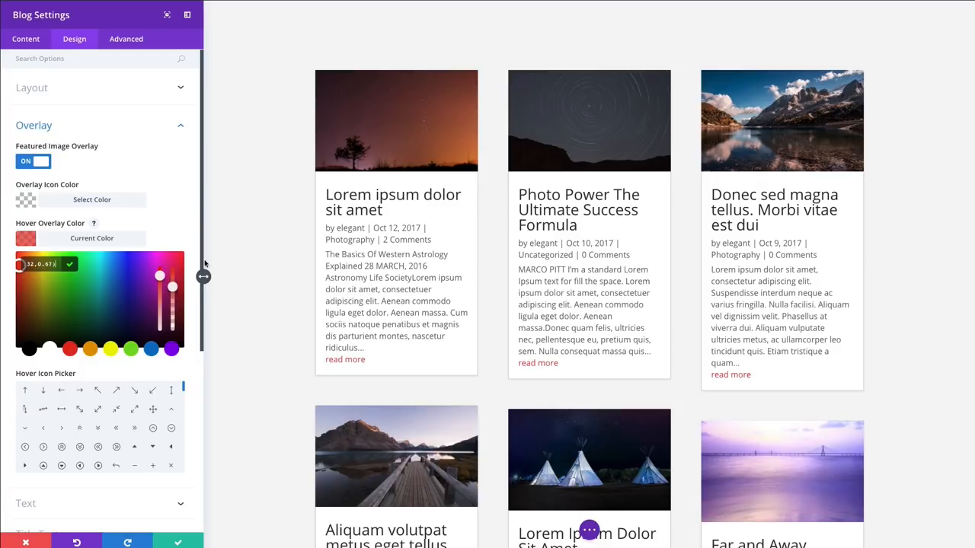
{"action": "mouse_move", "coordinate": [591, 122]}
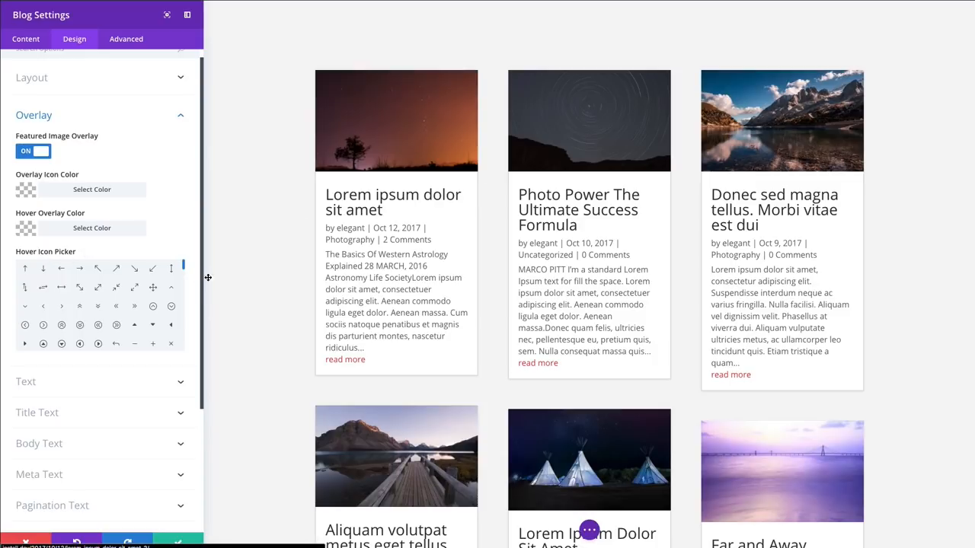
Step: Try centred text orientation for the post tiles, then return it to left-aligned
{"action": "scroll", "scroll_direction": "down", "scroll_amount": 3}
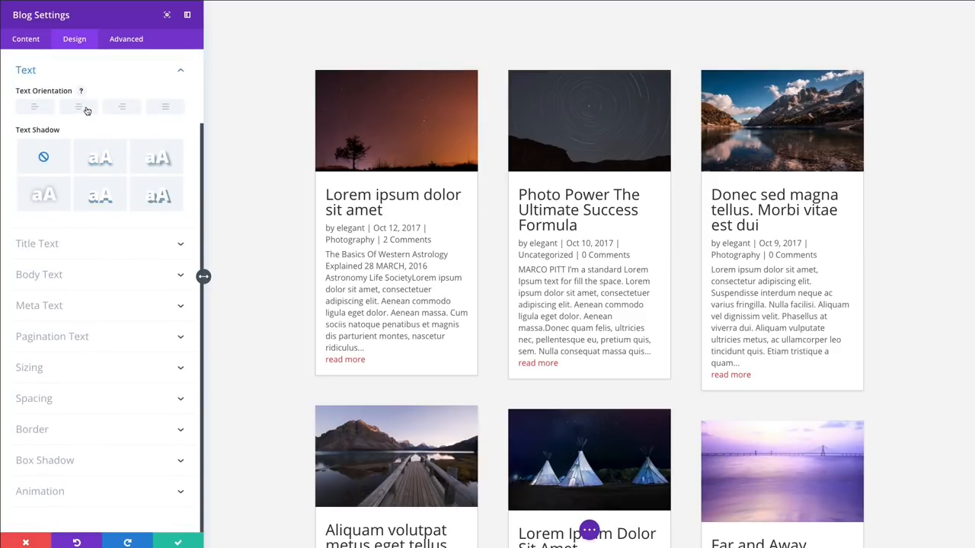
{"action": "left_click", "coordinate": [34, 106]}
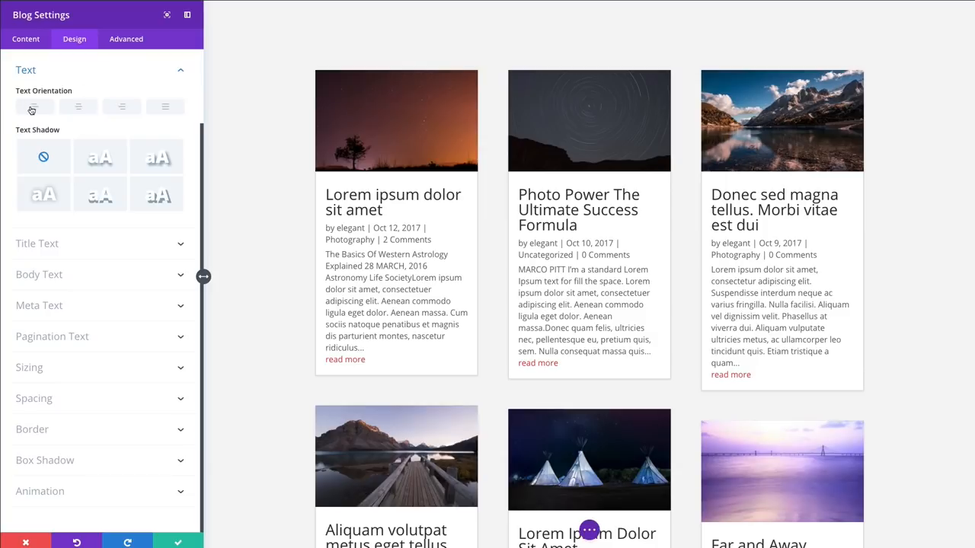
{"action": "left_click", "coordinate": [77, 106]}
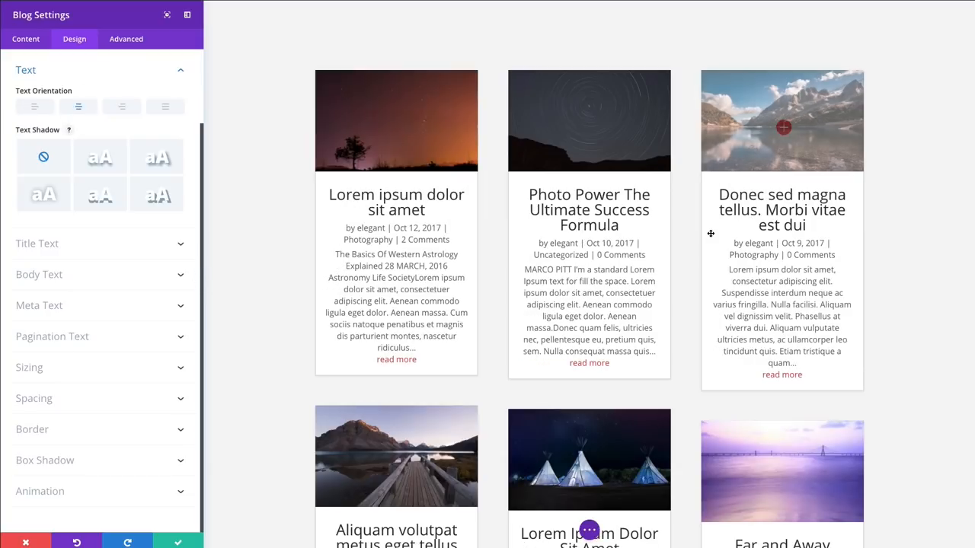
{"action": "left_click", "coordinate": [33, 106]}
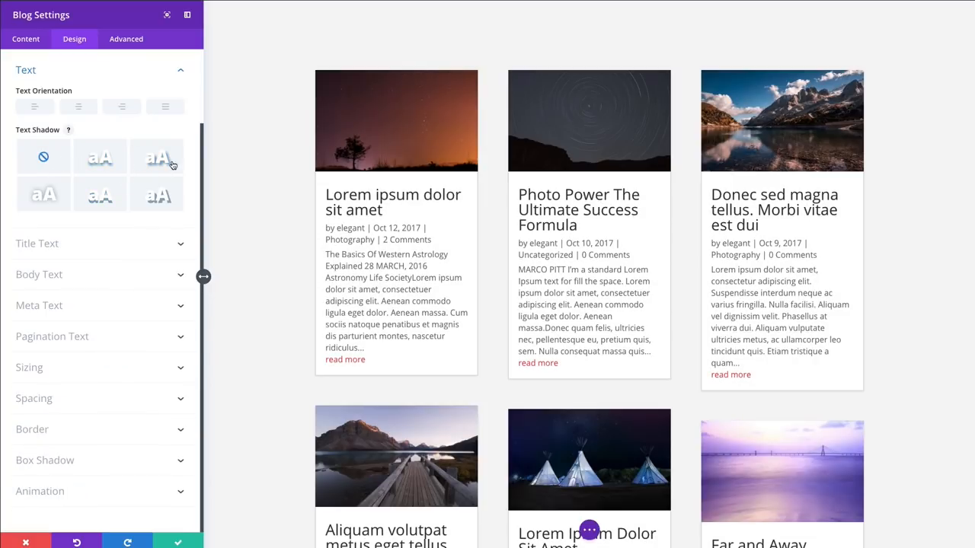
Step: Set the post title font to Oswald, Bold weight, uppercase style
{"action": "left_click", "coordinate": [37, 244]}
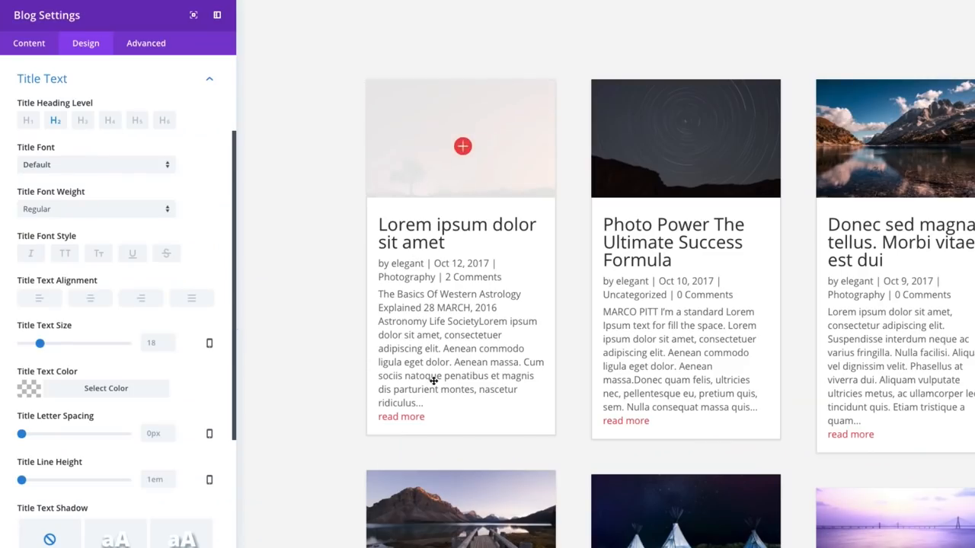
{"action": "mouse_move", "coordinate": [469, 285]}
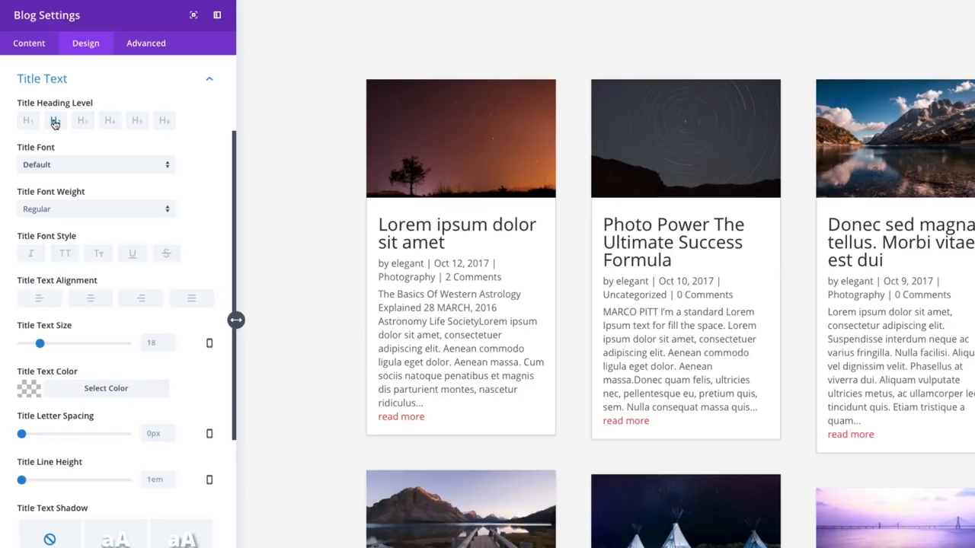
{"action": "left_click", "coordinate": [54, 121]}
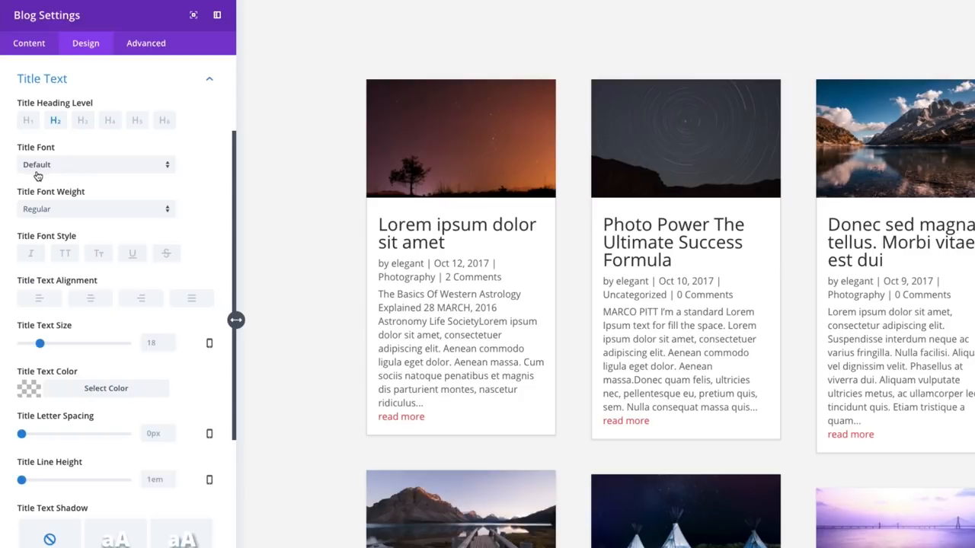
{"action": "mouse_move", "coordinate": [96, 332]}
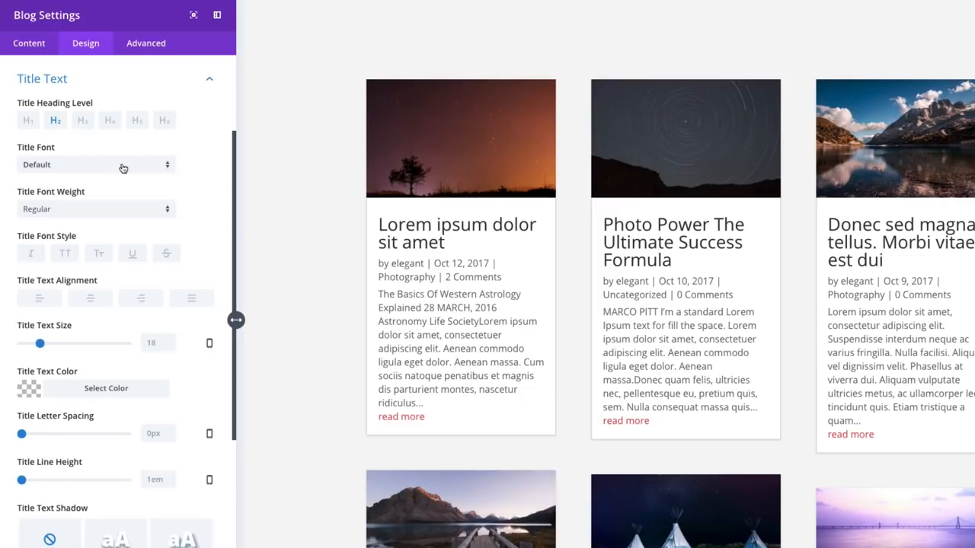
{"action": "left_click", "coordinate": [94, 165]}
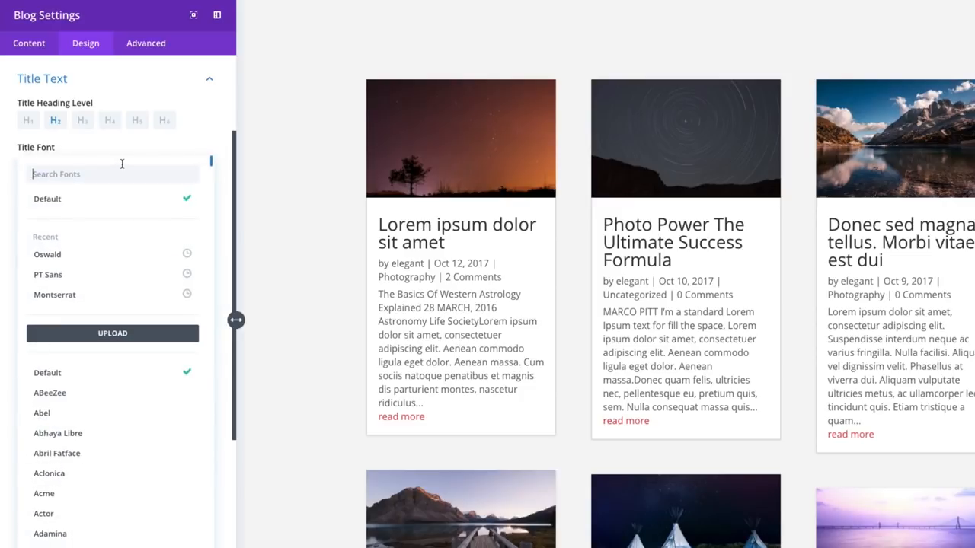
{"action": "left_click", "coordinate": [47, 254]}
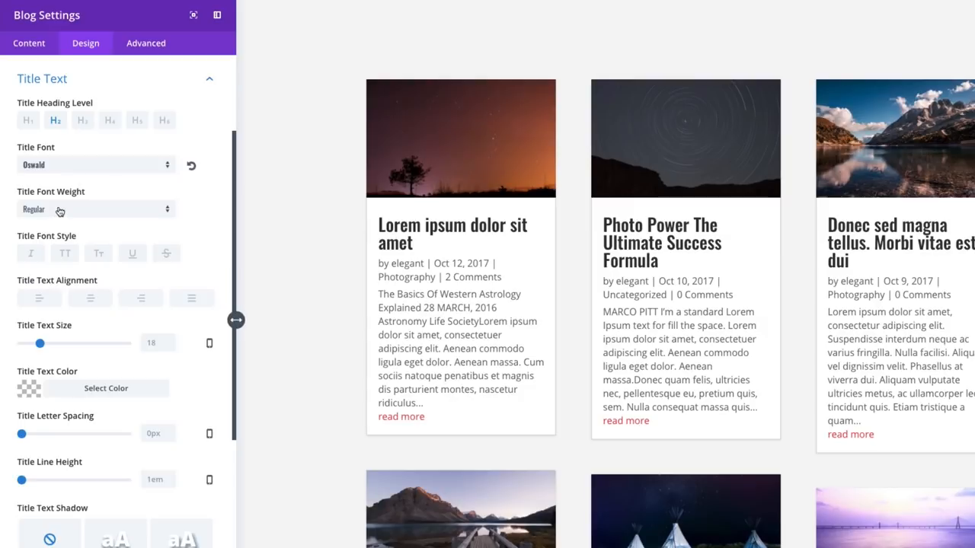
{"action": "left_click", "coordinate": [94, 209]}
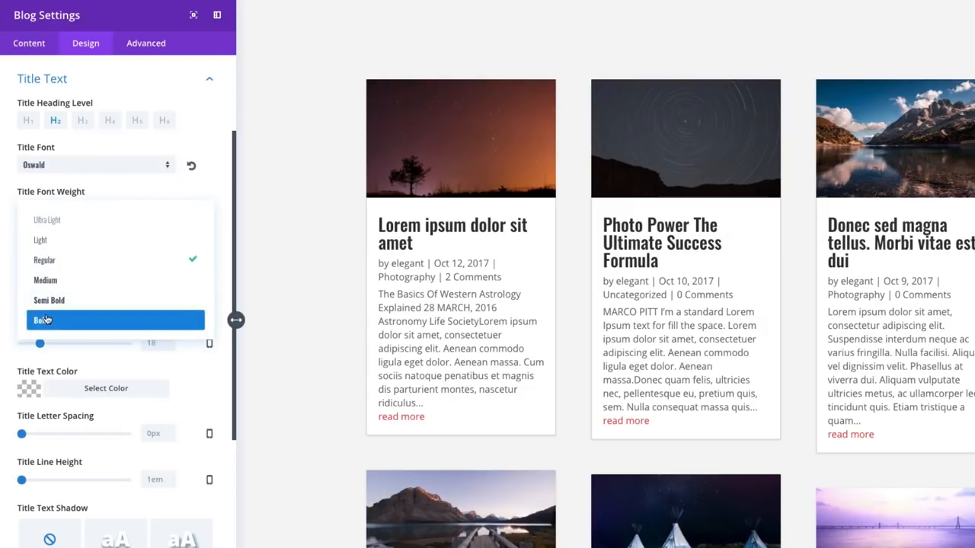
{"action": "left_click", "coordinate": [43, 320]}
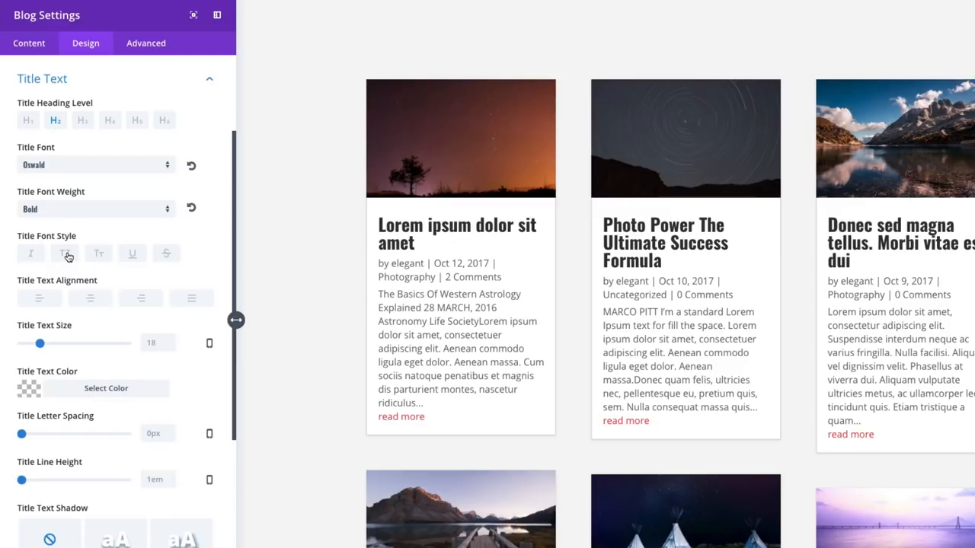
{"action": "left_click", "coordinate": [64, 253]}
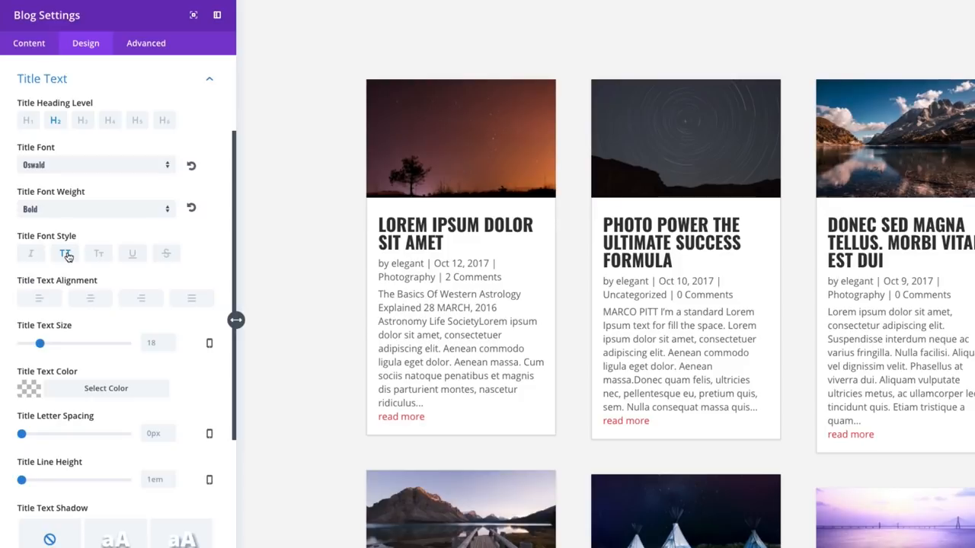
{"action": "mouse_move", "coordinate": [67, 258]}
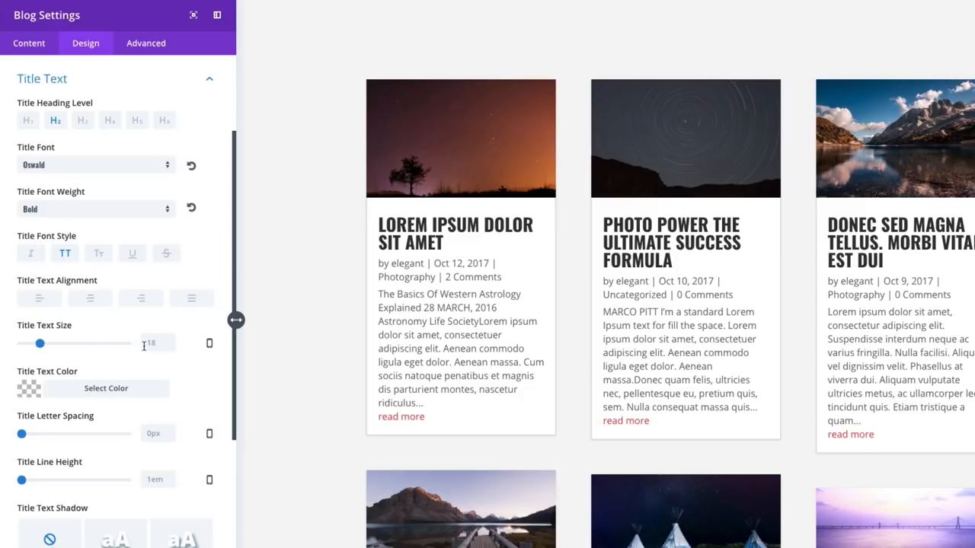
Step: Give the titles 24px size, a dark colour and 1.3em line height
{"action": "left_click_drag", "start_coordinate": [61, 344], "coordinate": [43, 344]}
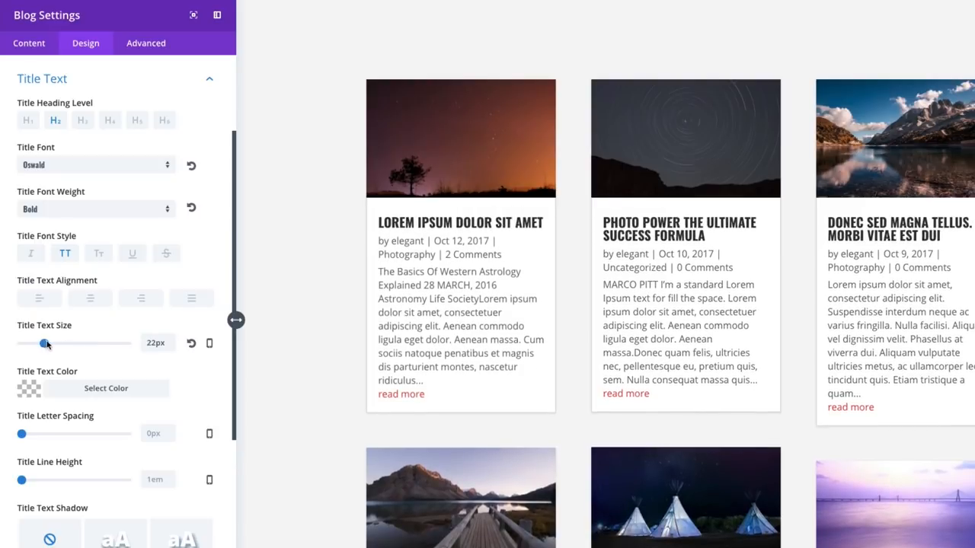
{"action": "left_click_drag", "start_coordinate": [42, 345], "coordinate": [47, 344]}
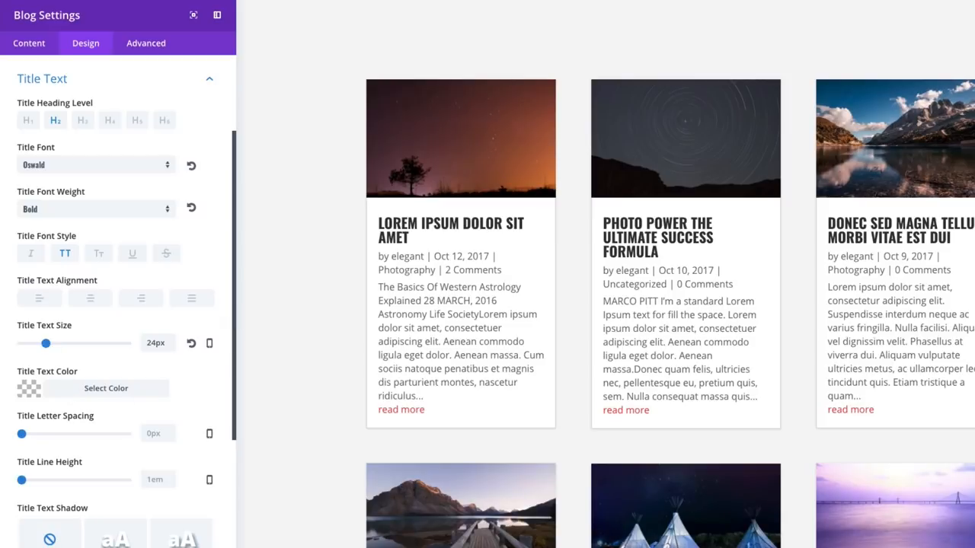
{"action": "mouse_move", "coordinate": [847, 429]}
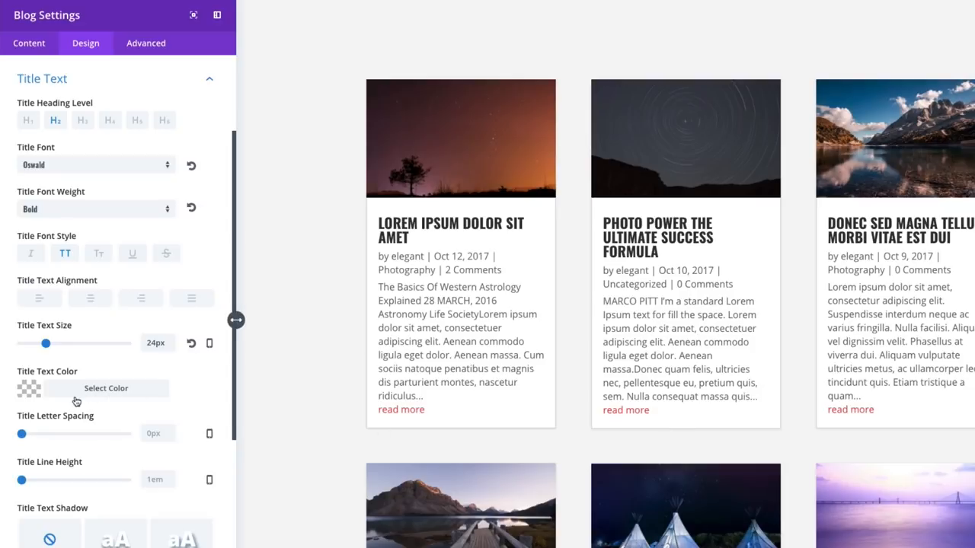
{"action": "left_click", "coordinate": [106, 388]}
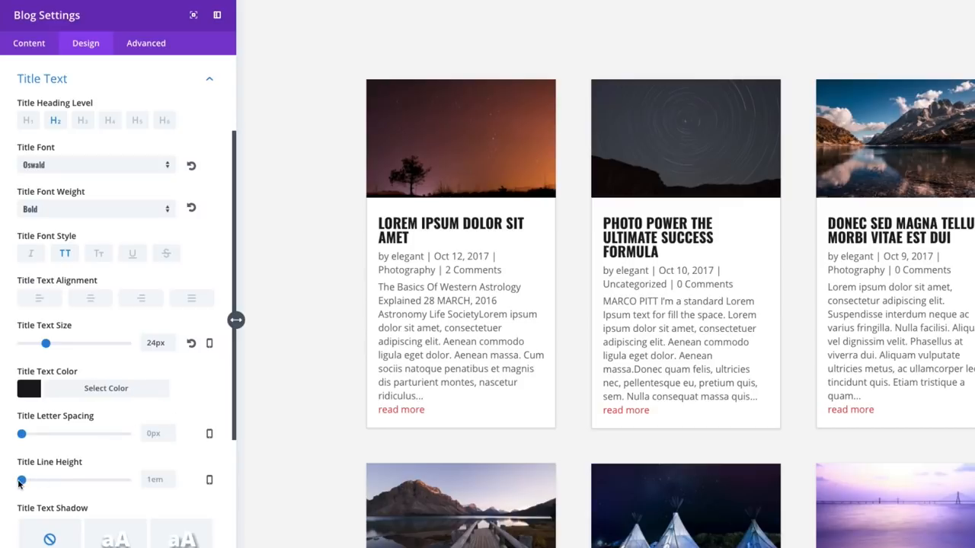
{"action": "left_click_drag", "start_coordinate": [21, 480], "coordinate": [28, 480]}
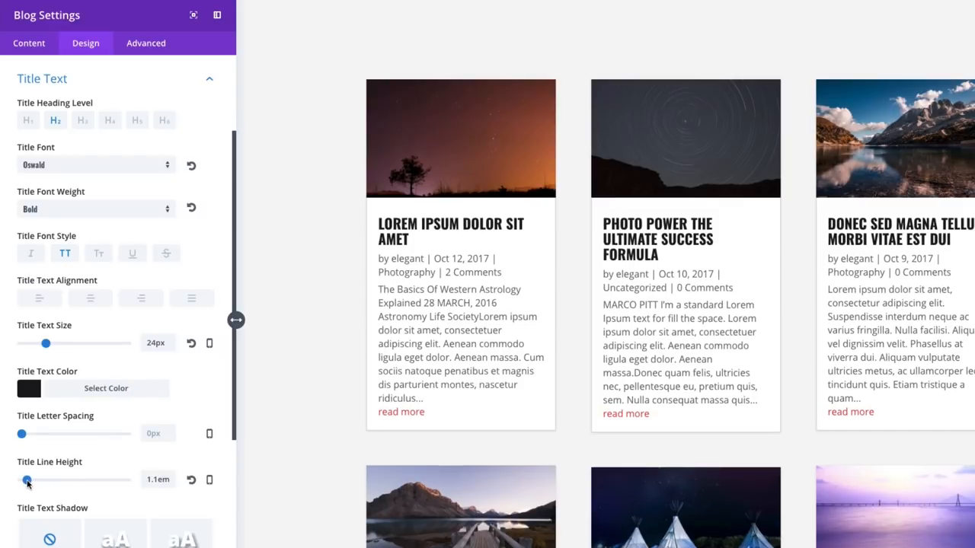
{"action": "left_click_drag", "start_coordinate": [27, 481], "coordinate": [37, 482]}
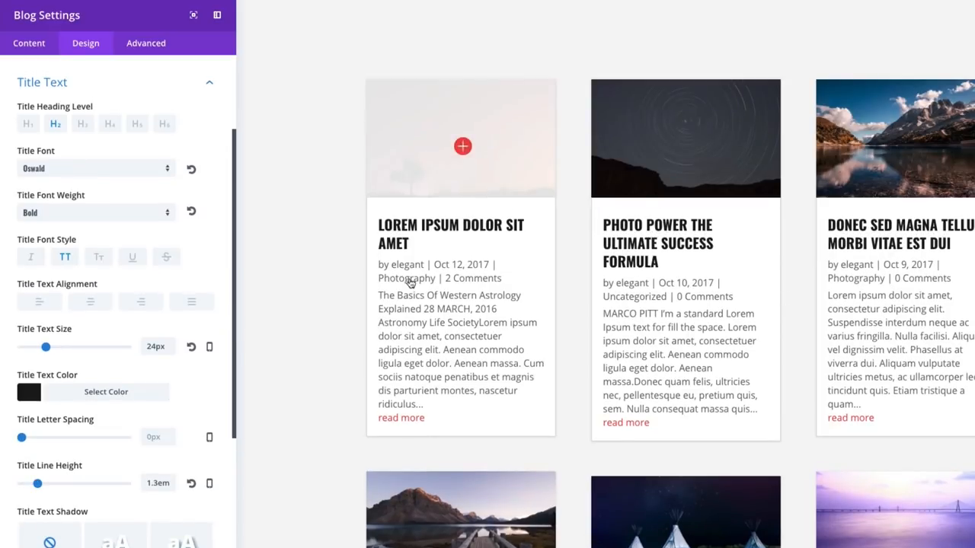
{"action": "scroll", "scroll_direction": "down", "scroll_amount": 3}
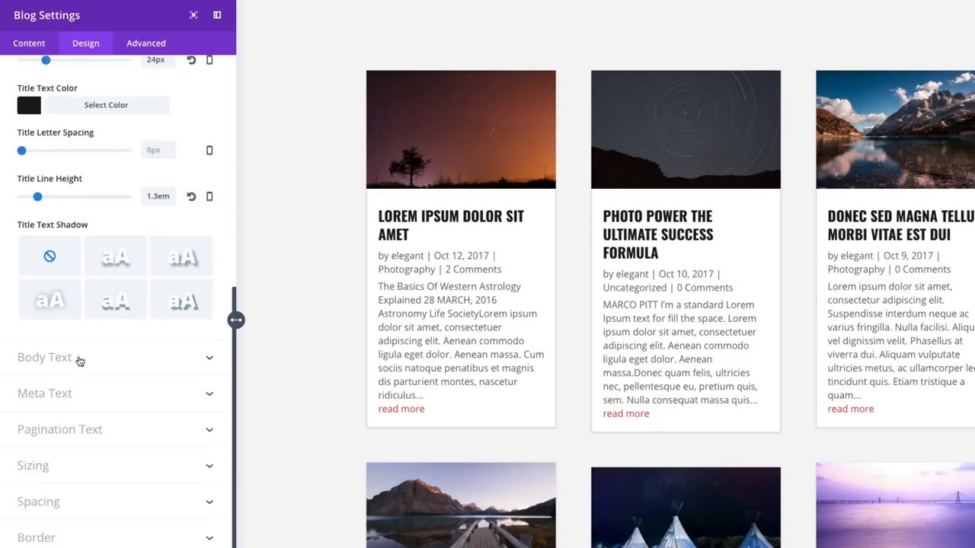
Step: Set the Body Text font to Roboto at 16px for the post excerpts
{"action": "left_click", "coordinate": [44, 356]}
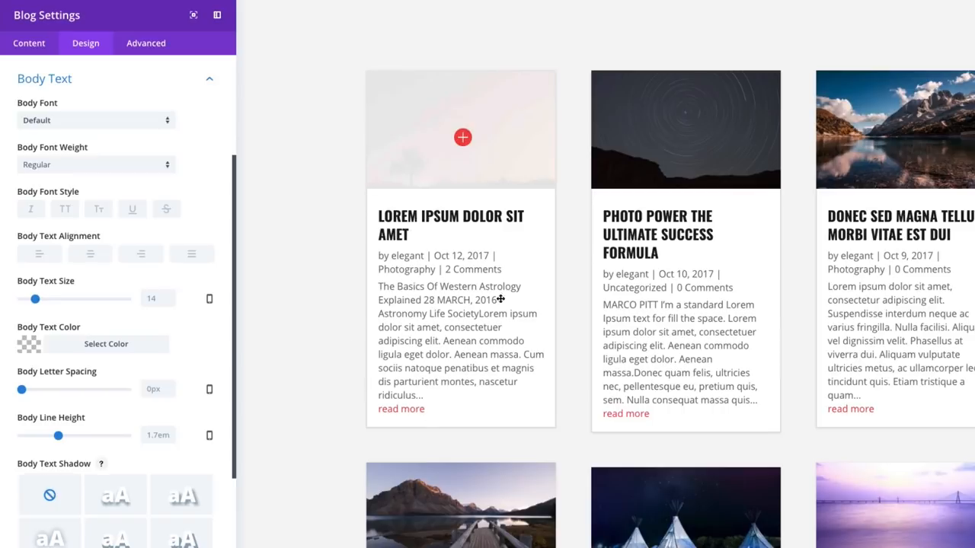
{"action": "mouse_move", "coordinate": [495, 361]}
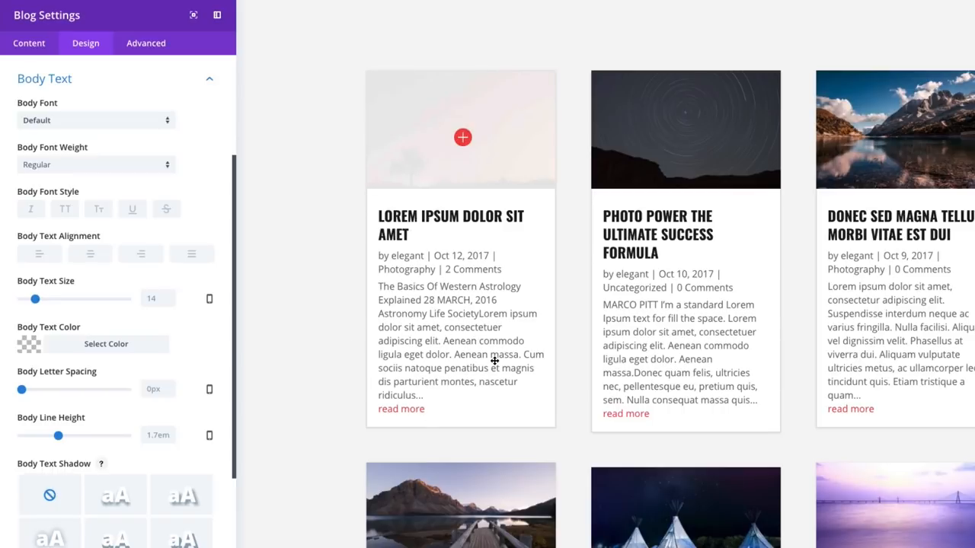
{"action": "mouse_move", "coordinate": [384, 286]}
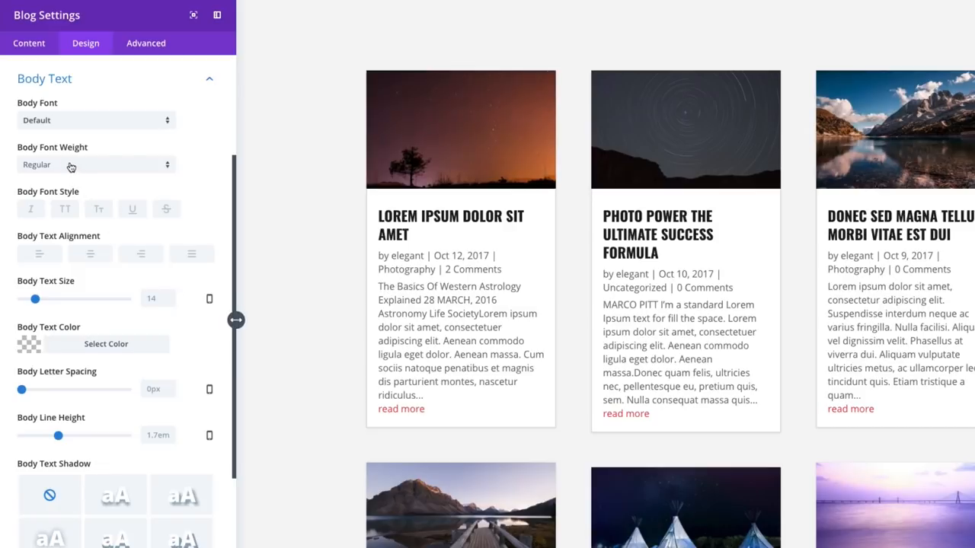
{"action": "left_click", "coordinate": [95, 121]}
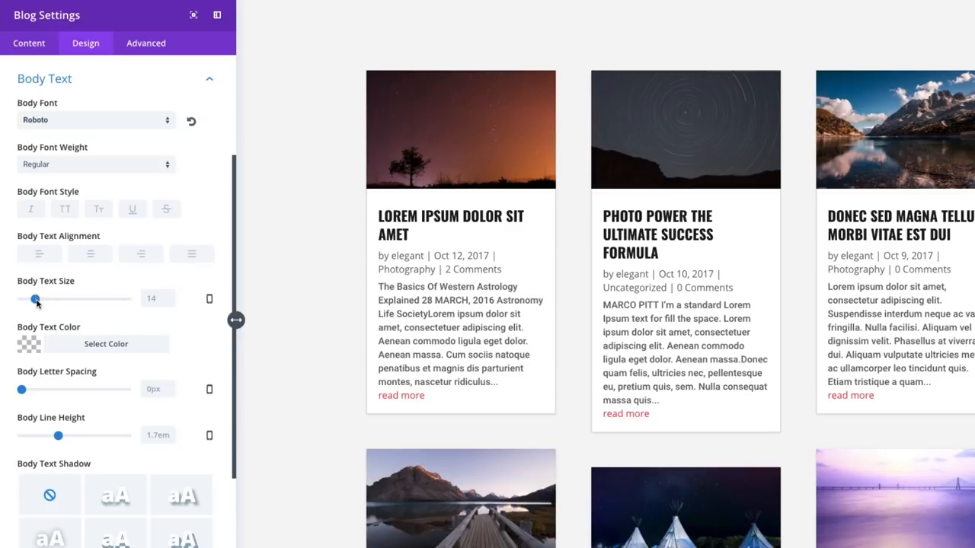
{"action": "left_click_drag", "start_coordinate": [34, 298], "coordinate": [40, 298]}
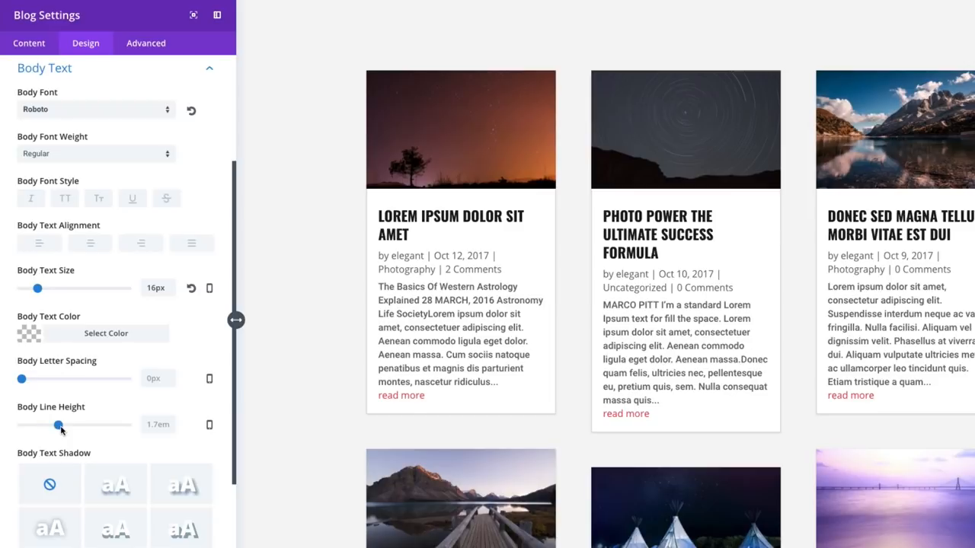
{"action": "left_click_drag", "start_coordinate": [60, 424], "coordinate": [70, 424]}
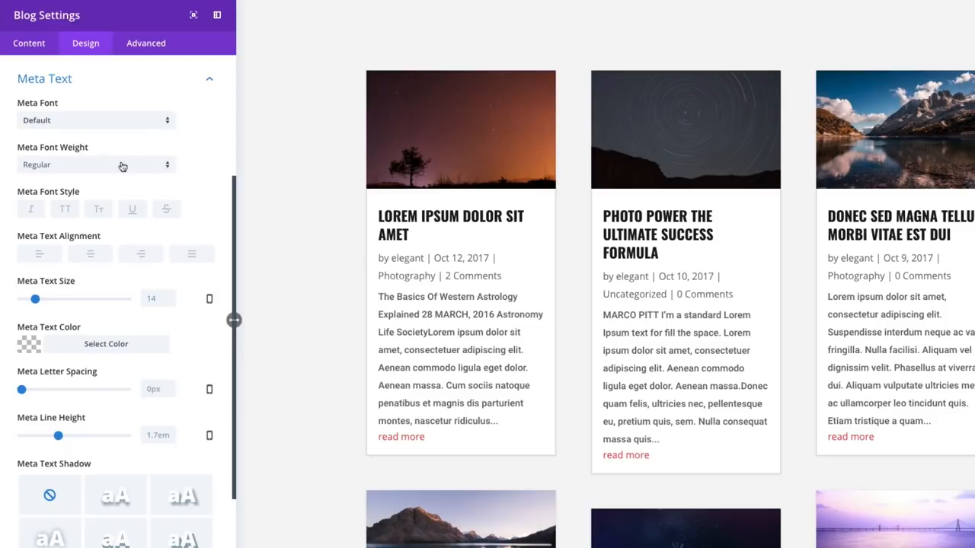
{"action": "mouse_move", "coordinate": [64, 222]}
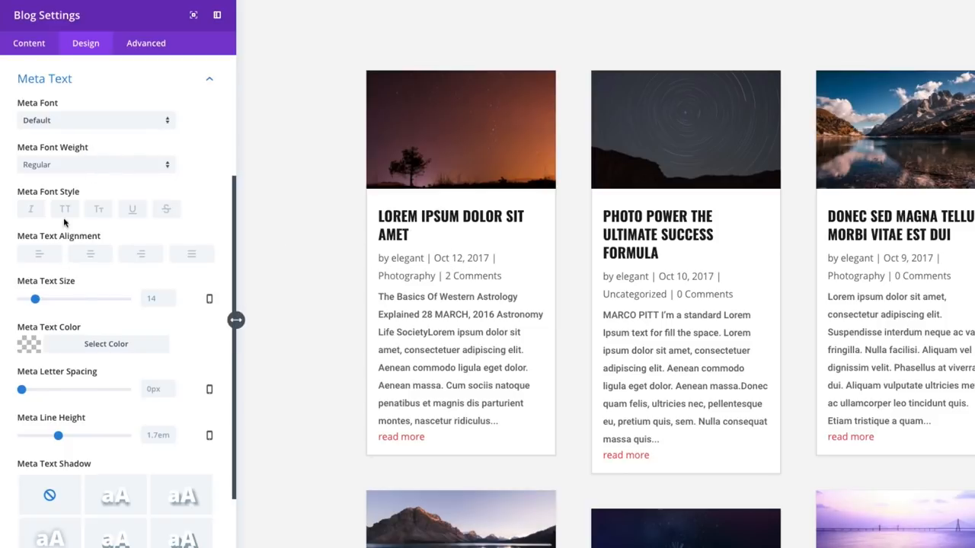
Step: Set Meta Text to Roboto at 14px and bring up its colour choices
{"action": "left_click", "coordinate": [94, 119]}
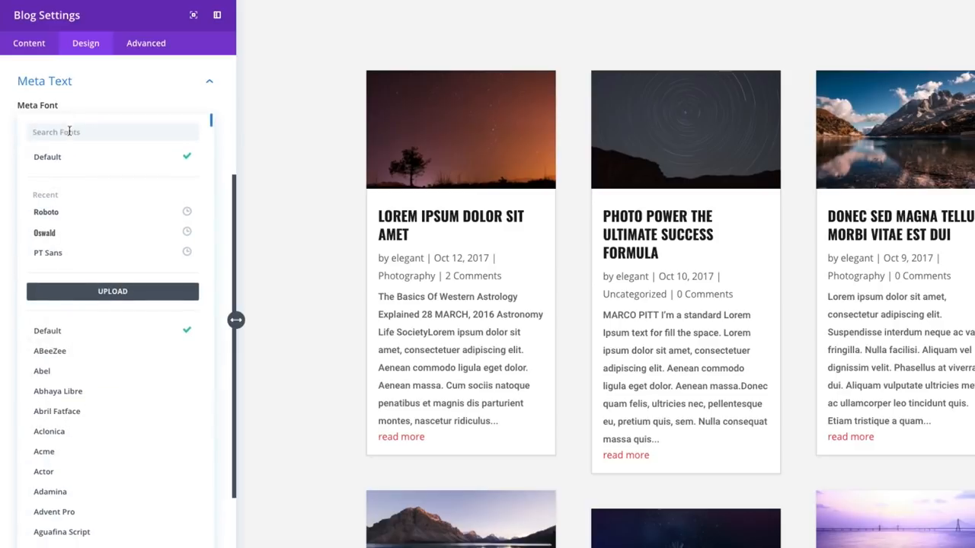
{"action": "left_click", "coordinate": [46, 212]}
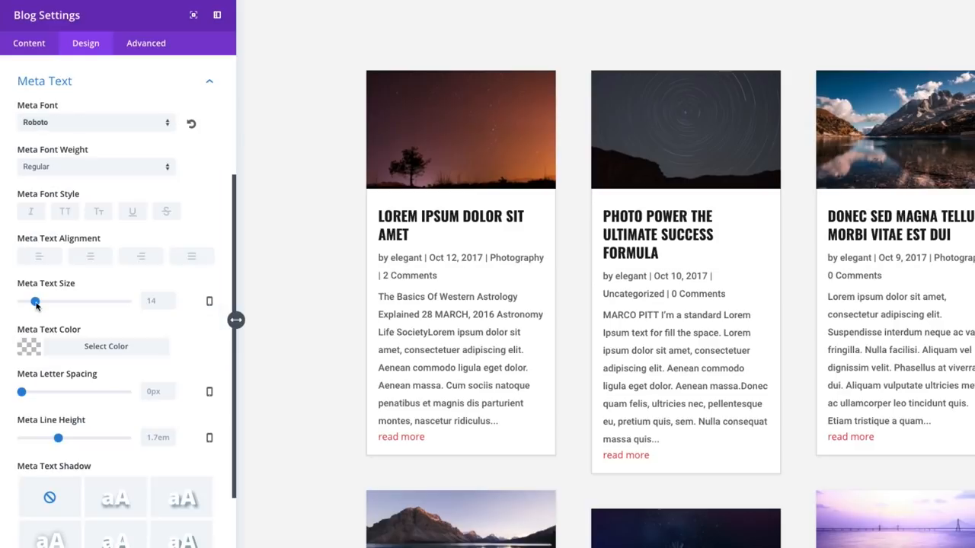
{"action": "left_click_drag", "start_coordinate": [35, 302], "coordinate": [35, 301]}
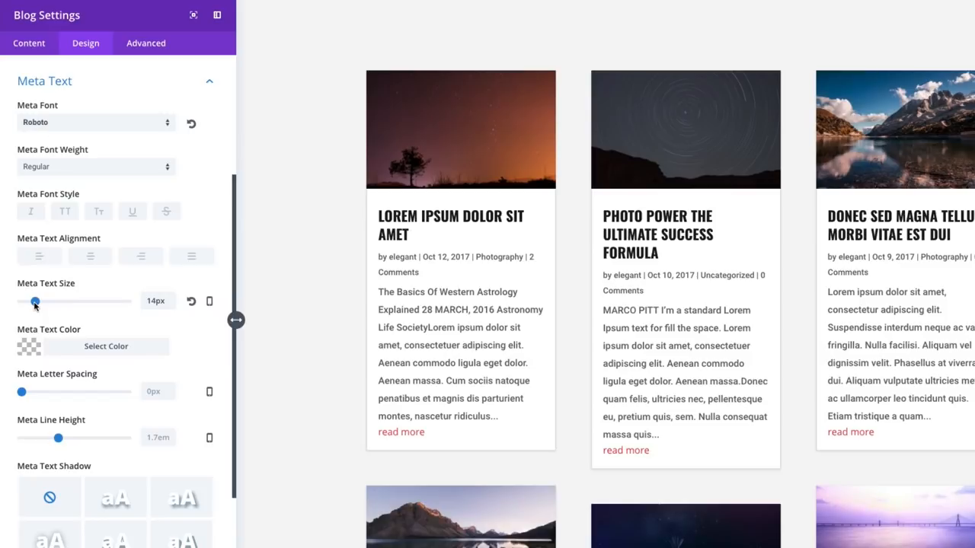
{"action": "left_click", "coordinate": [106, 346]}
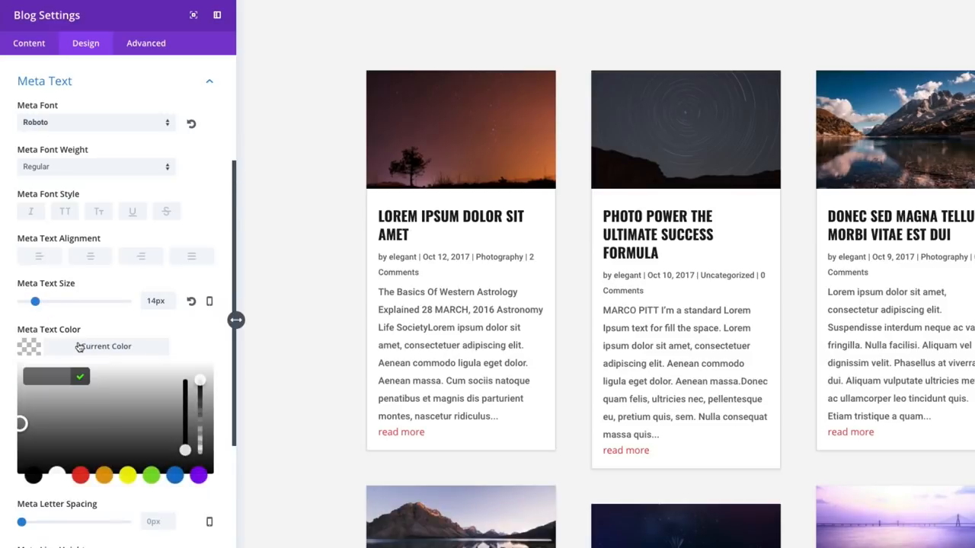
{"action": "left_click", "coordinate": [107, 347]}
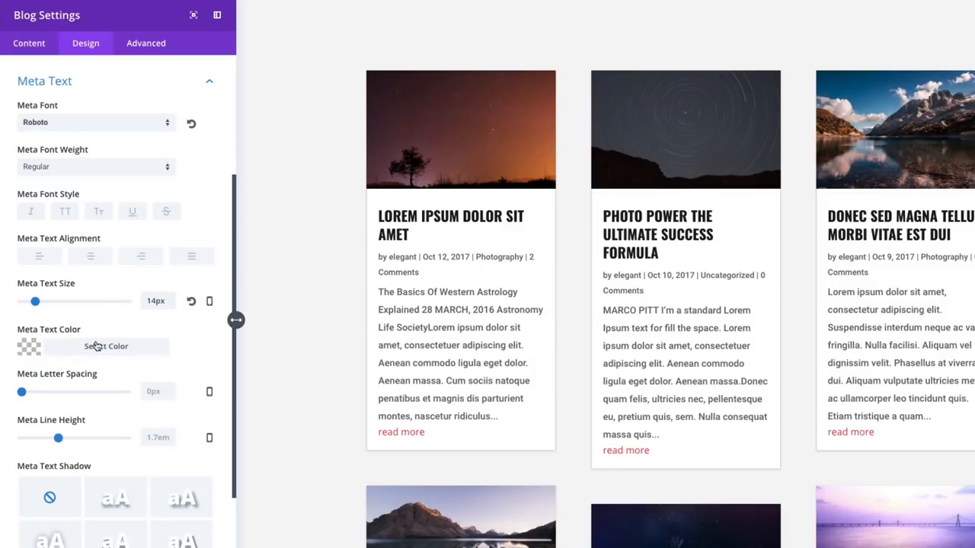
{"action": "left_click", "coordinate": [105, 348]}
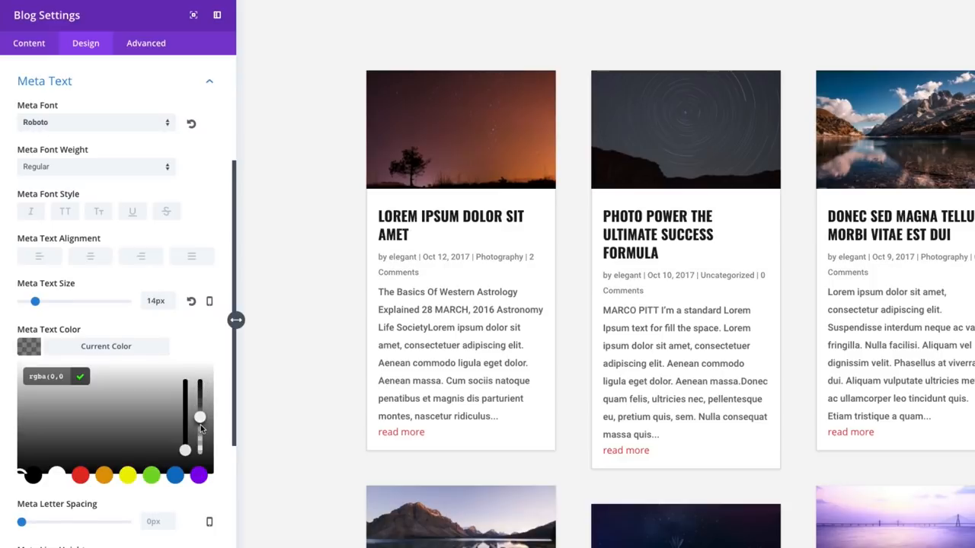
{"action": "scroll", "scroll_direction": "down", "scroll_amount": 3}
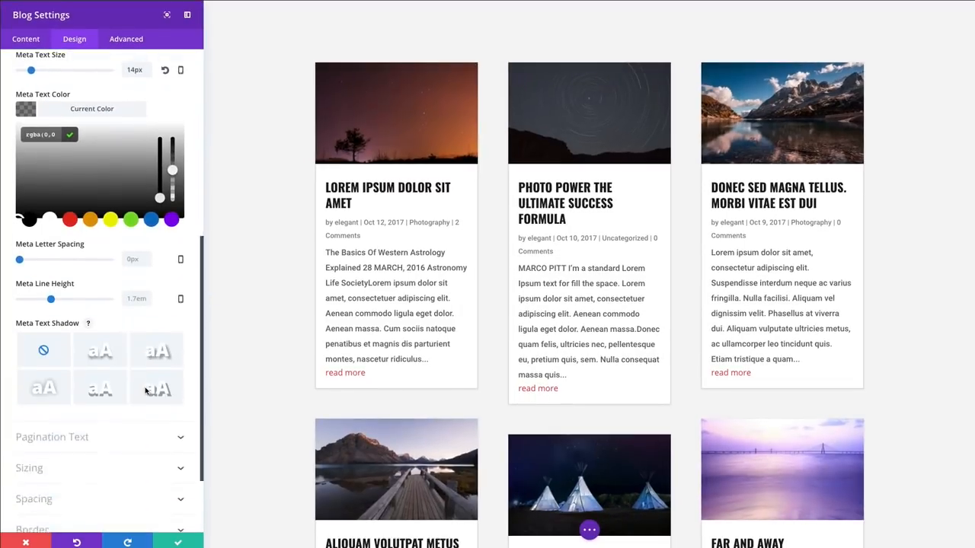
{"action": "scroll", "scroll_direction": "down", "scroll_amount": 3}
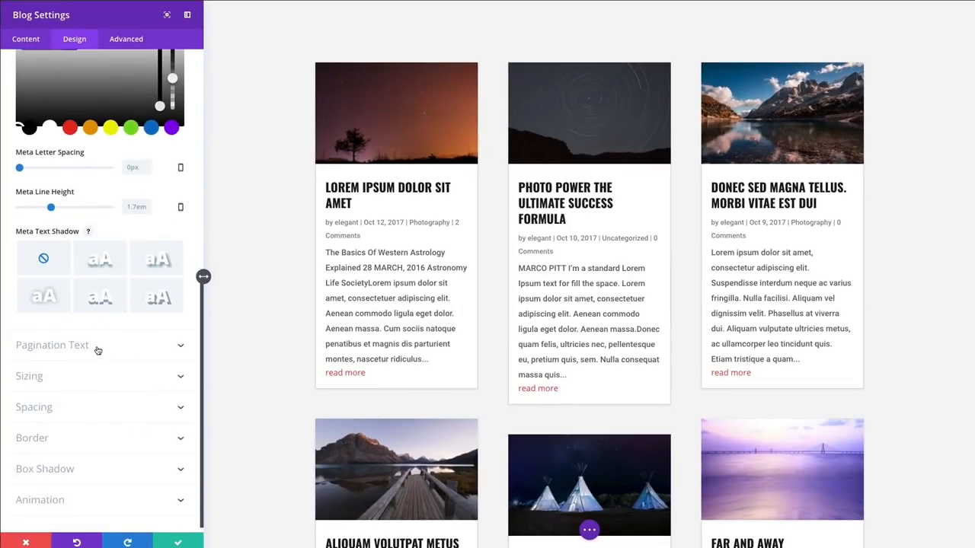
Step: Set the Pagination Text Size to 18px for the Older Entries link
{"action": "left_click", "coordinate": [52, 344]}
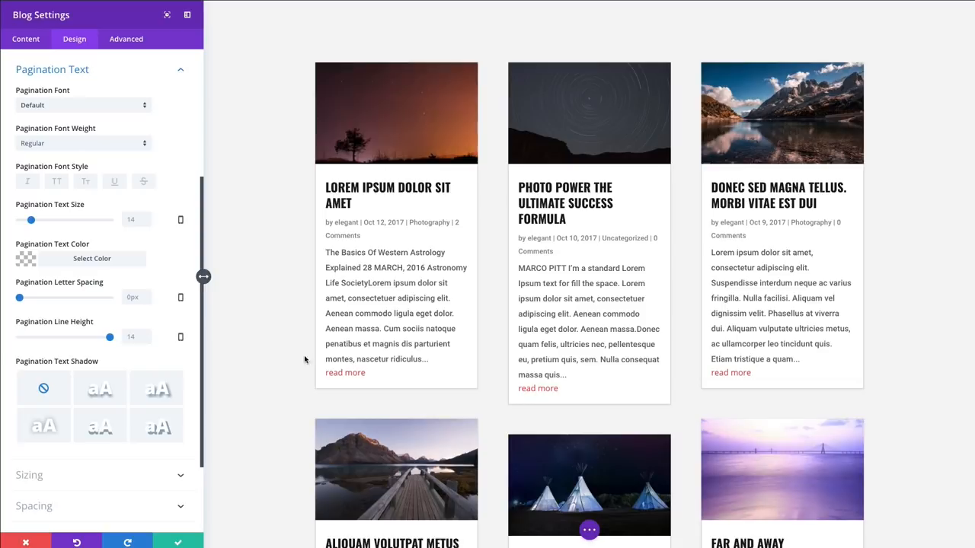
{"action": "scroll", "scroll_direction": "down", "scroll_amount": 3}
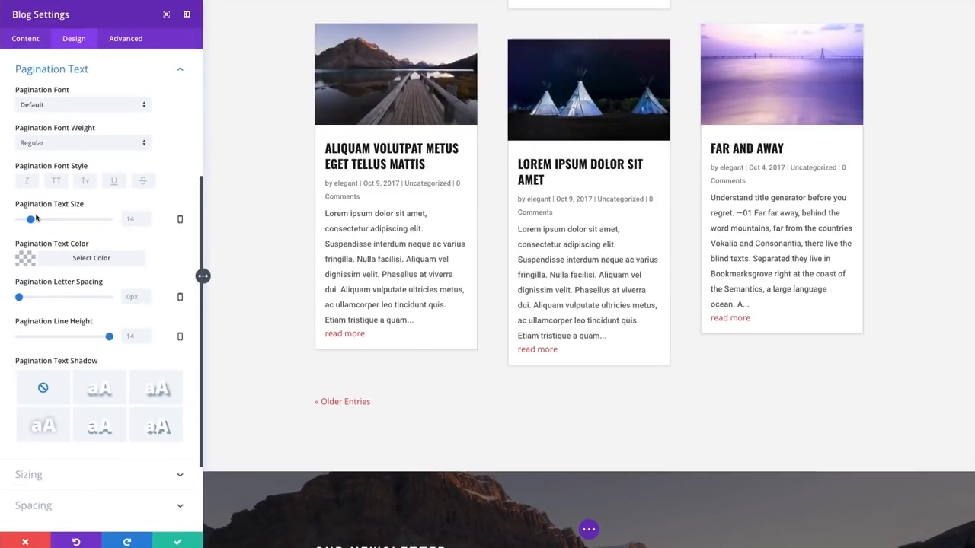
{"action": "left_click_drag", "start_coordinate": [31, 220], "coordinate": [34, 219]}
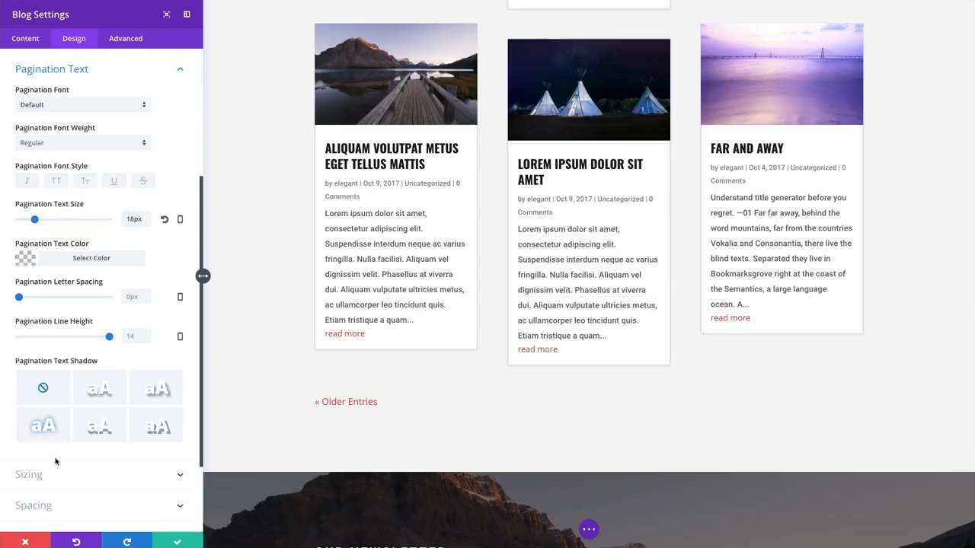
{"action": "left_click", "coordinate": [52, 69]}
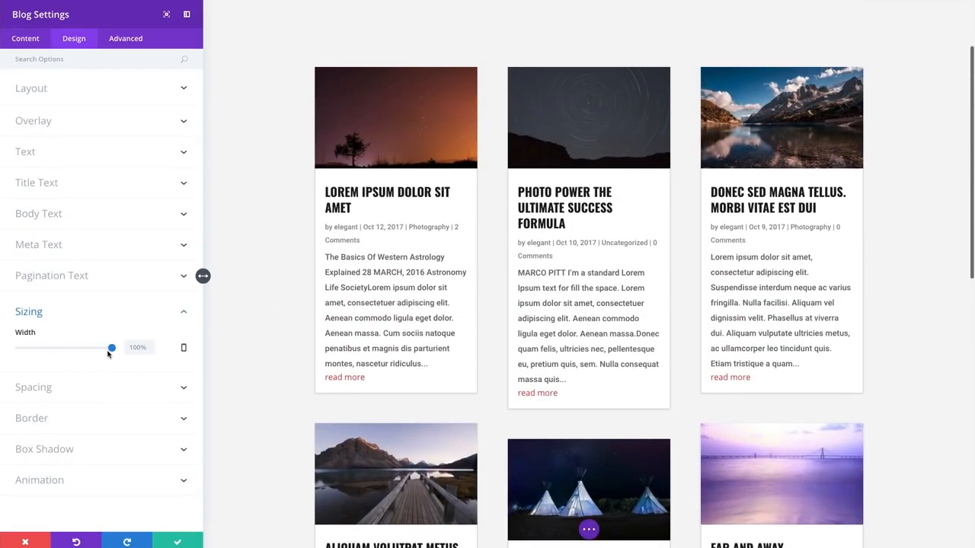
Step: Try module widths around 73-97%, settle on 90% with centre alignment before reverting to 100%
{"action": "left_click_drag", "start_coordinate": [113, 347], "coordinate": [85, 347]}
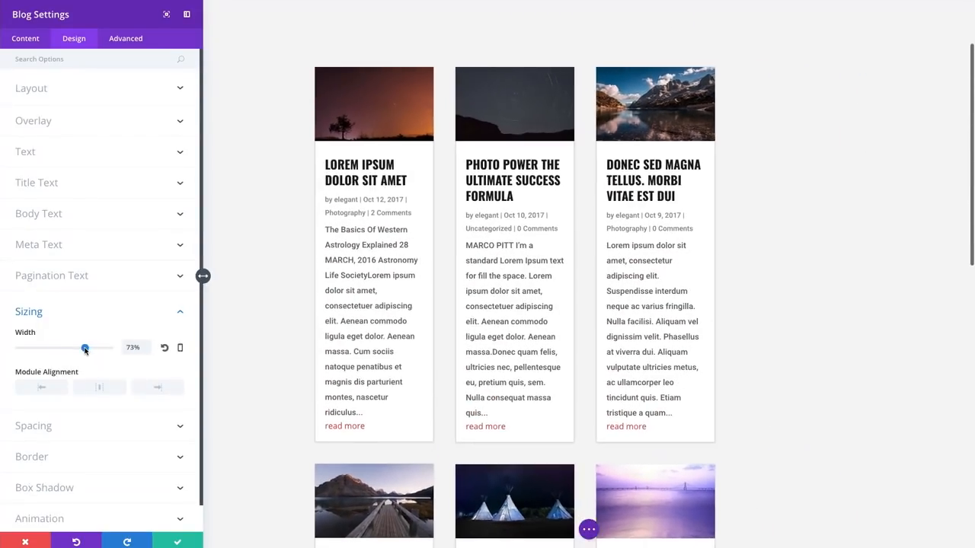
{"action": "left_click_drag", "start_coordinate": [85, 347], "coordinate": [107, 348]}
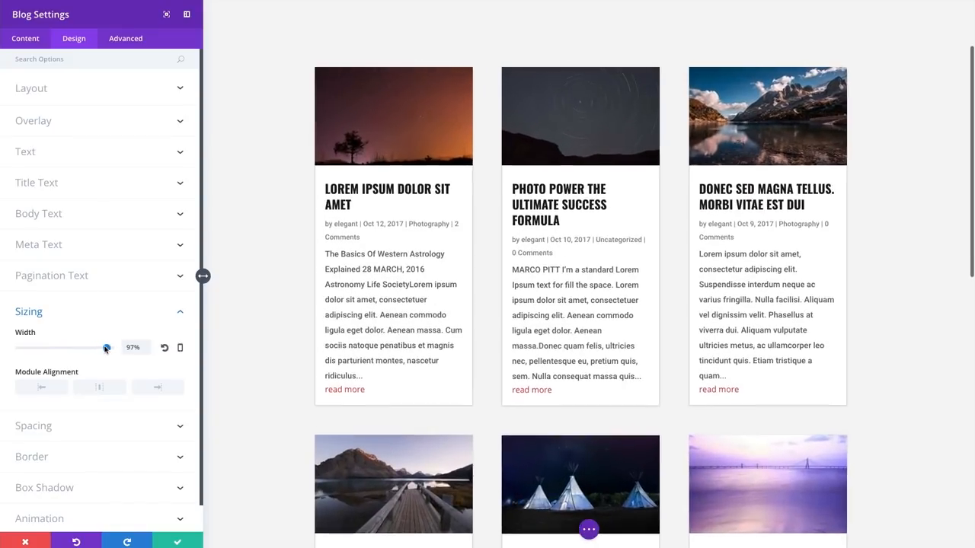
{"action": "left_click_drag", "start_coordinate": [107, 347], "coordinate": [100, 347]}
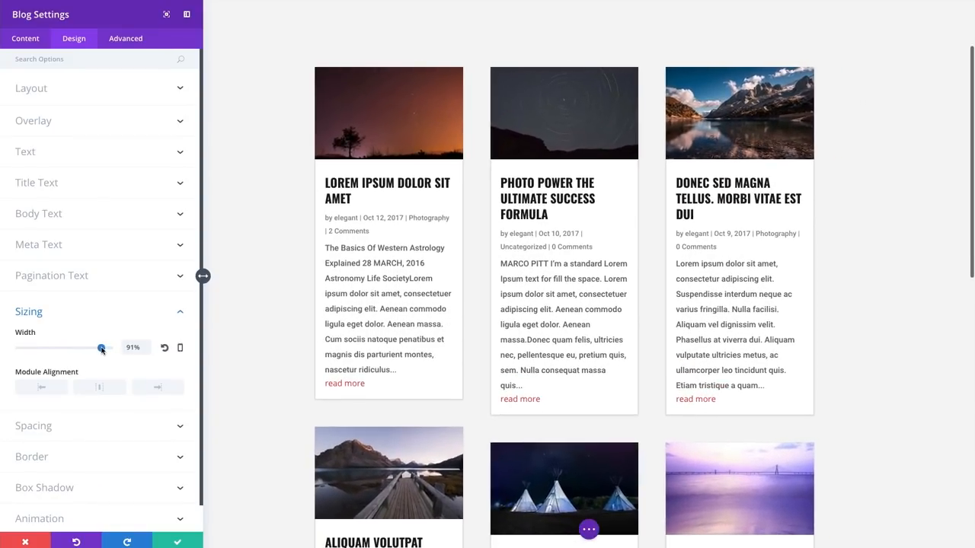
{"action": "left_click_drag", "start_coordinate": [101, 348], "coordinate": [101, 347]}
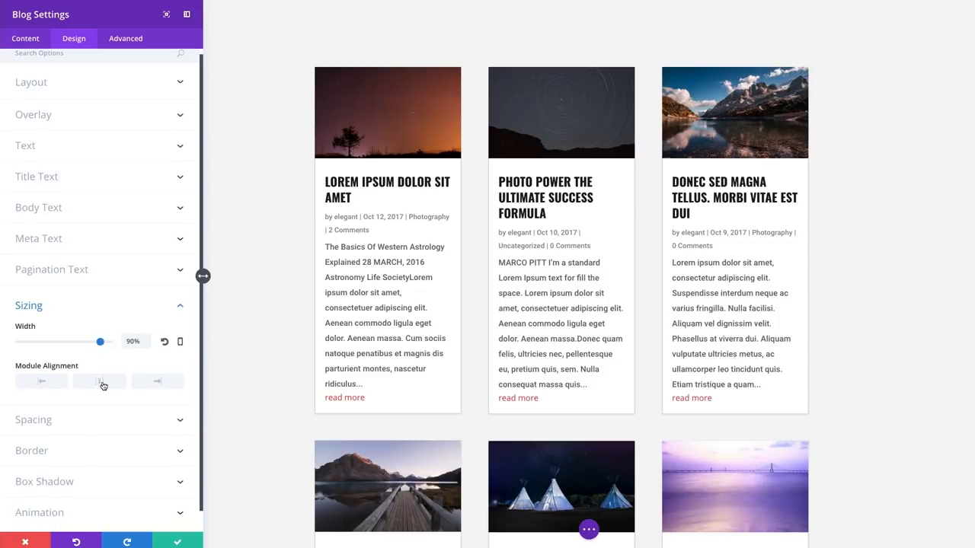
{"action": "left_click", "coordinate": [99, 381]}
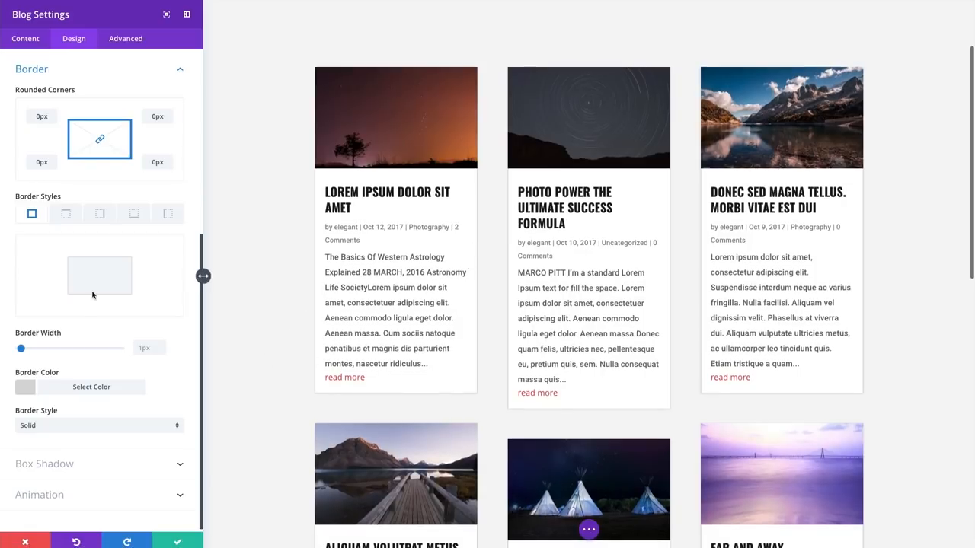
{"action": "mouse_move", "coordinate": [80, 116]}
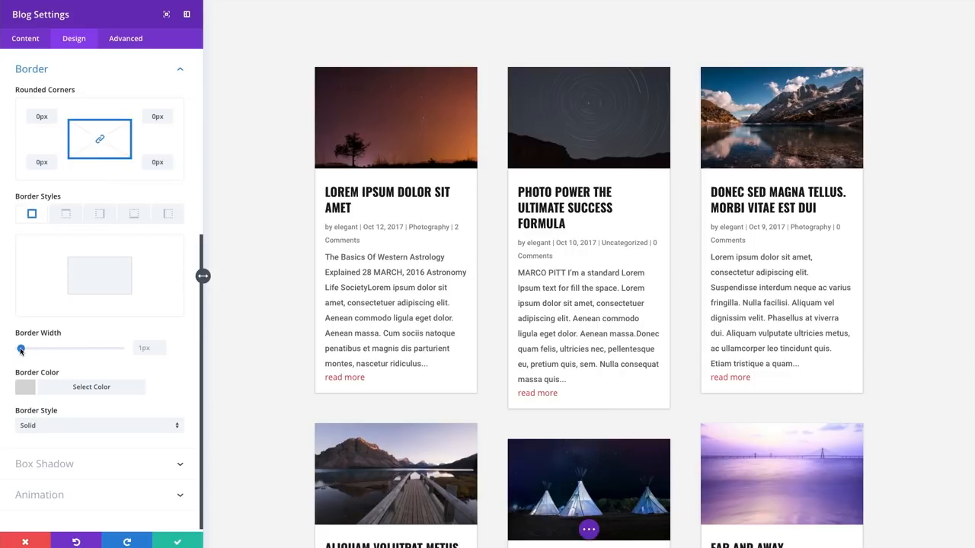
Step: Try 5px and 13px borders around the posts, then leave Border Width at 0px
{"action": "left_click_drag", "start_coordinate": [22, 348], "coordinate": [30, 348]}
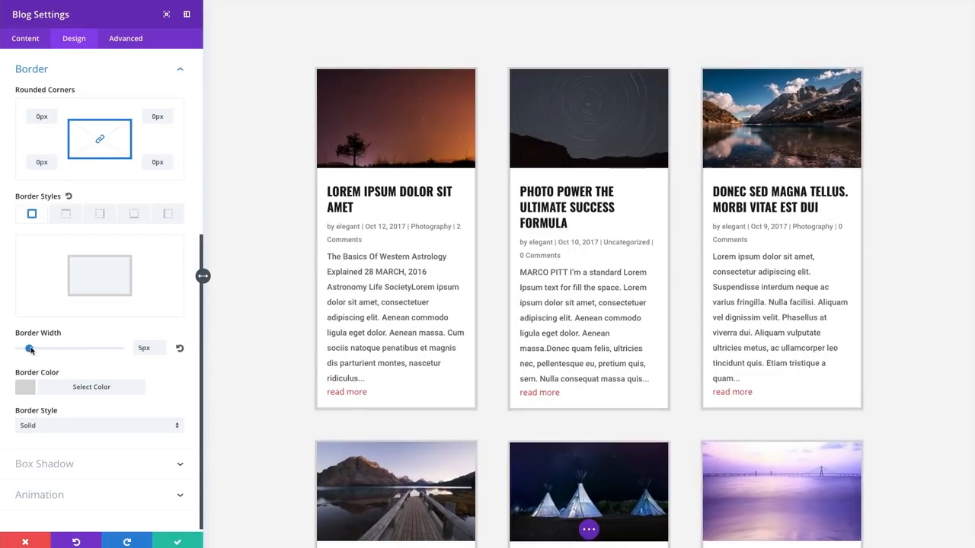
{"action": "left_click_drag", "start_coordinate": [31, 347], "coordinate": [44, 347]}
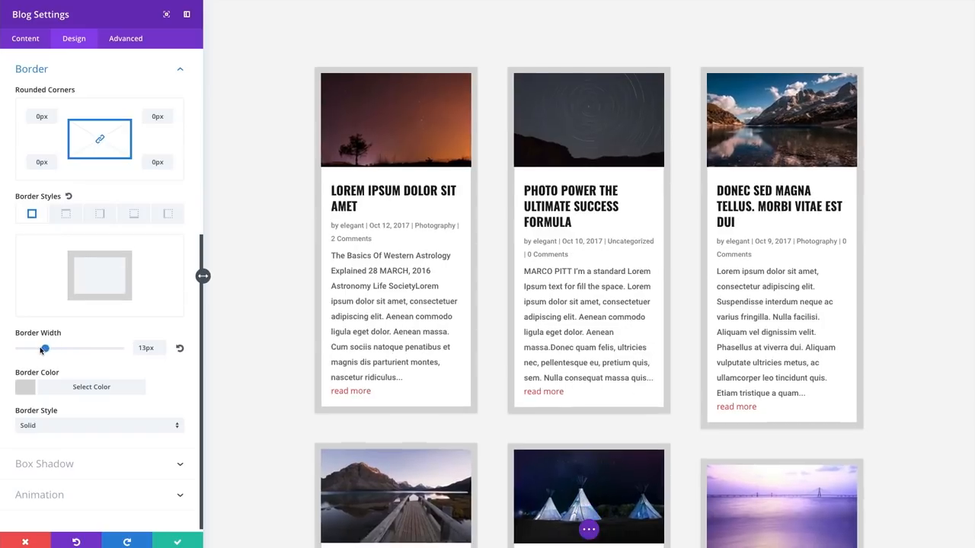
{"action": "left_click_drag", "start_coordinate": [44, 347], "coordinate": [19, 348]}
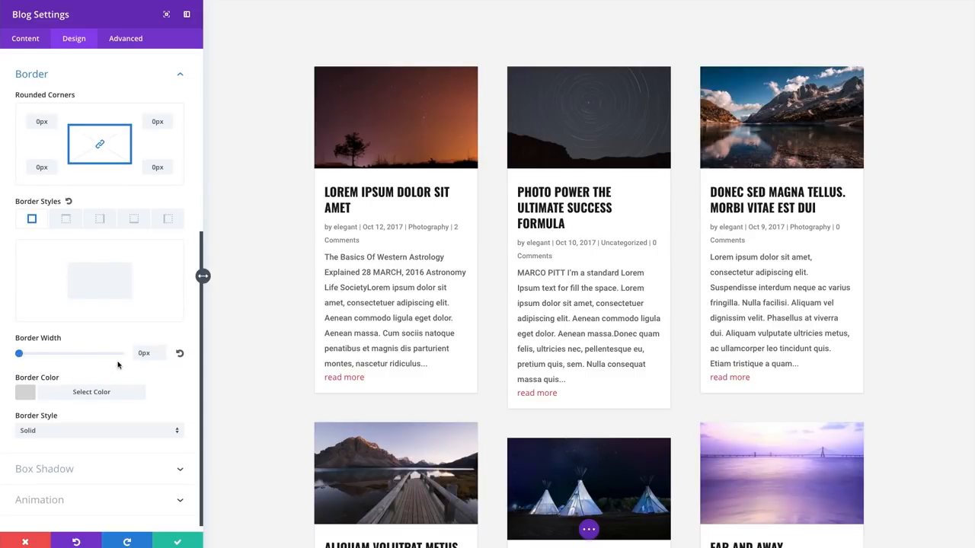
{"action": "mouse_move", "coordinate": [70, 471]}
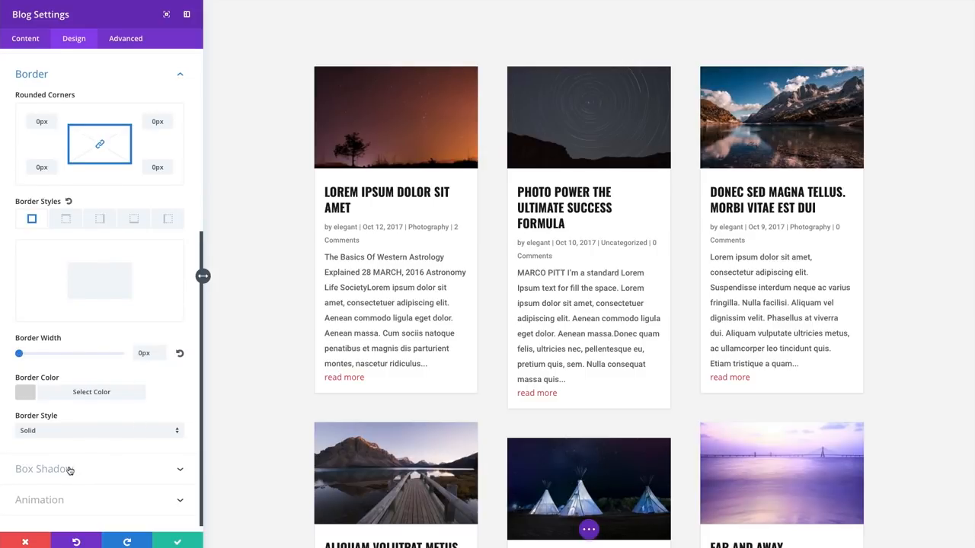
{"action": "left_click", "coordinate": [44, 469]}
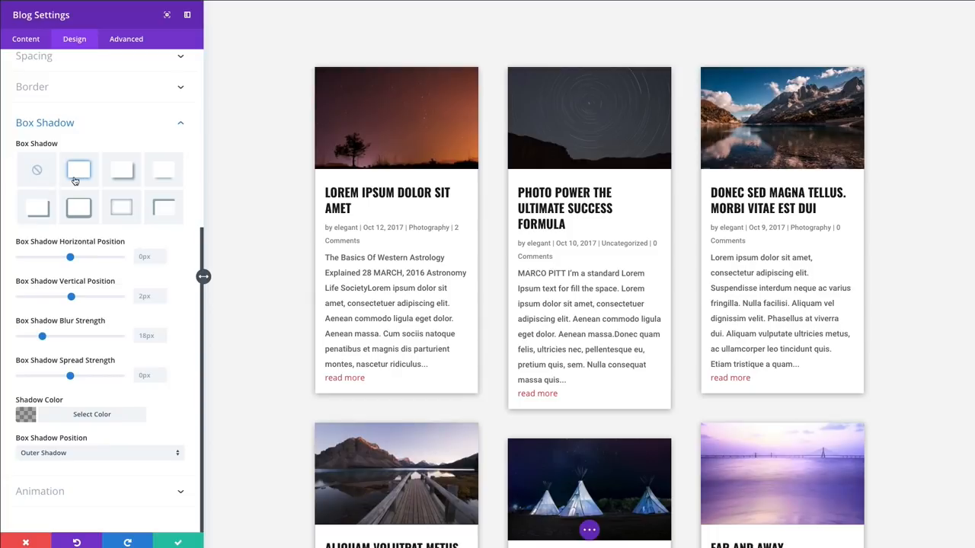
{"action": "mouse_move", "coordinate": [75, 181]}
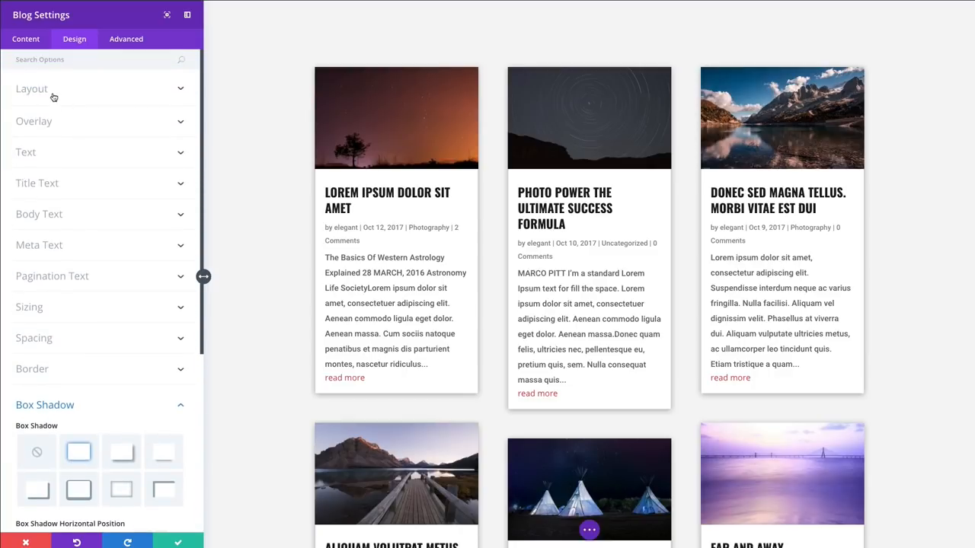
Step: Switch Use Dropshadow OFF in the Layout options for the grid posts
{"action": "left_click", "coordinate": [31, 88]}
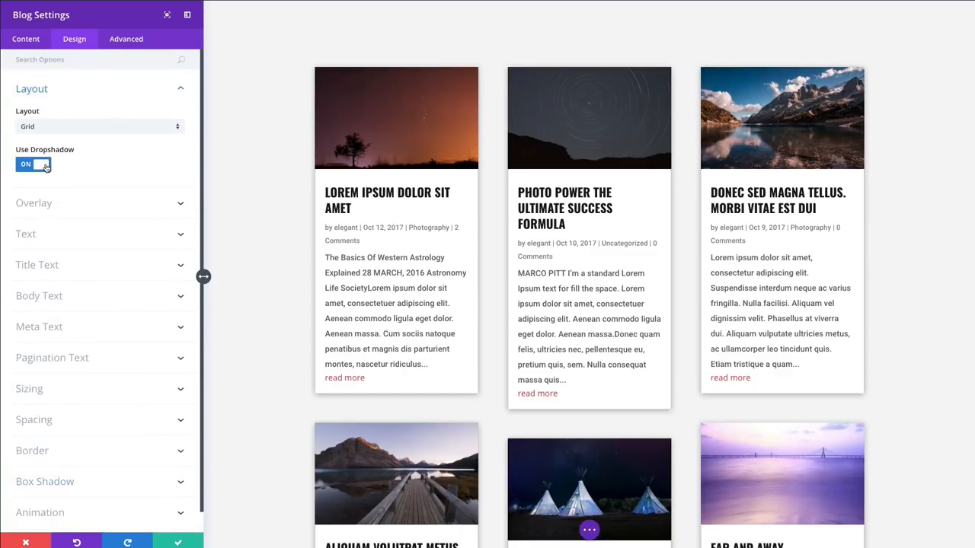
{"action": "mouse_move", "coordinate": [58, 171]}
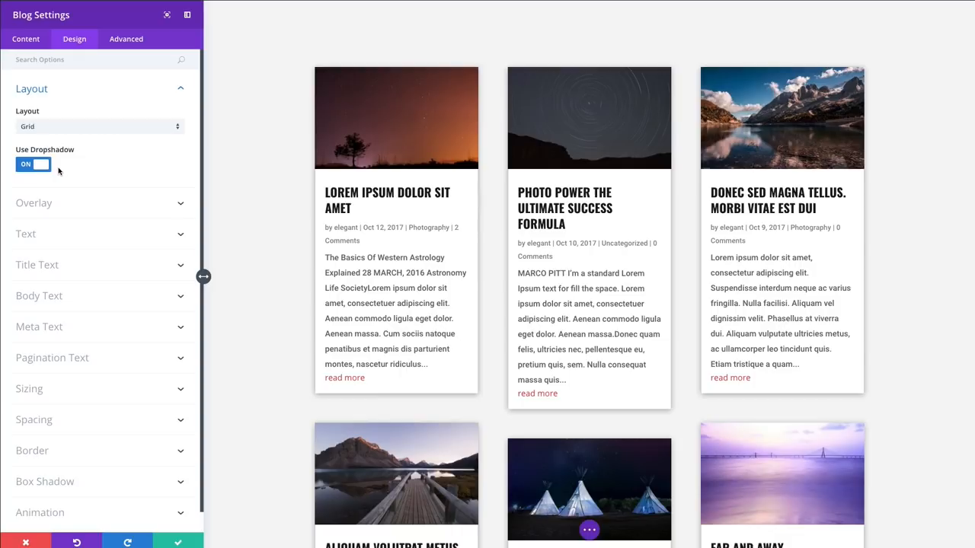
{"action": "mouse_move", "coordinate": [61, 168]}
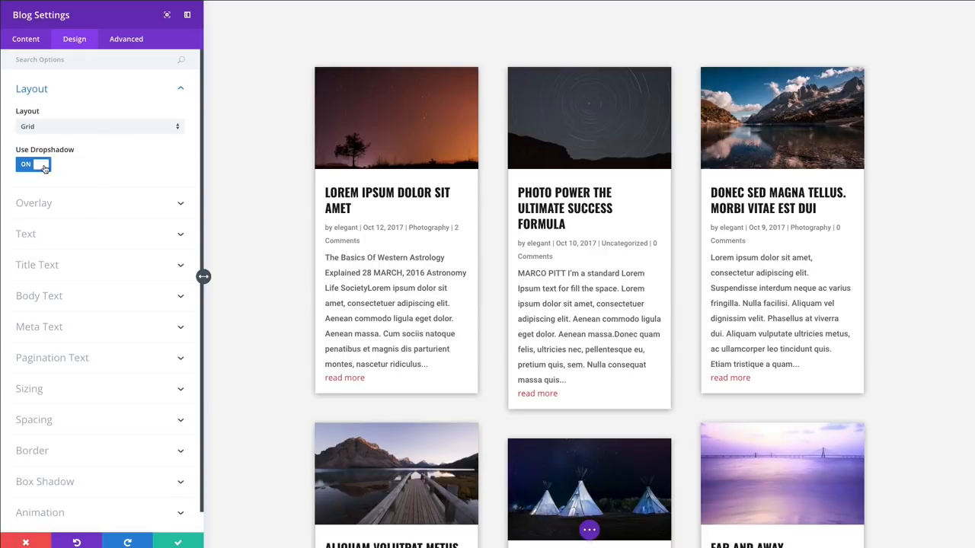
{"action": "left_click", "coordinate": [34, 164]}
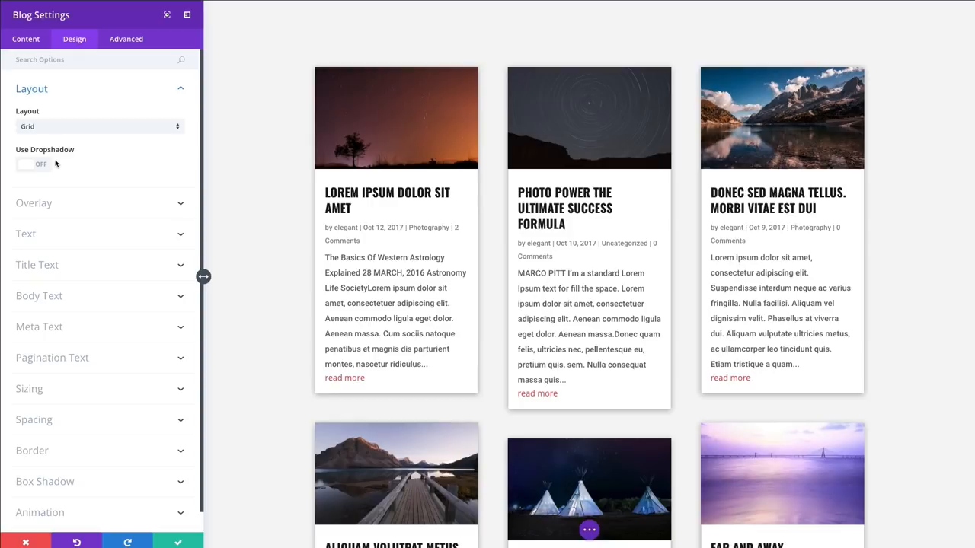
{"action": "scroll", "scroll_direction": "down", "scroll_amount": 3}
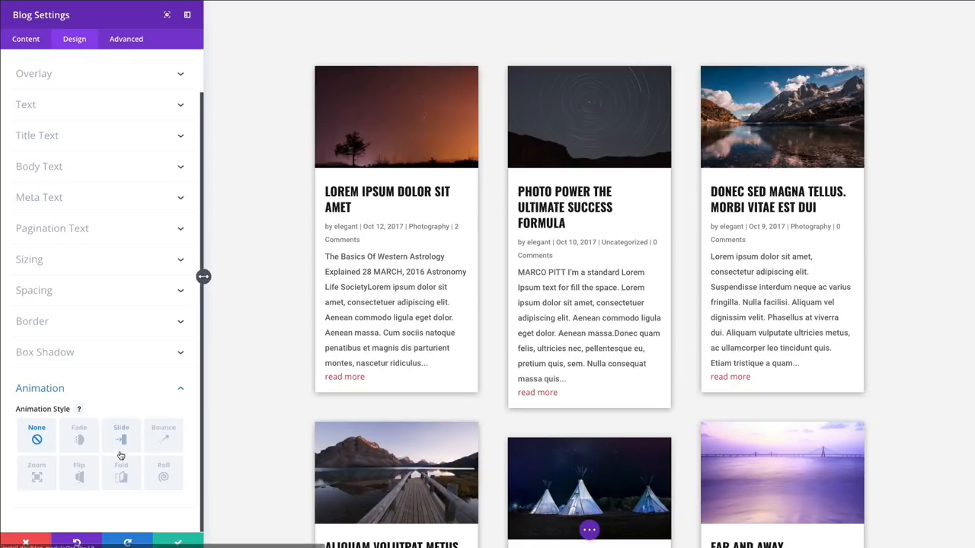
Step: Switch the Blog module settings to the Advanced options
{"action": "left_click", "coordinate": [125, 39]}
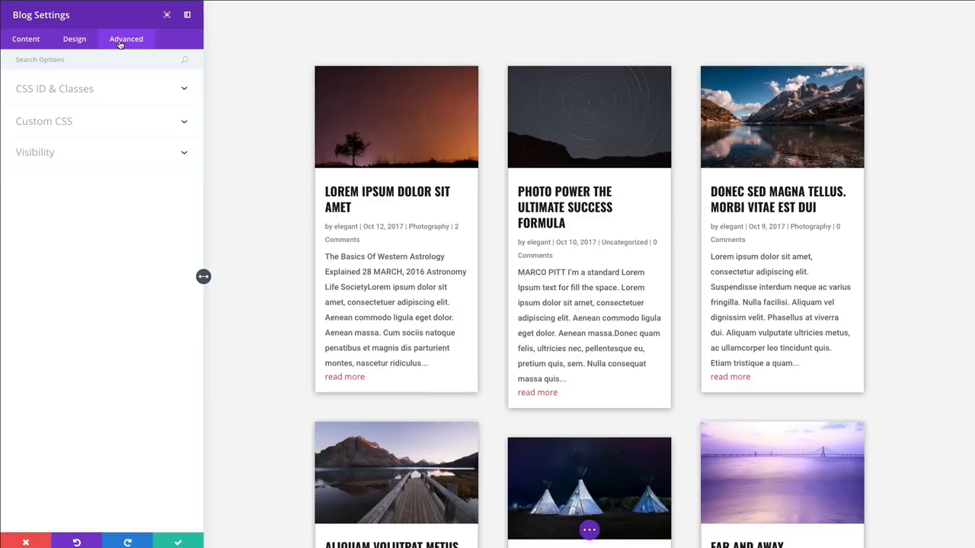
{"action": "mouse_move", "coordinate": [93, 93]}
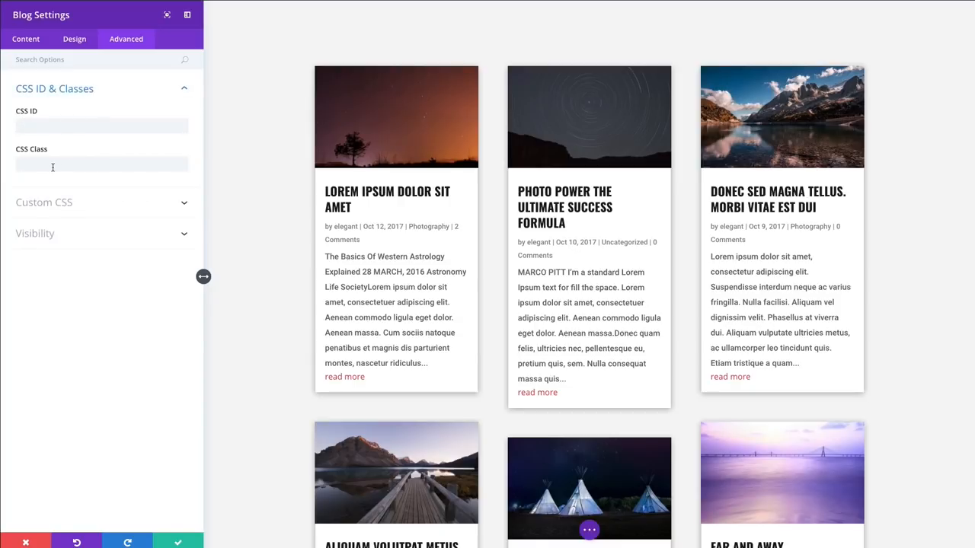
Step: Expand Custom CSS and review the empty fields down to Read More Button
{"action": "left_click", "coordinate": [42, 201]}
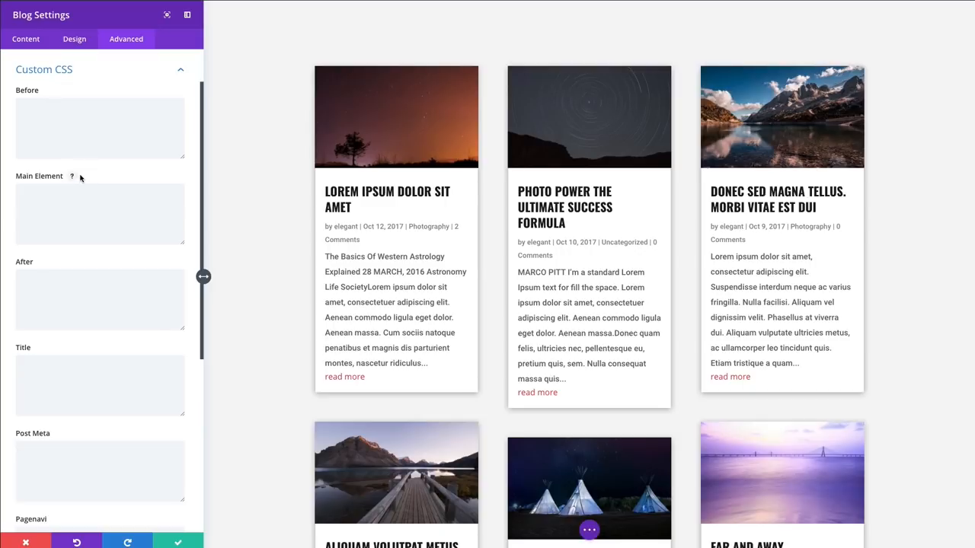
{"action": "mouse_move", "coordinate": [119, 271]}
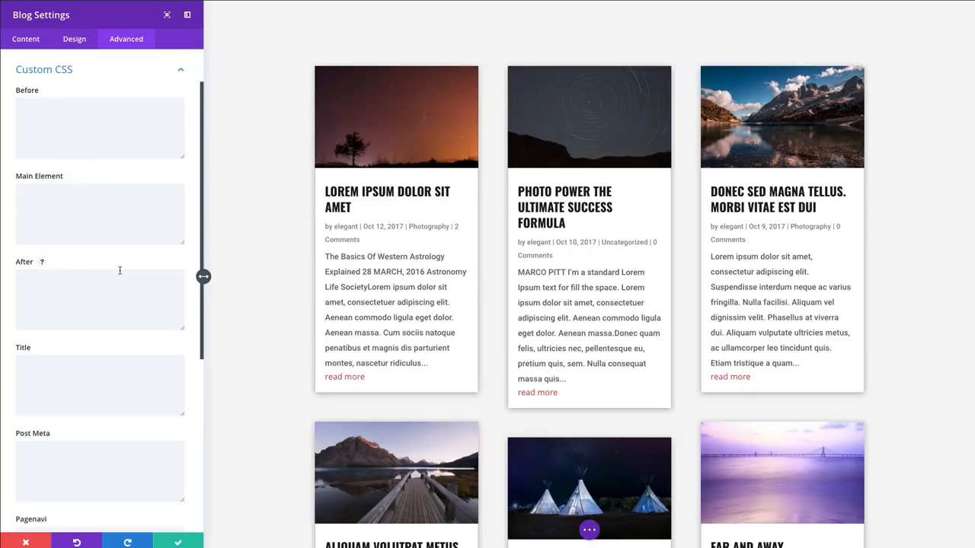
{"action": "scroll", "scroll_direction": "down", "scroll_amount": 3}
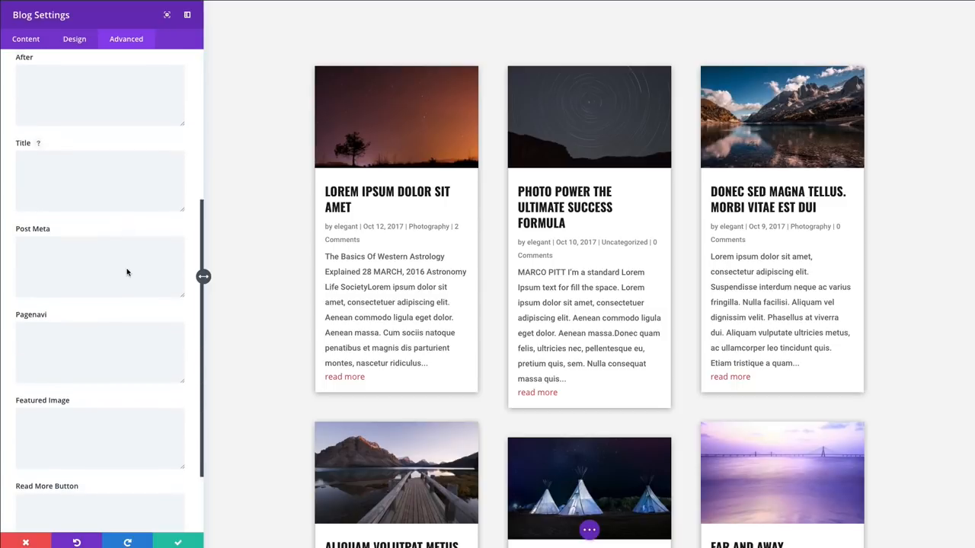
{"action": "scroll", "scroll_direction": "down", "scroll_amount": 3}
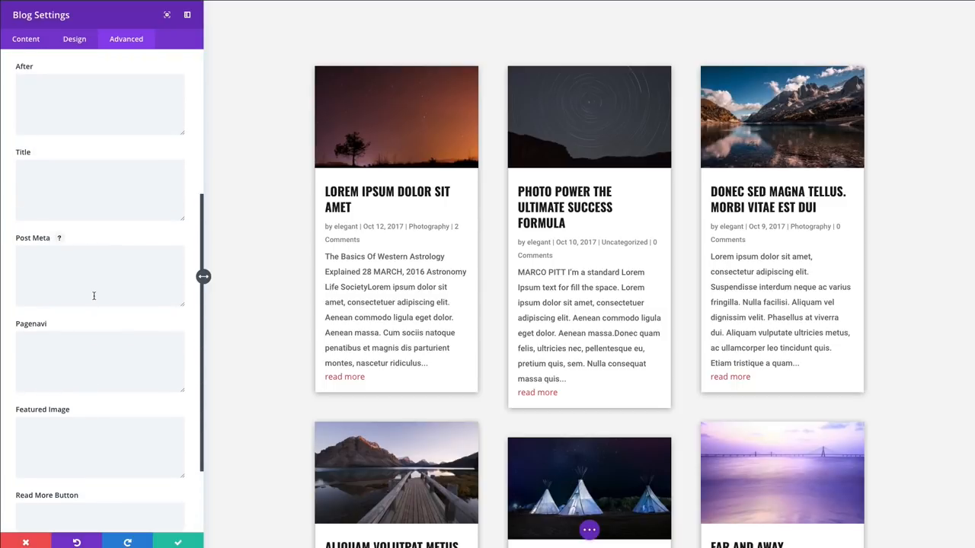
{"action": "scroll", "scroll_direction": "down", "scroll_amount": 3}
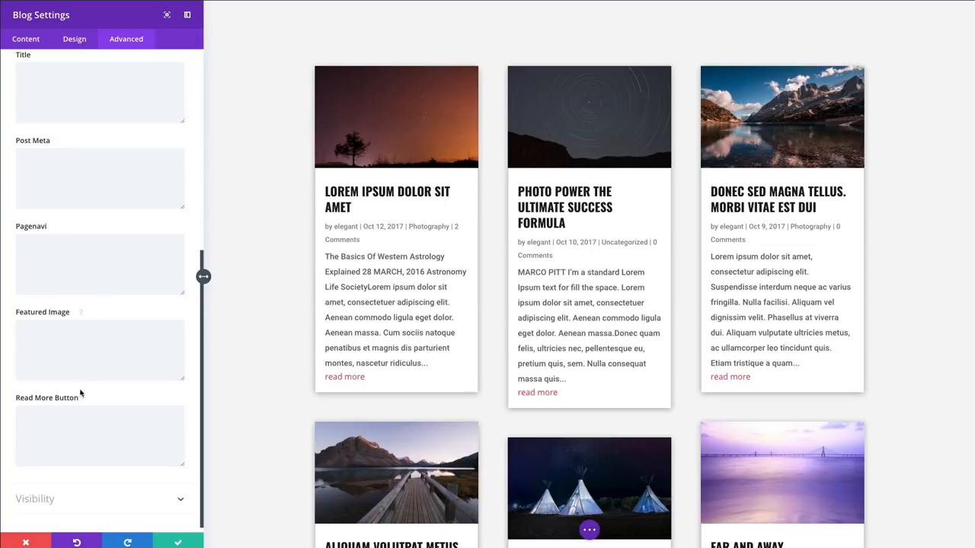
{"action": "mouse_move", "coordinate": [78, 504]}
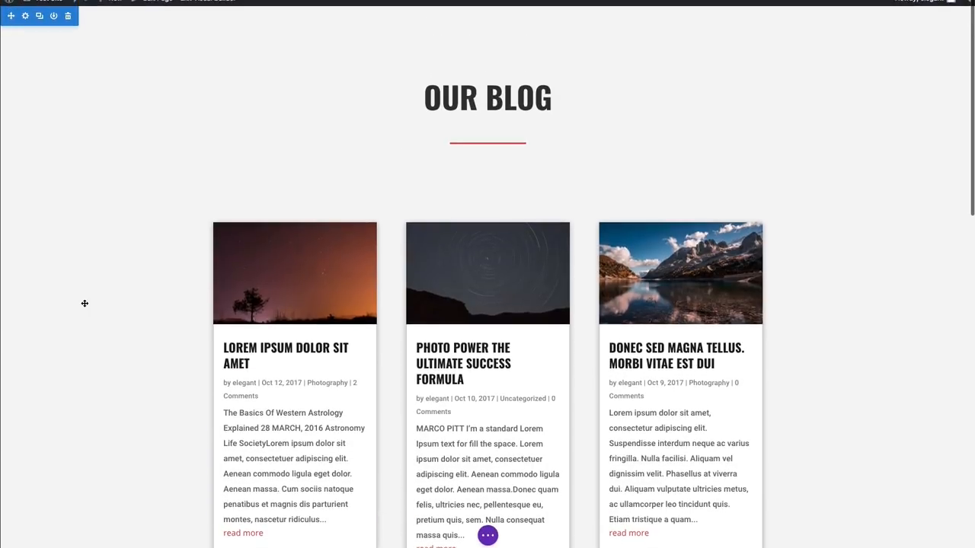
Step: Scroll down the finished Our Blog grid to its Older Entries link
{"action": "scroll", "scroll_direction": "down", "scroll_amount": 3}
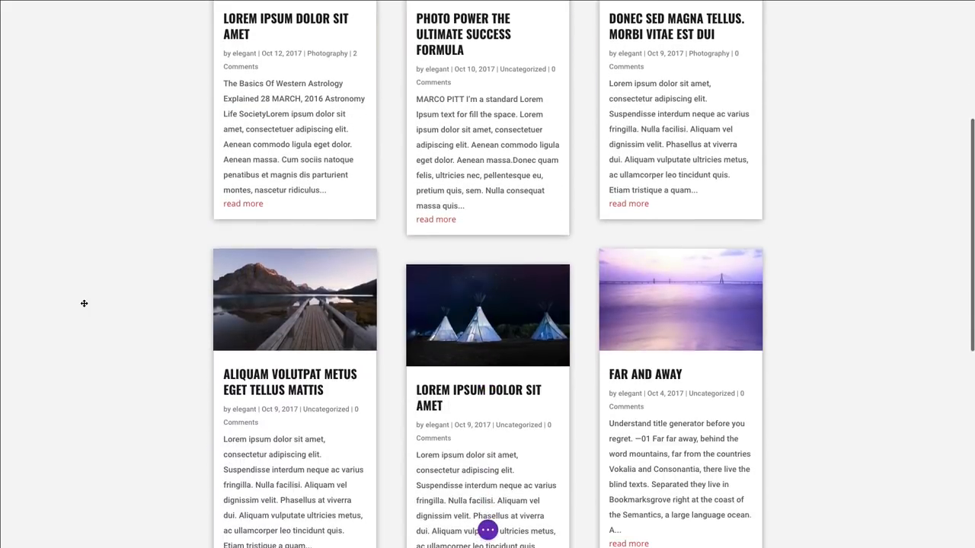
{"action": "scroll", "scroll_direction": "down", "scroll_amount": 3}
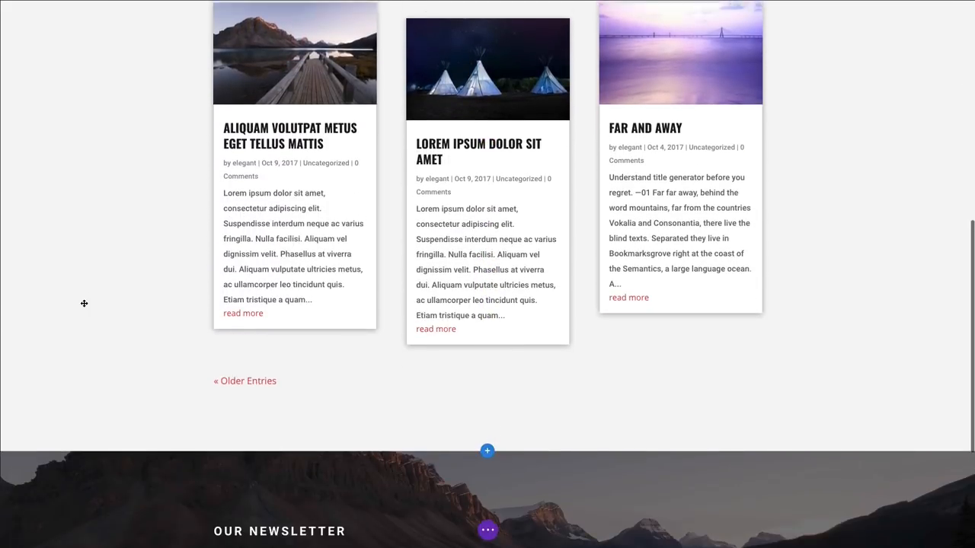